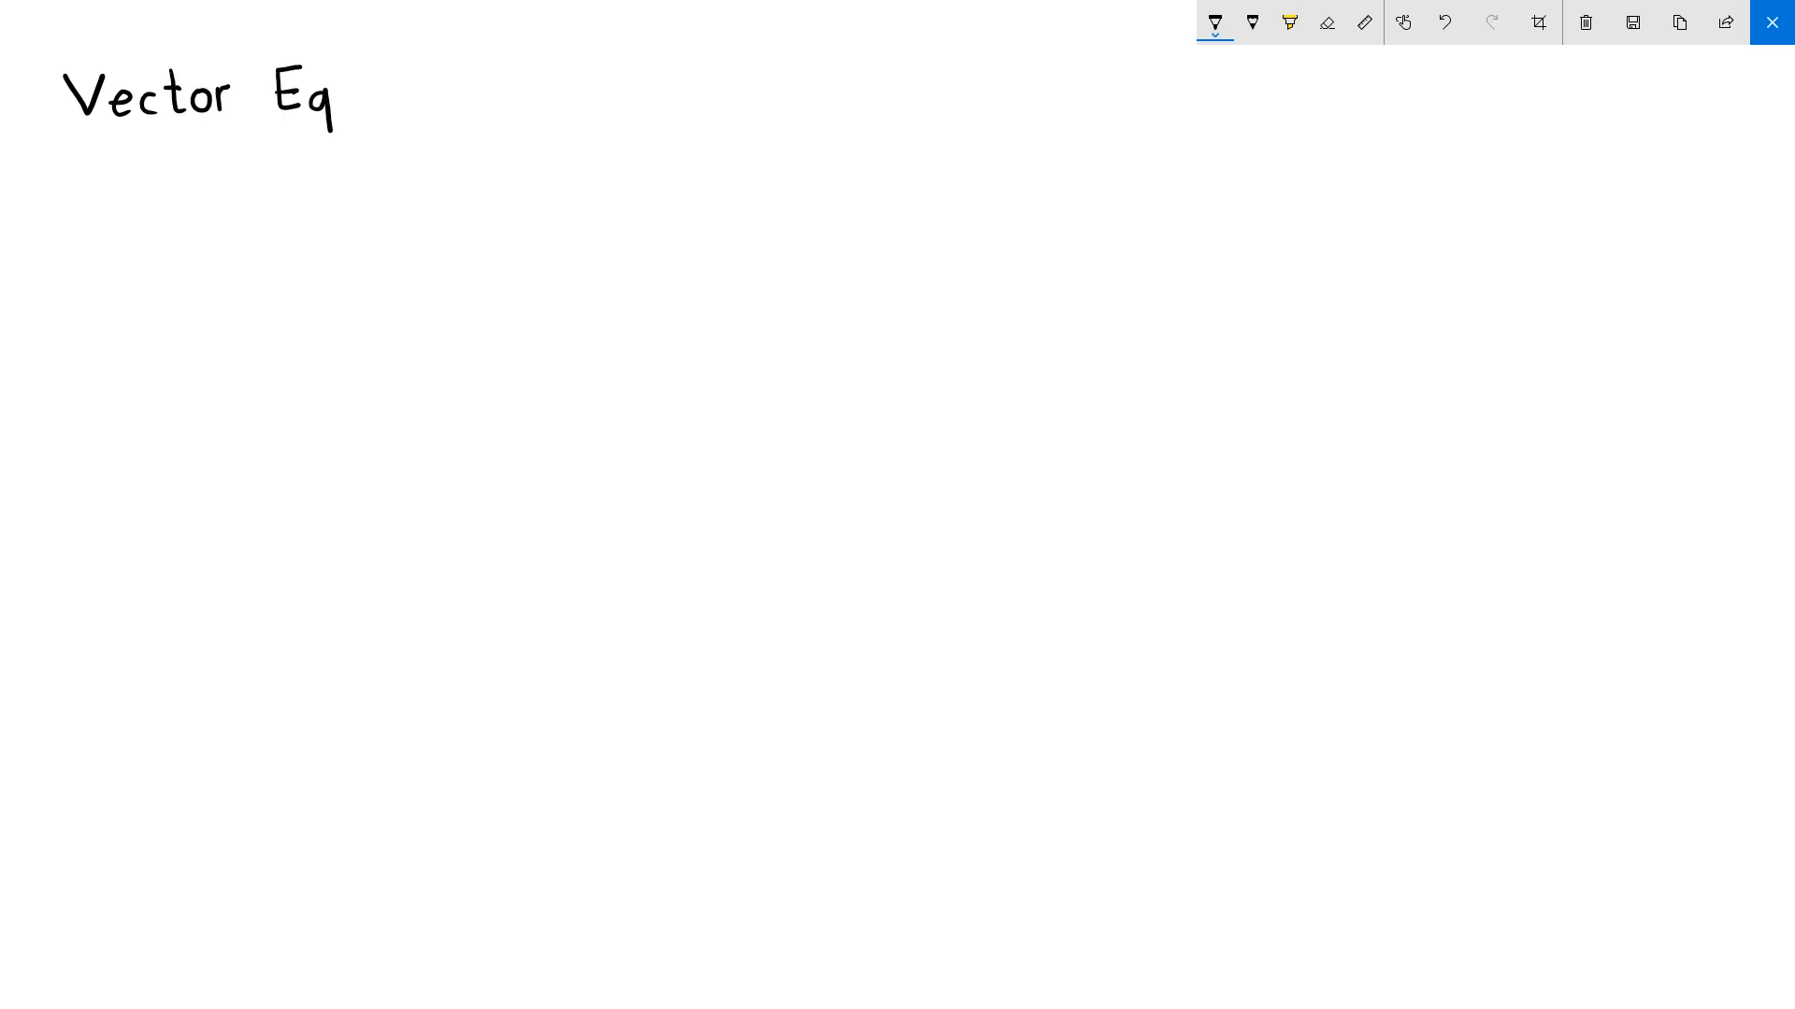
- Handwrite 'Vector Equation of Plane' at the top left and underline the whole title
left_click_drag(343, 93, 464, 93)
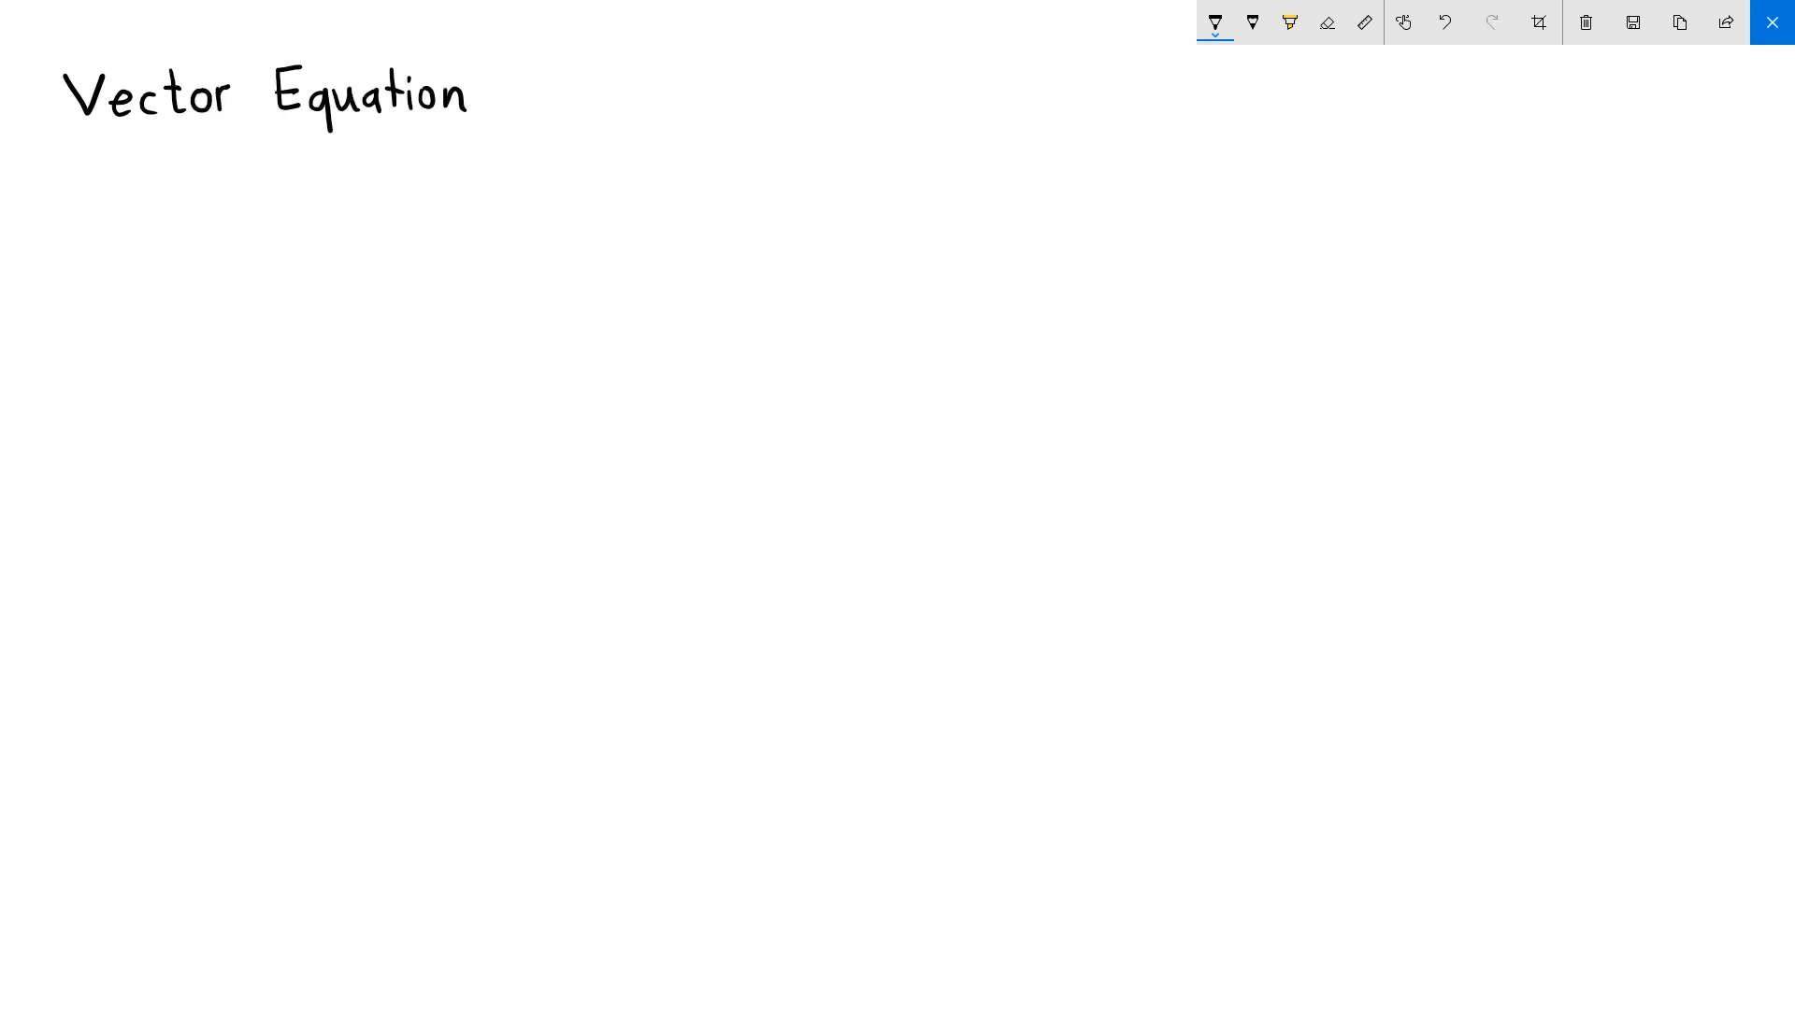
left_click_drag(493, 91, 664, 92)
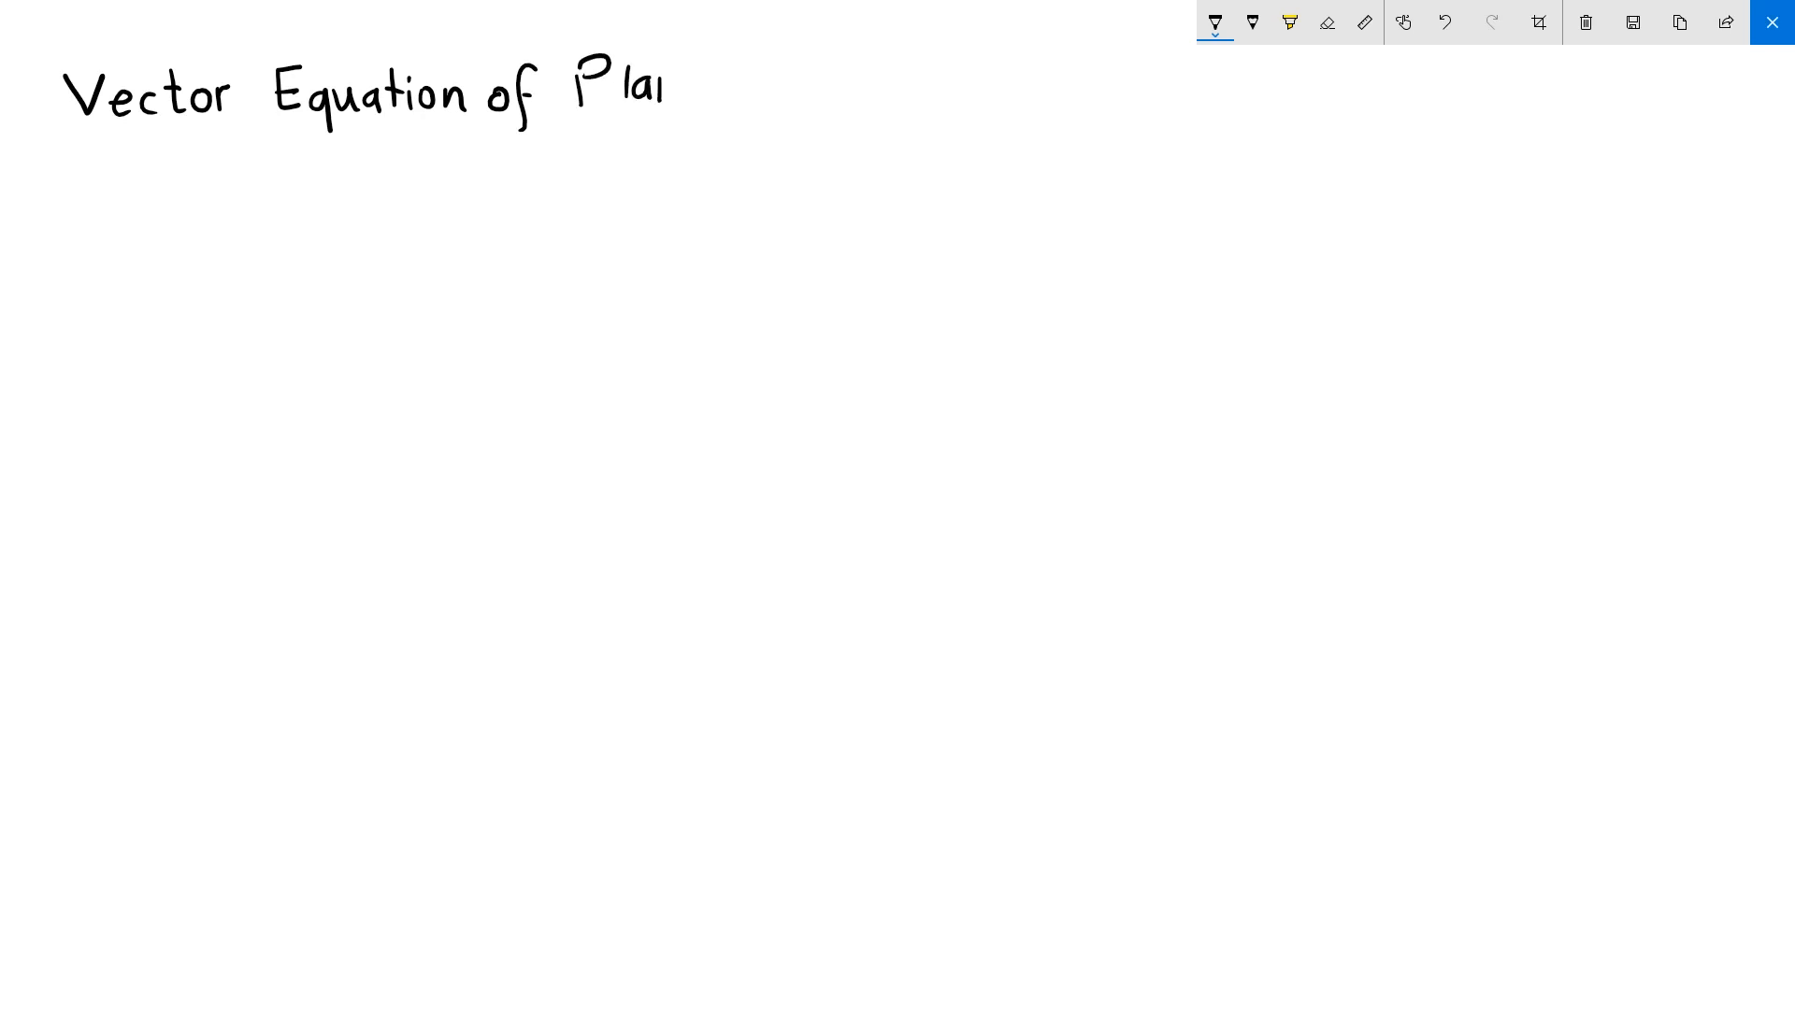
left_click_drag(68, 118, 618, 108)
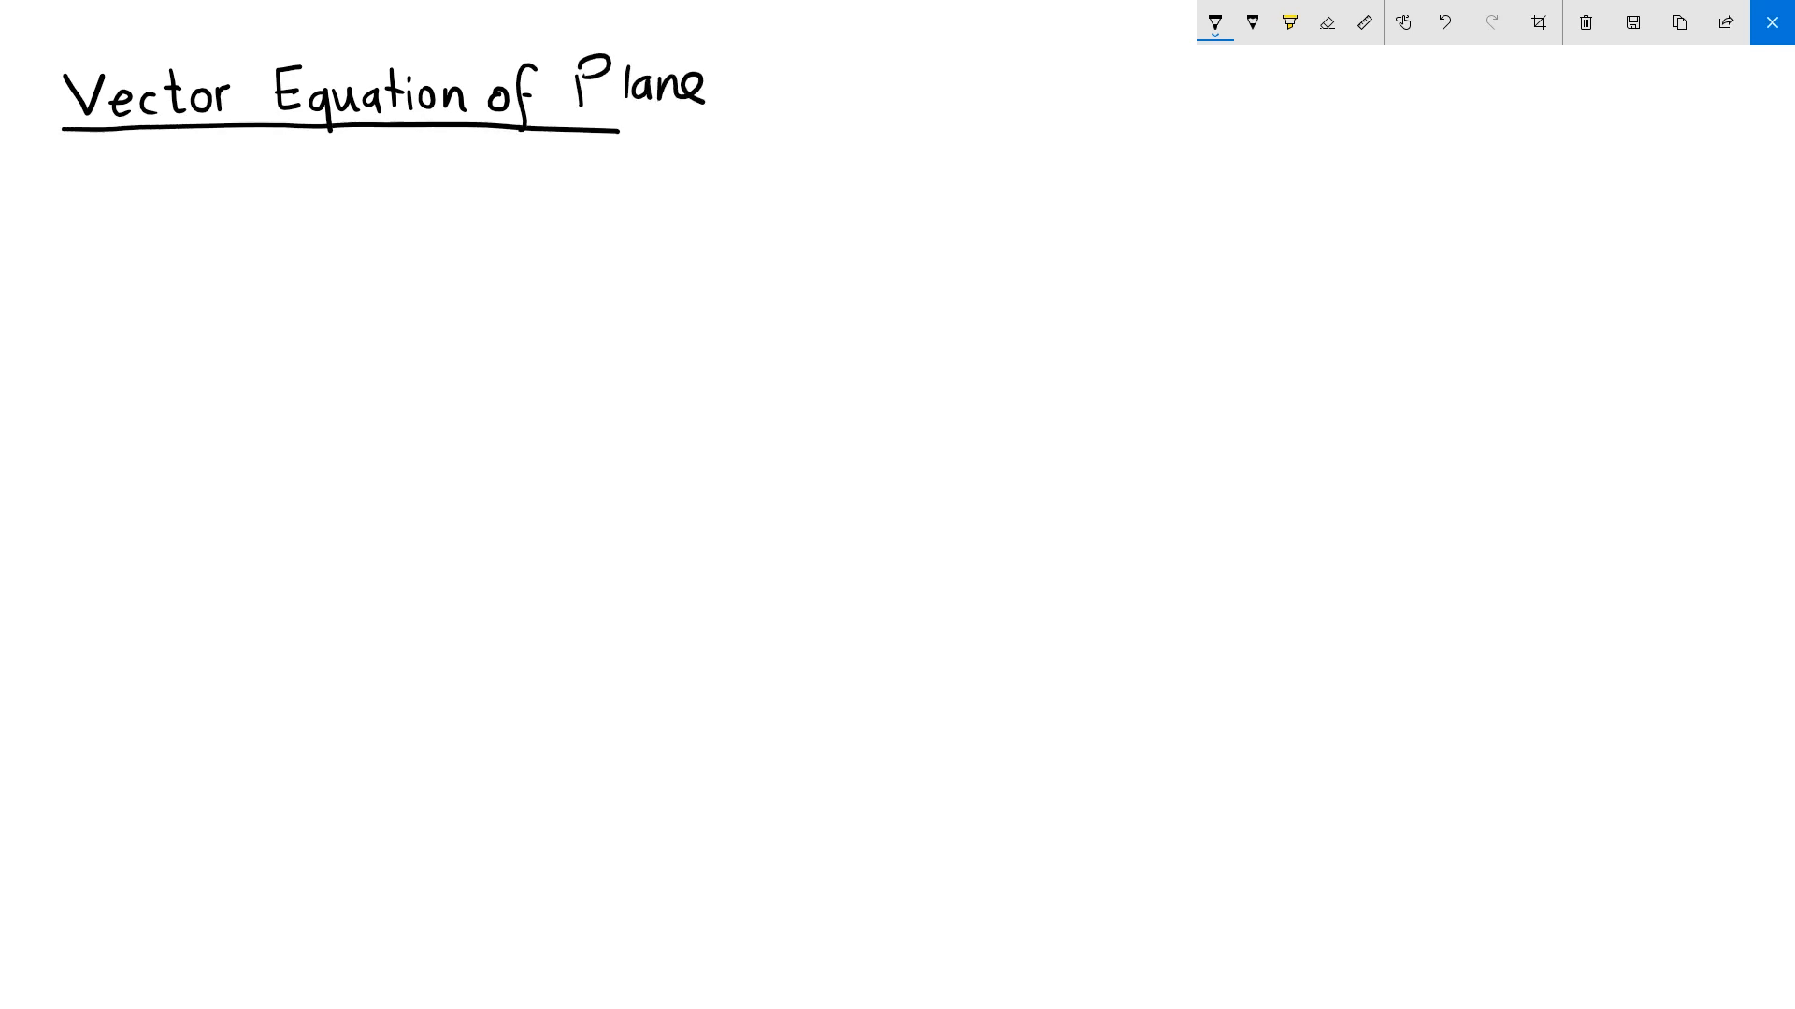
left_click_drag(1386, 348, 1536, 374)
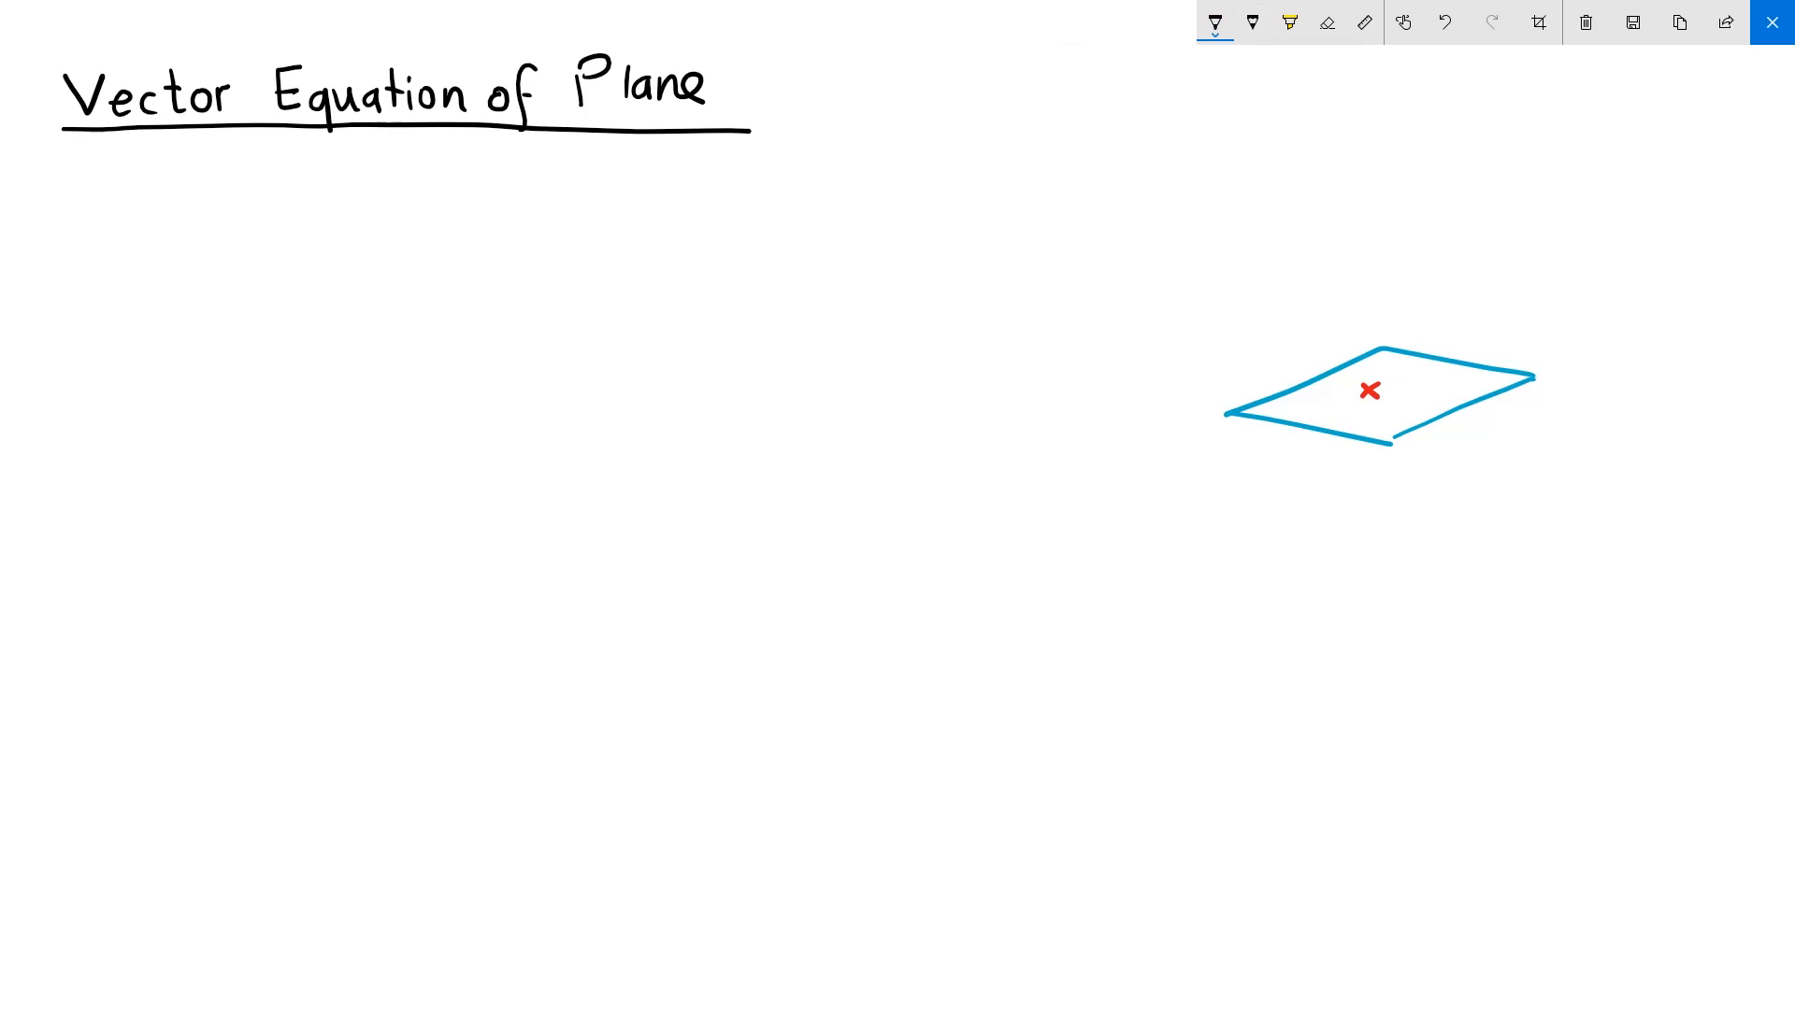
- Draw an upward arrow from the red point labelled 'Normal', and mark two red points below
left_click_drag(1370, 389, 1370, 286)
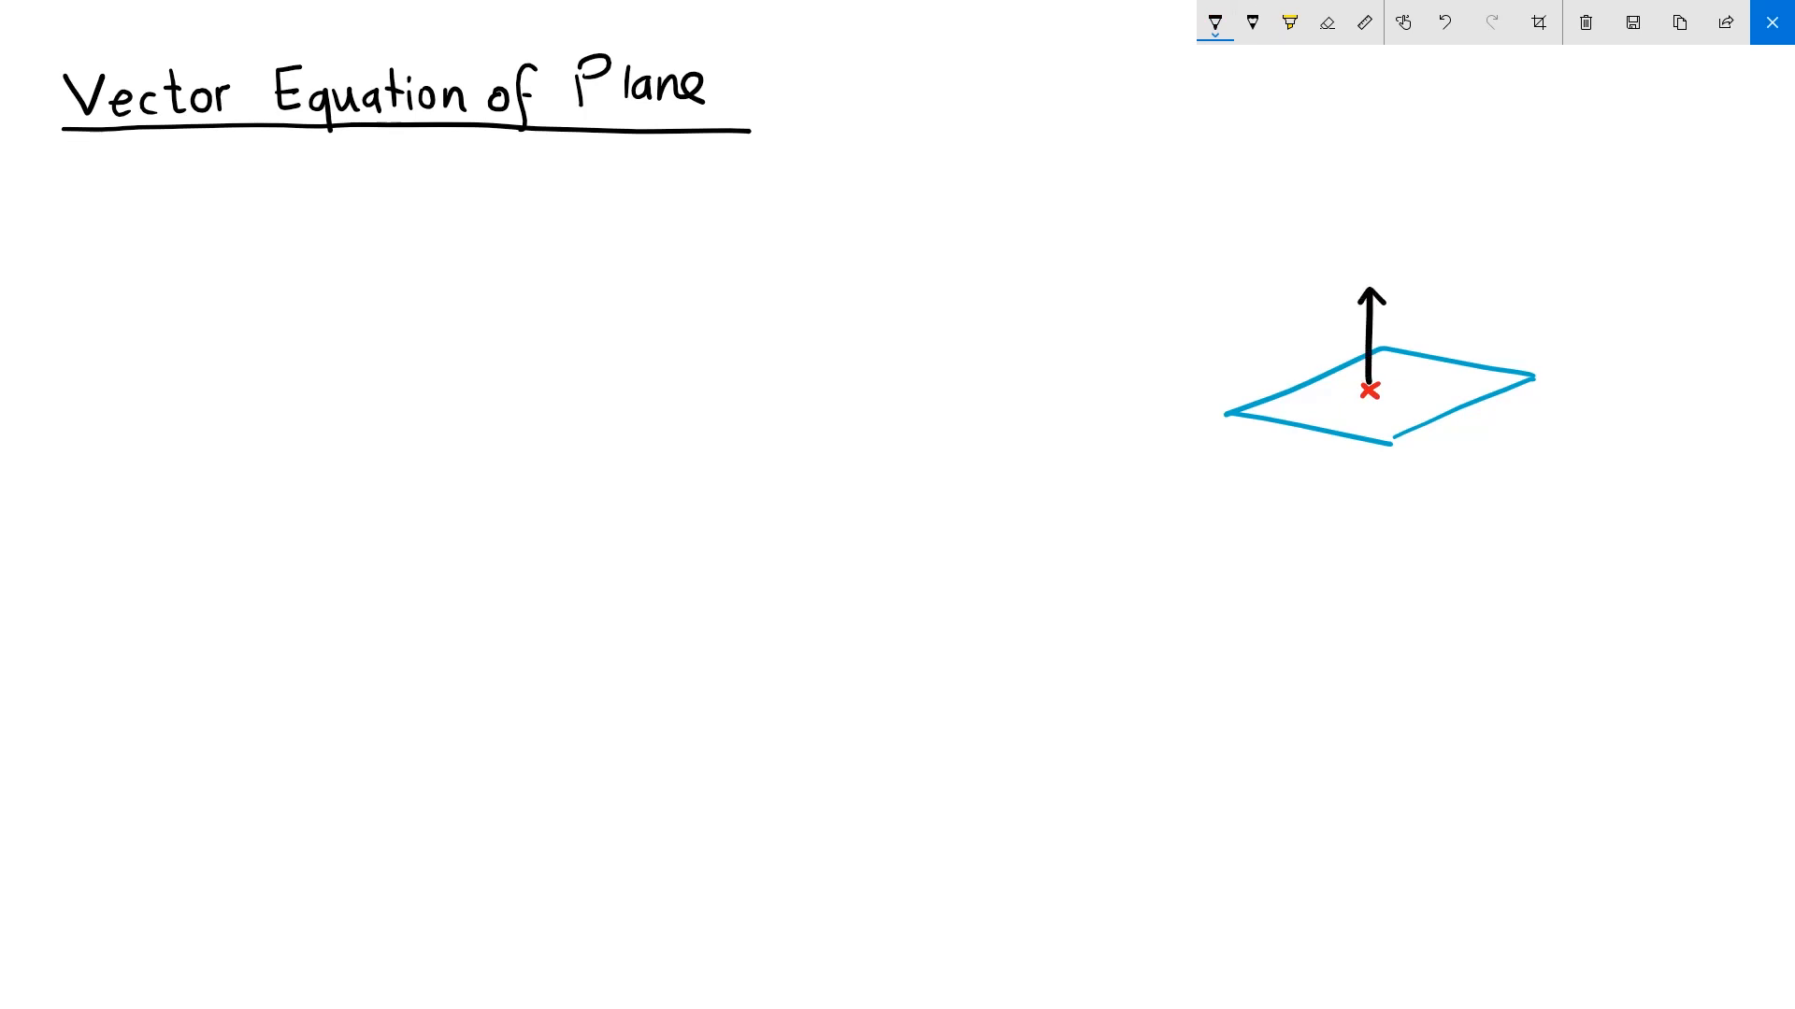
type("Norm")
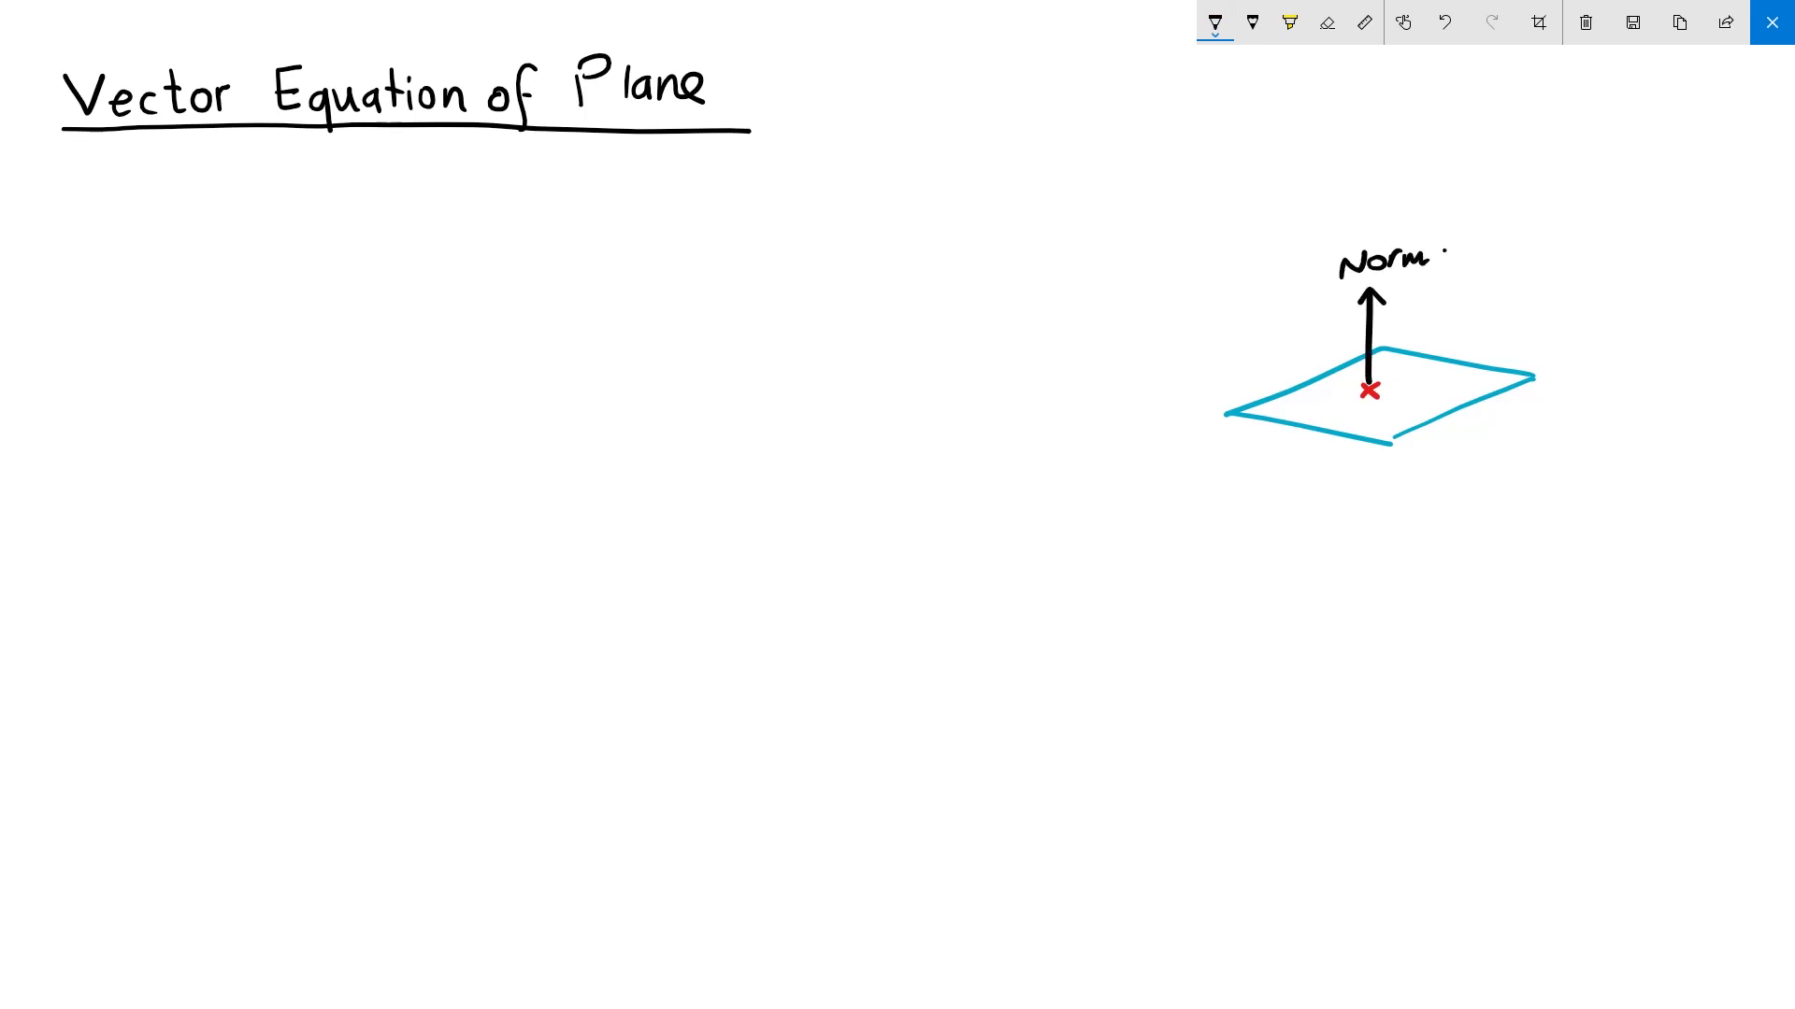
type("al")
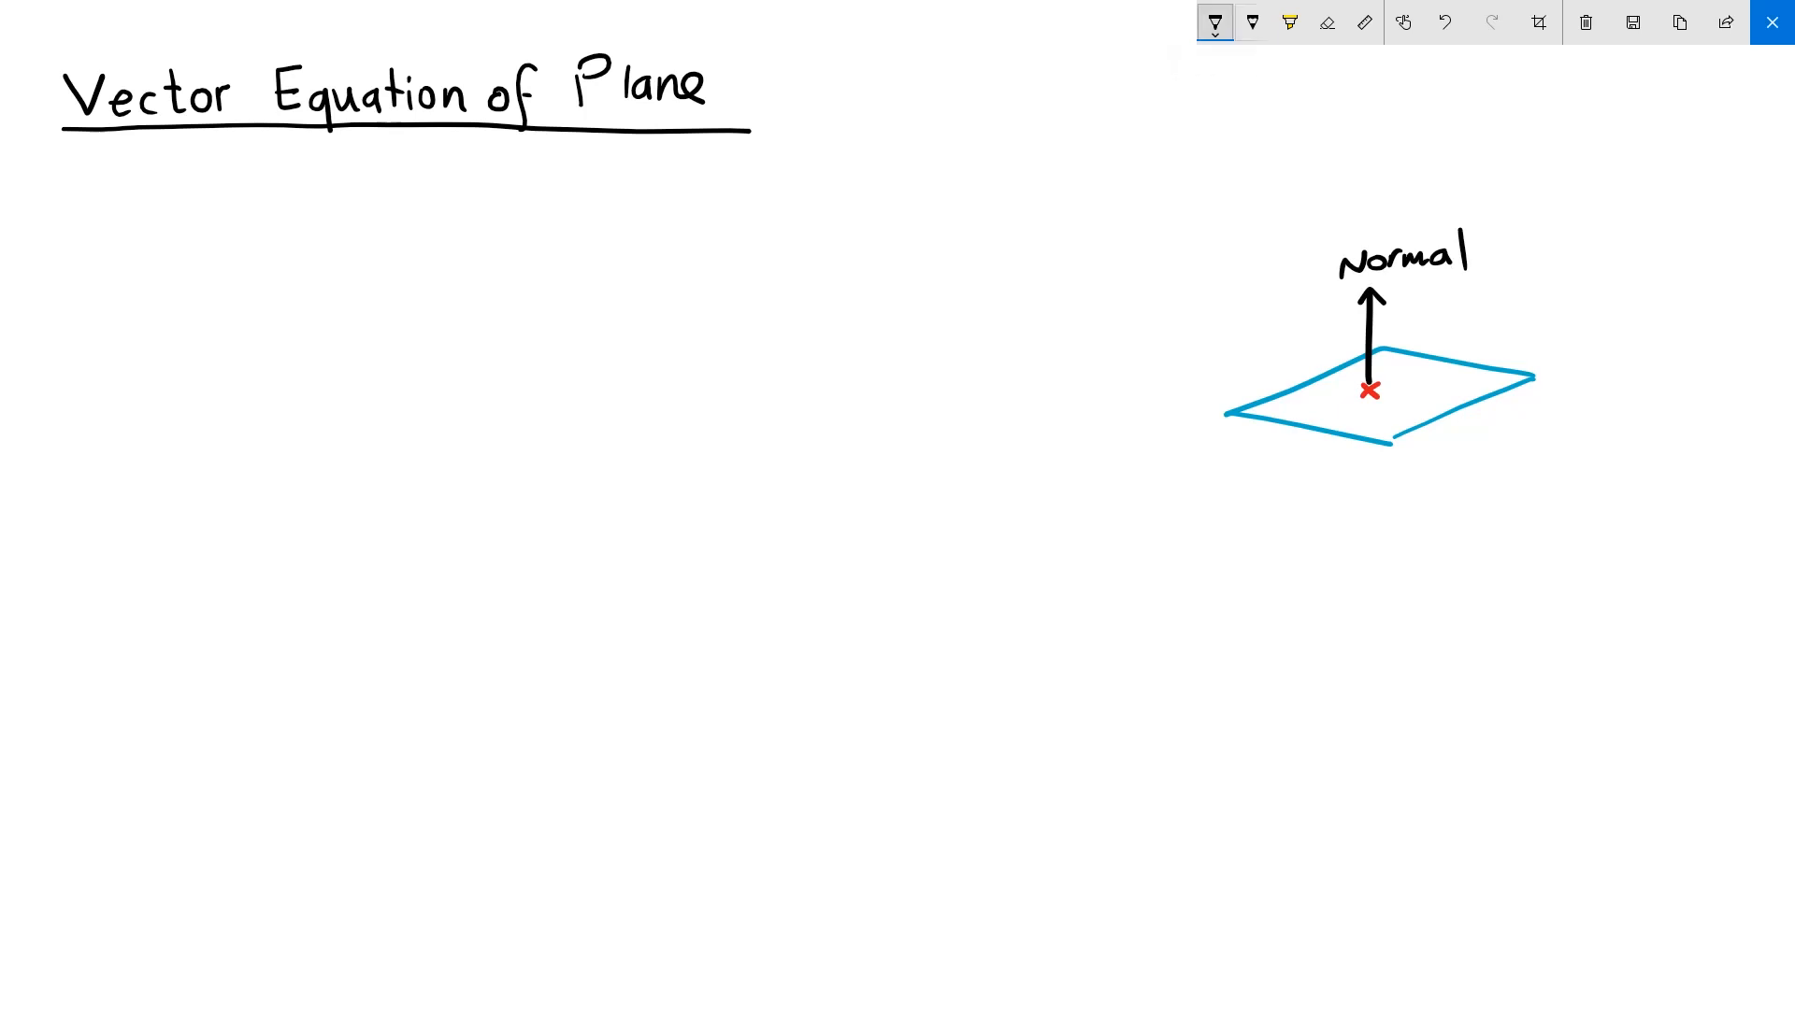
left_click_drag(1352, 629, 1373, 612)
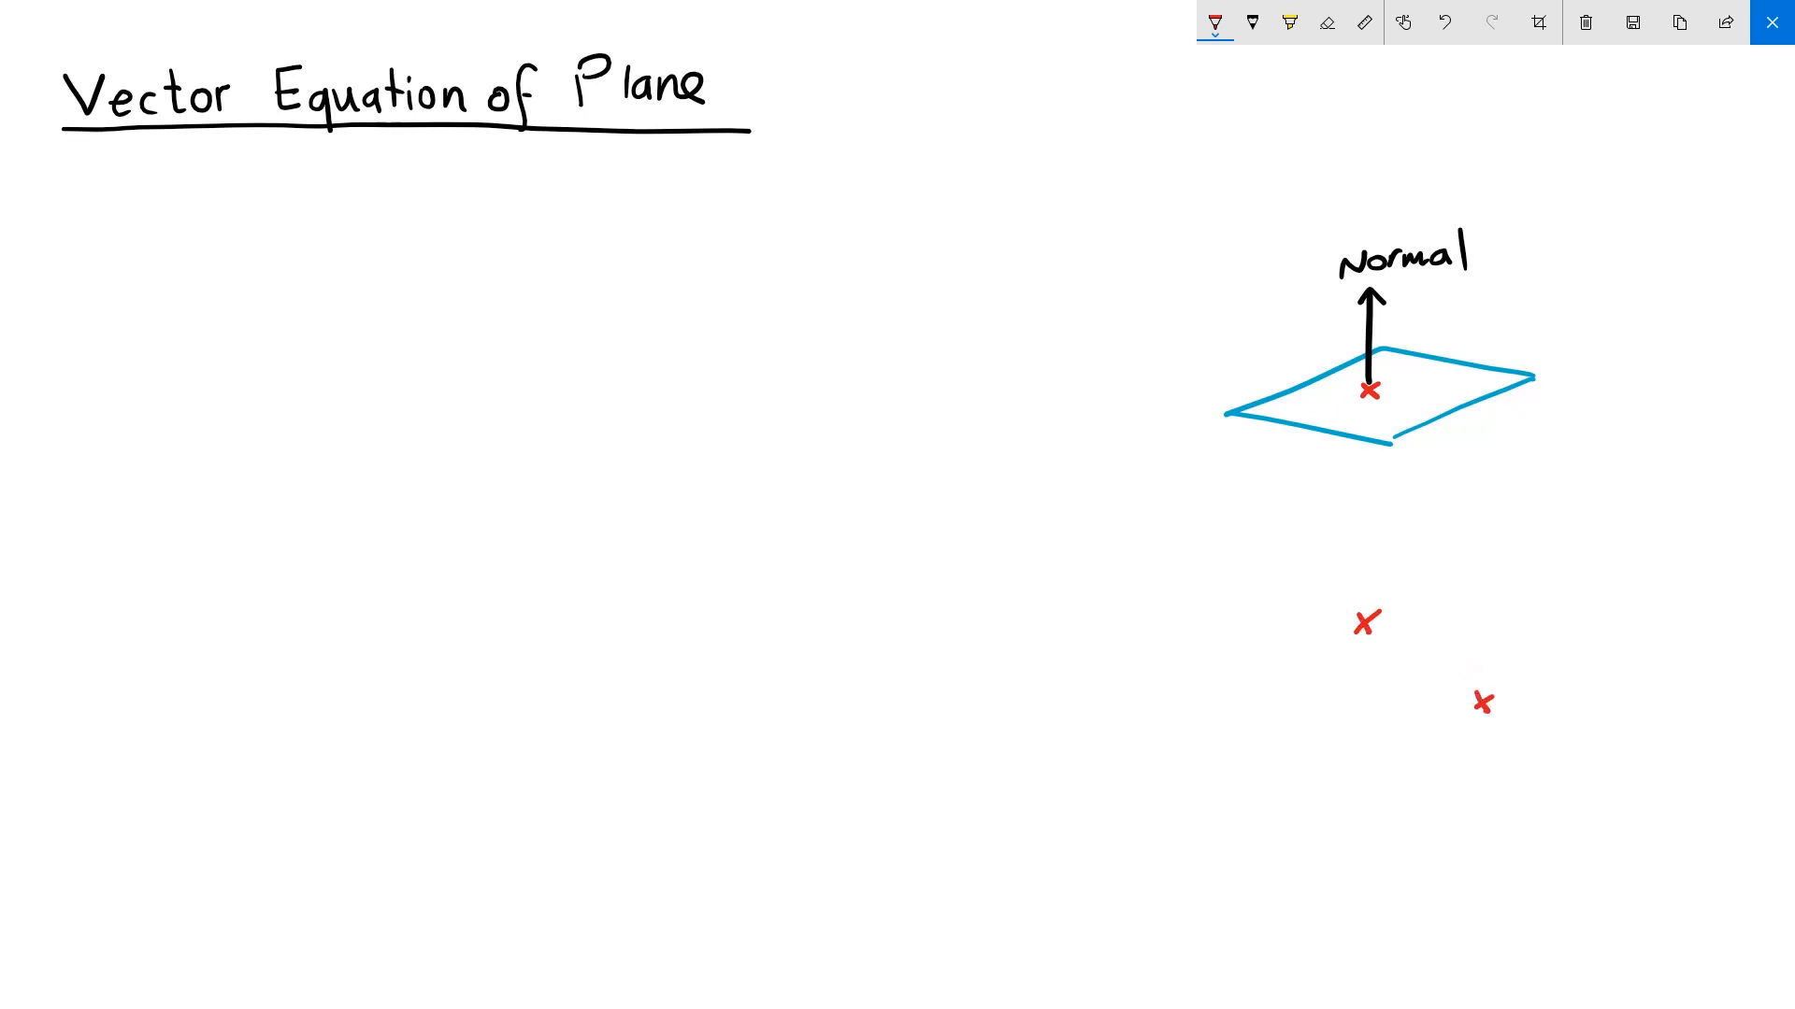
- Outline a second blue plane around the red crosses and circle the upper point
left_click(1248, 759)
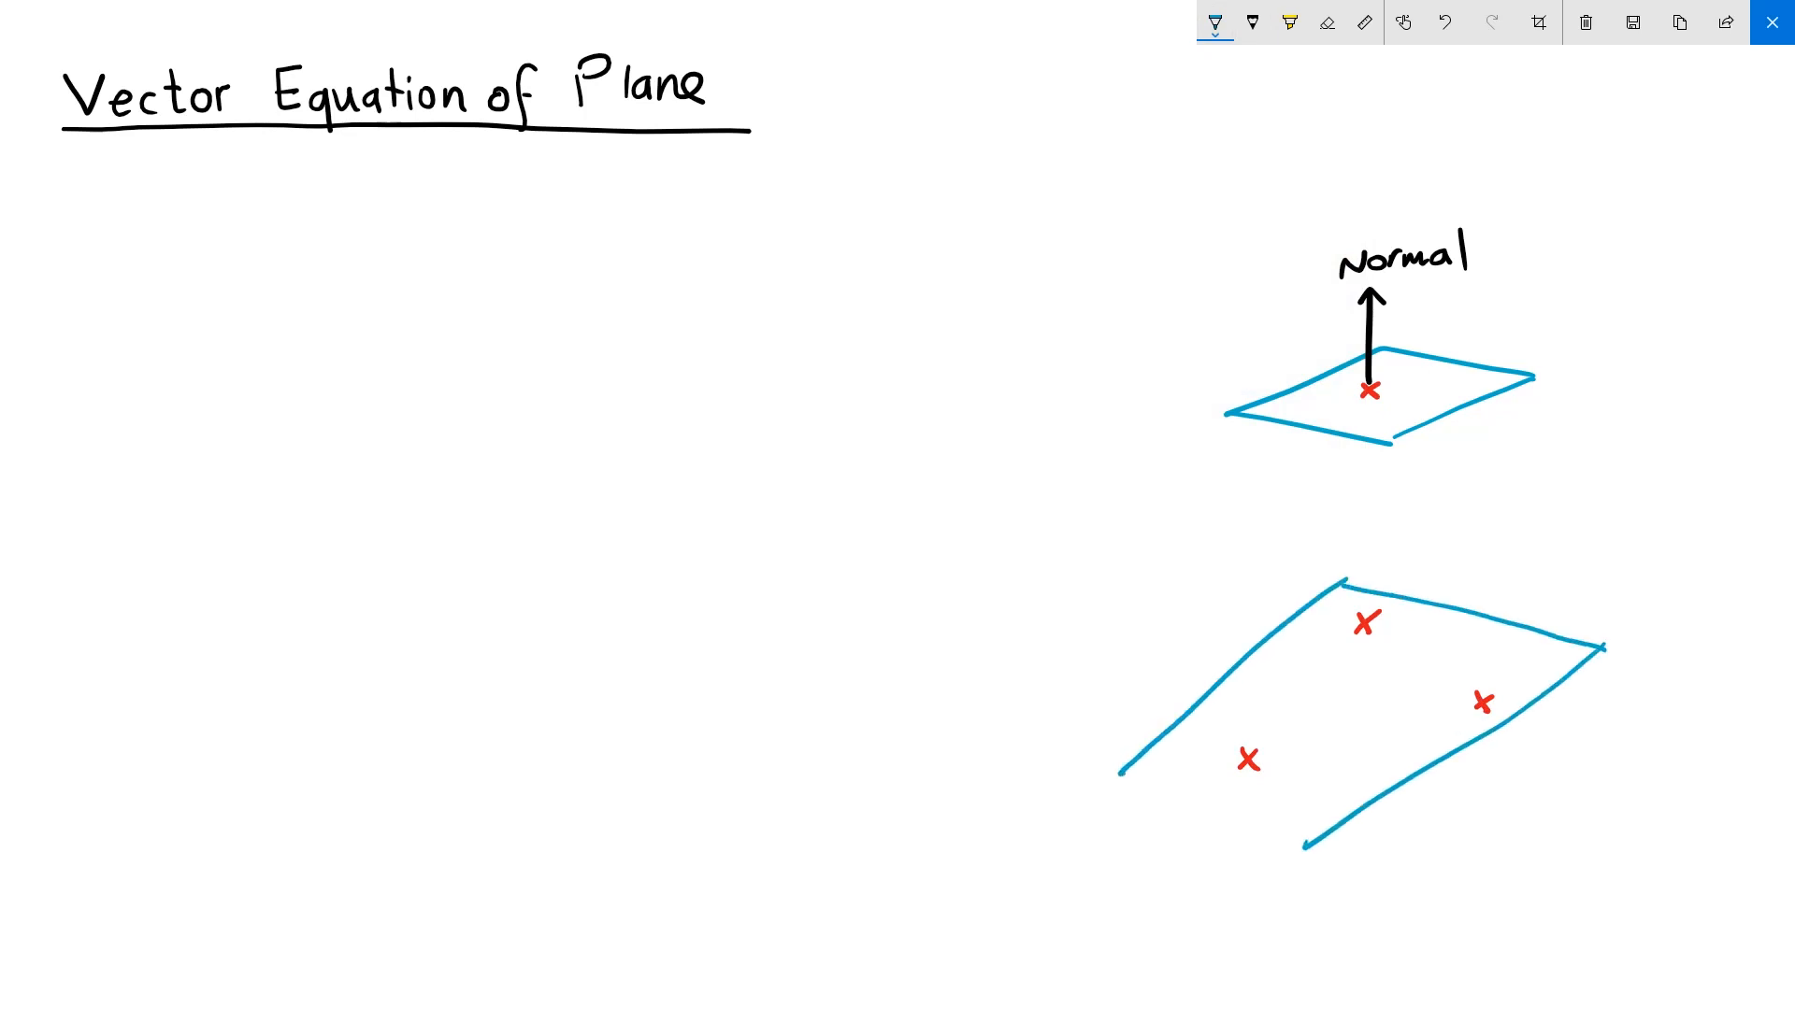
left_click_drag(1122, 770, 1316, 847)
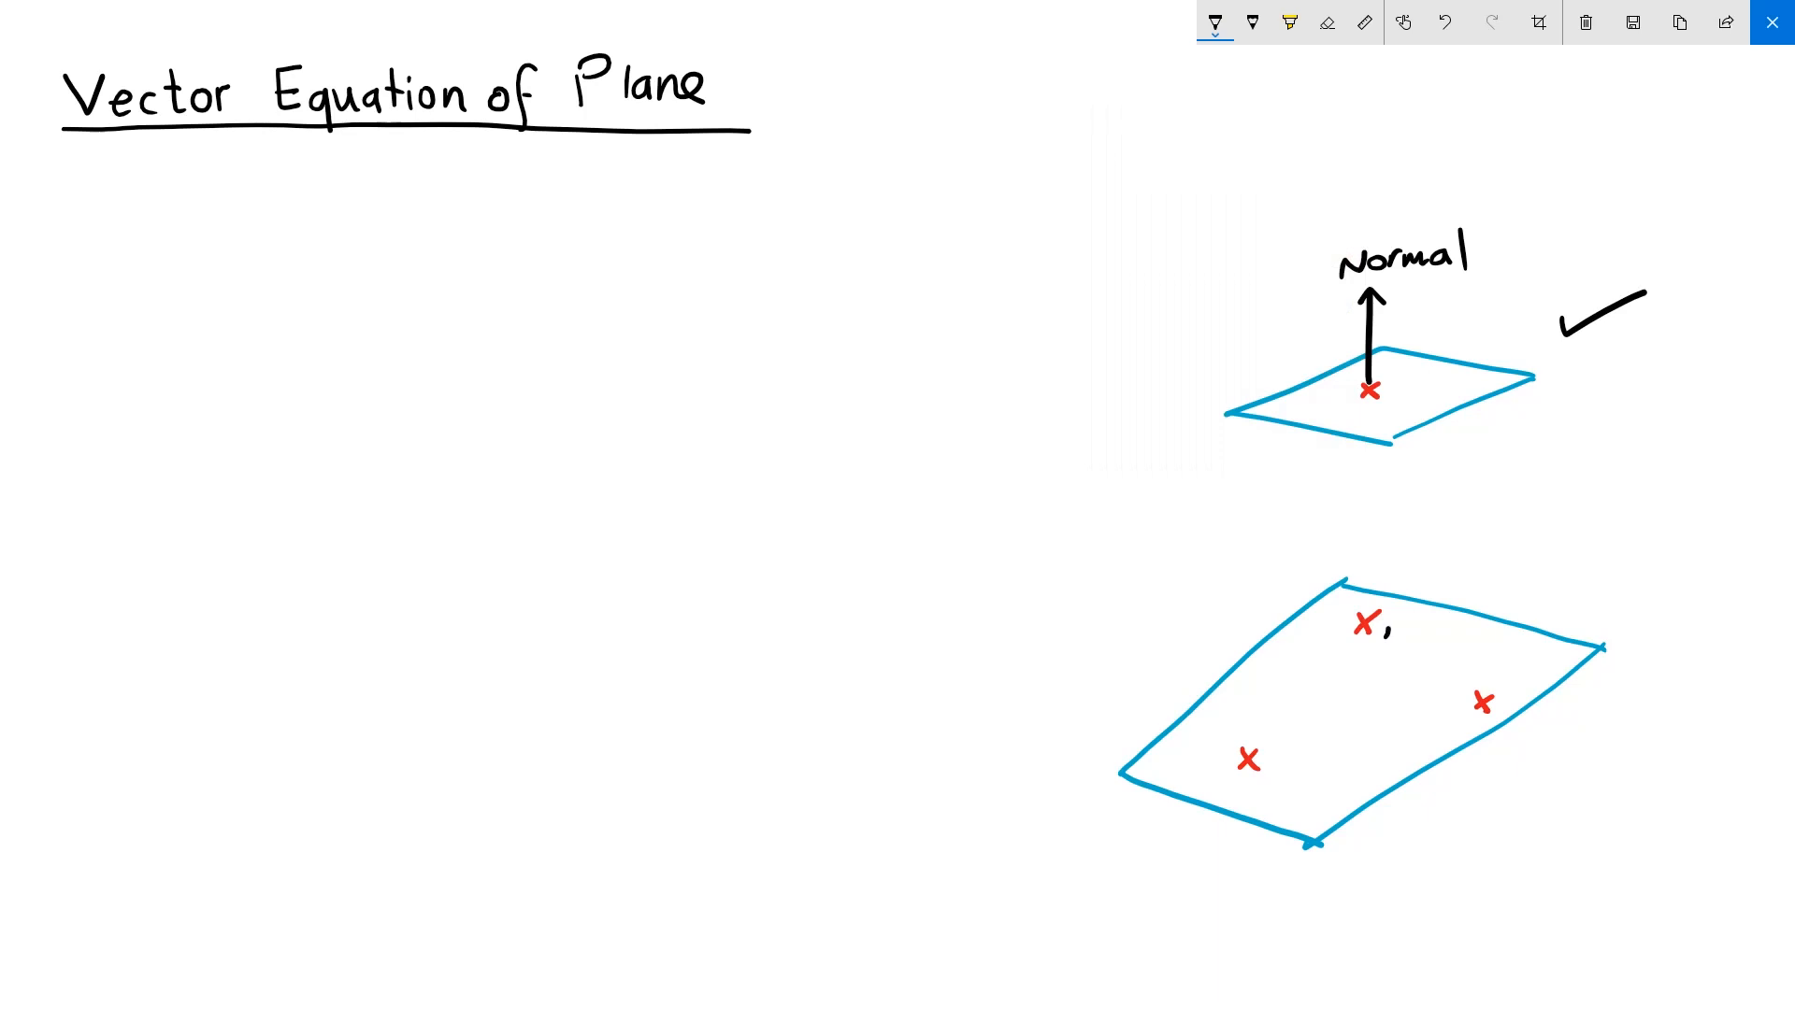
left_click_drag(1345, 601, 1385, 641)
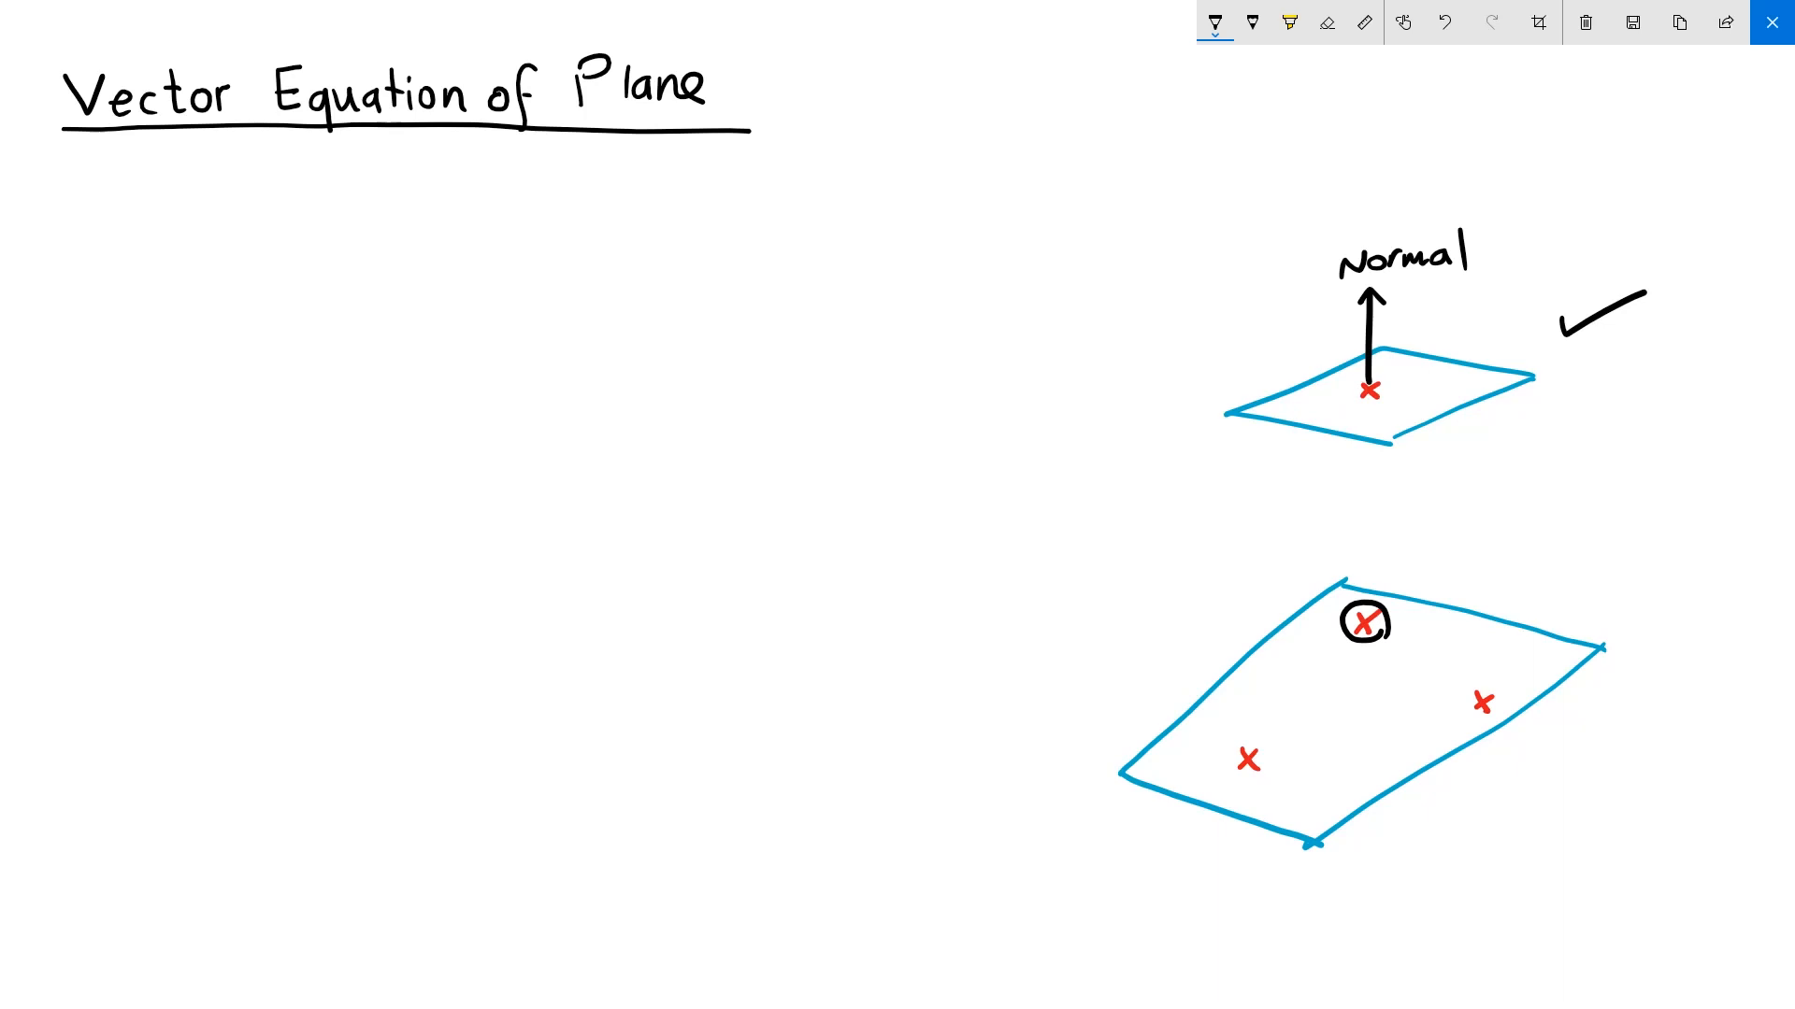
- Label the three red points A, B and C
type("A")
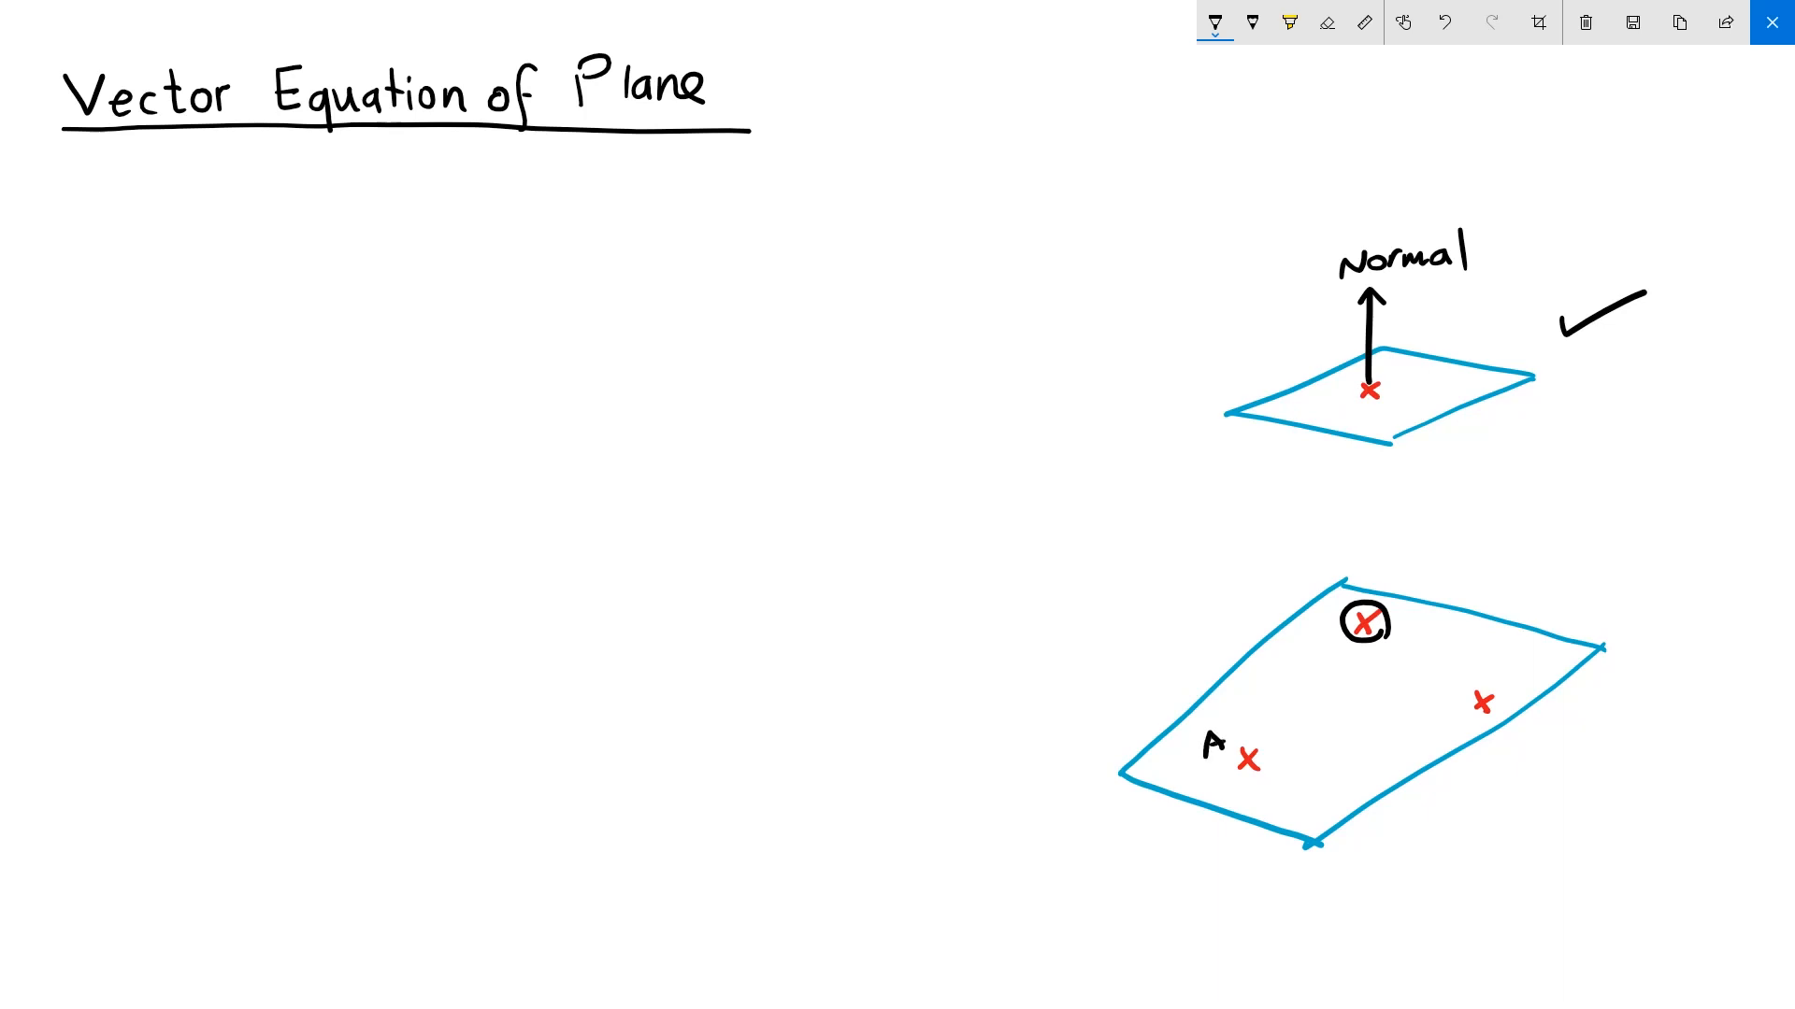
type("B")
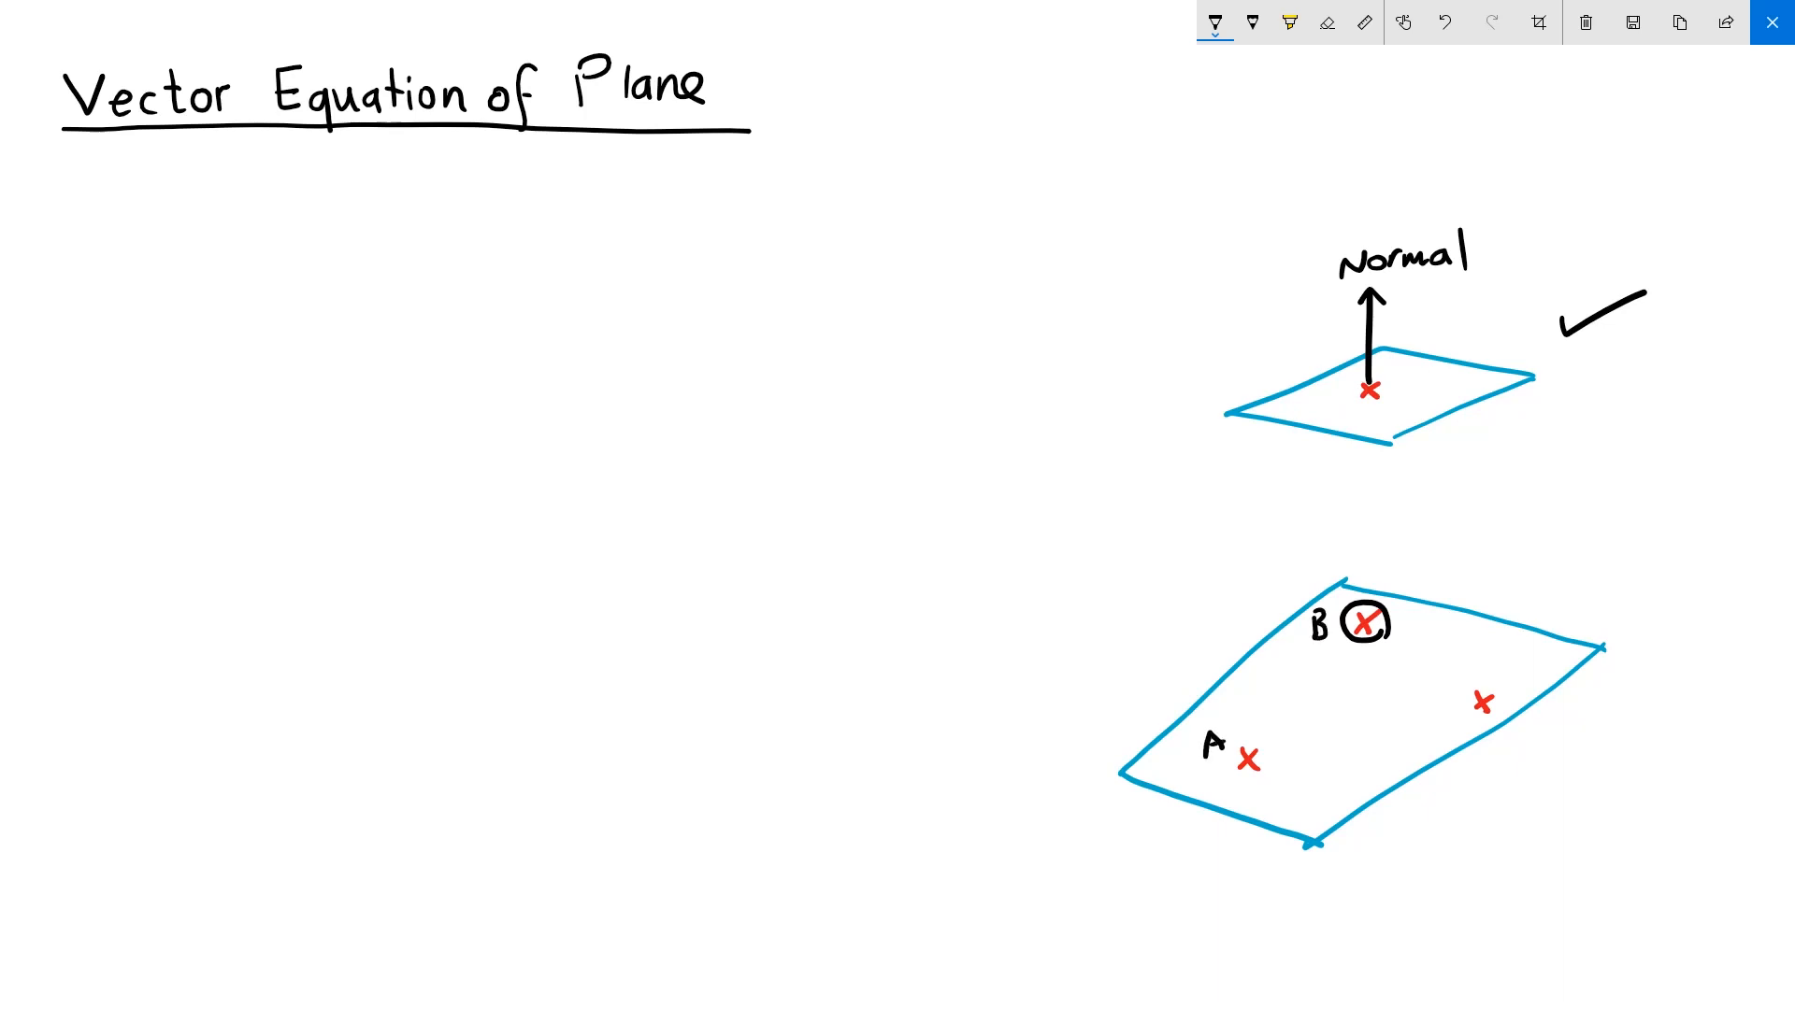
type("C")
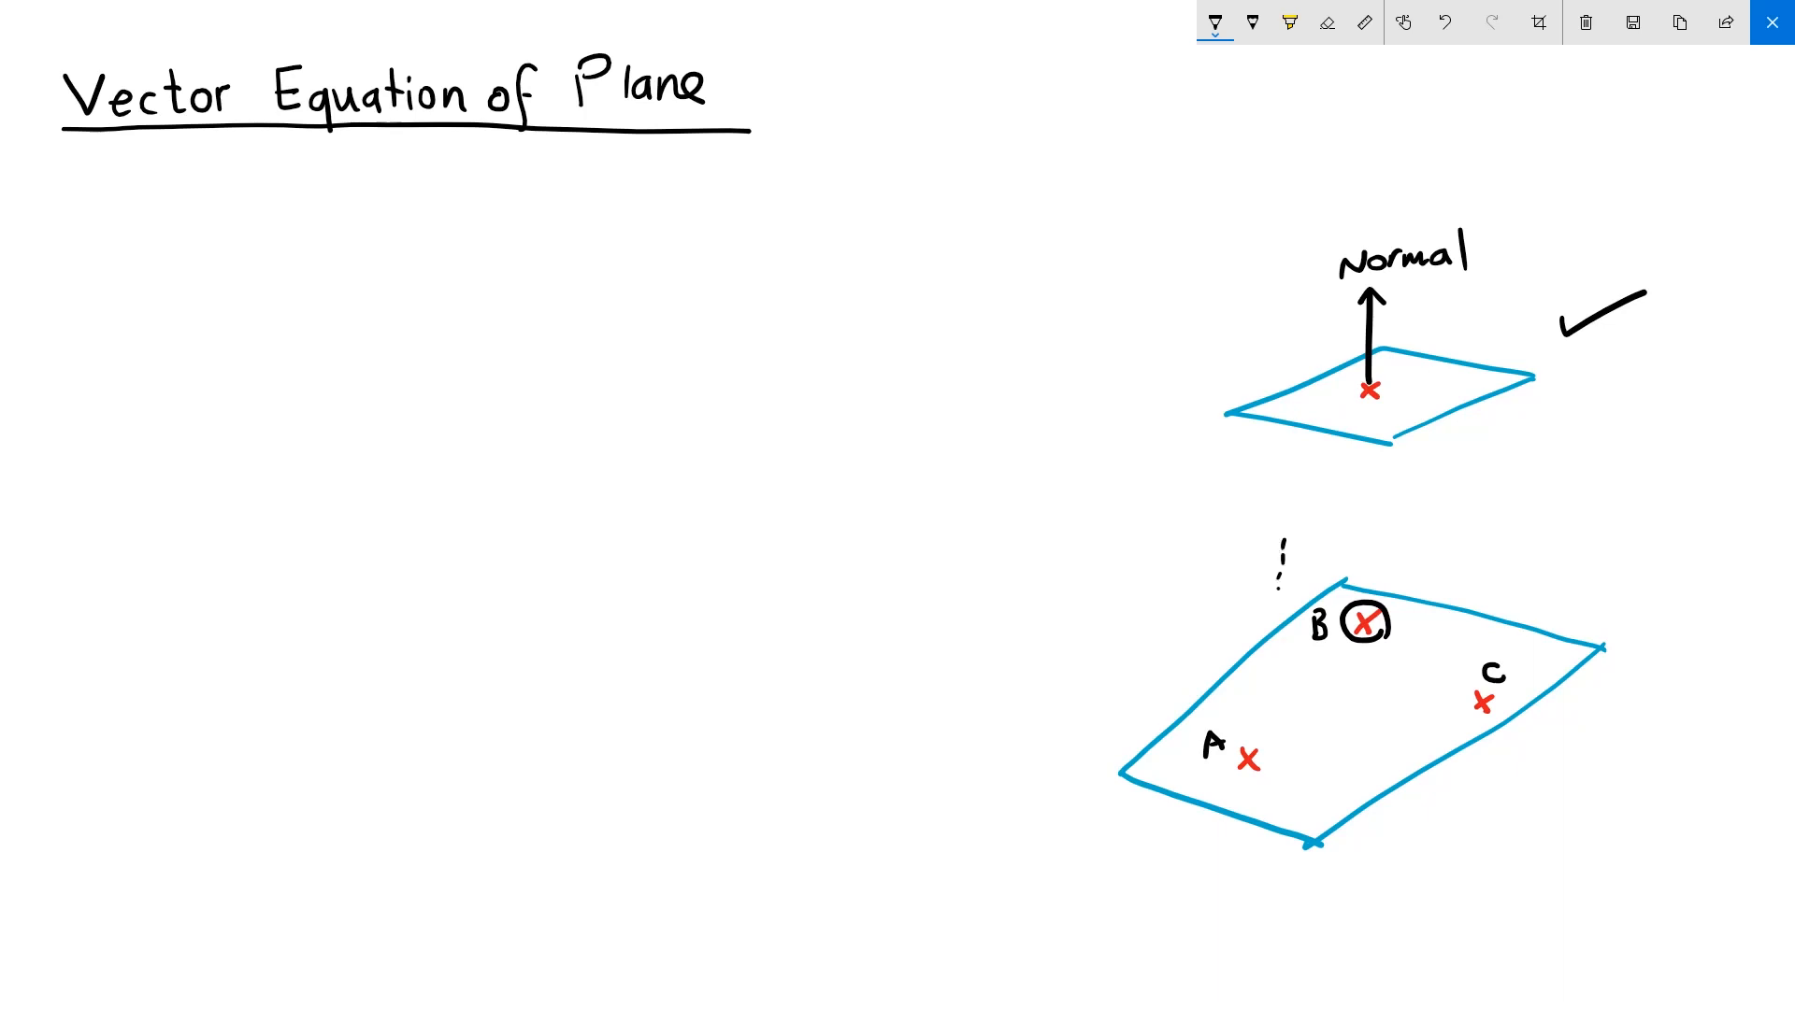
- Draw a dotted arrow up to a circled vector v, tick the points, and label the plane P
left_click_drag(1279, 710, 1270, 538)
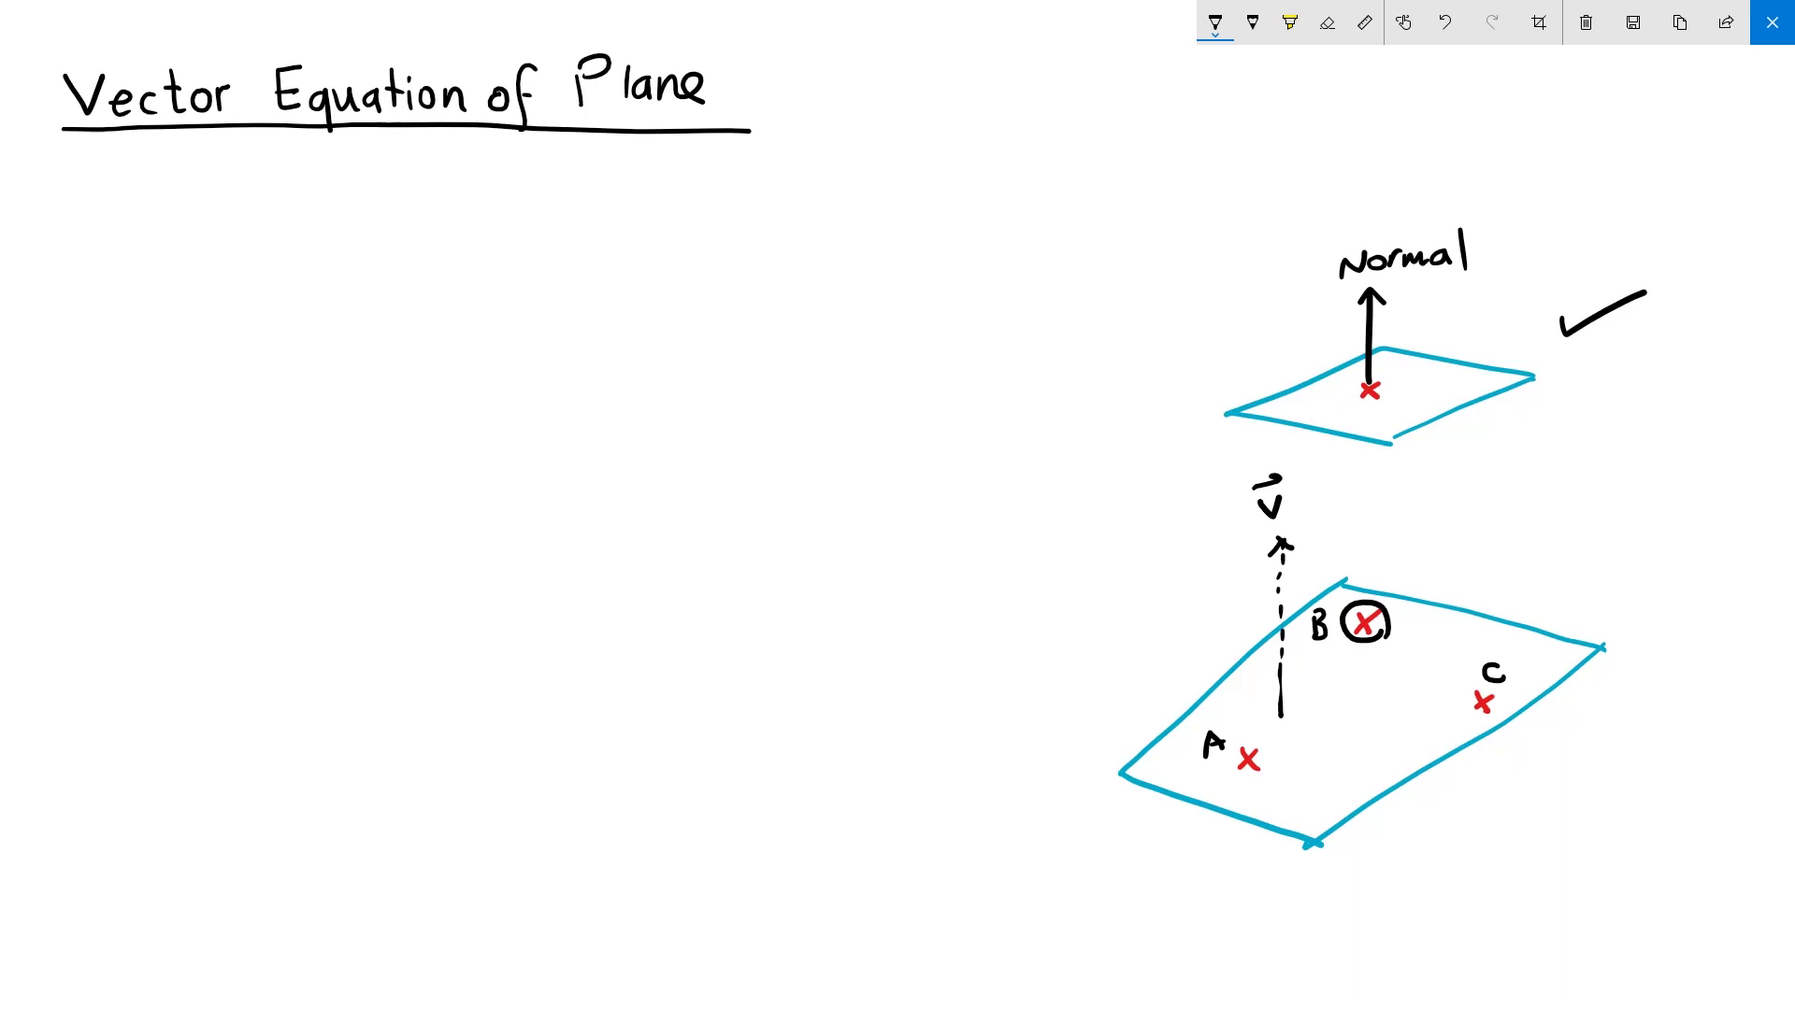
left_click_drag(1230, 469, 1310, 527)
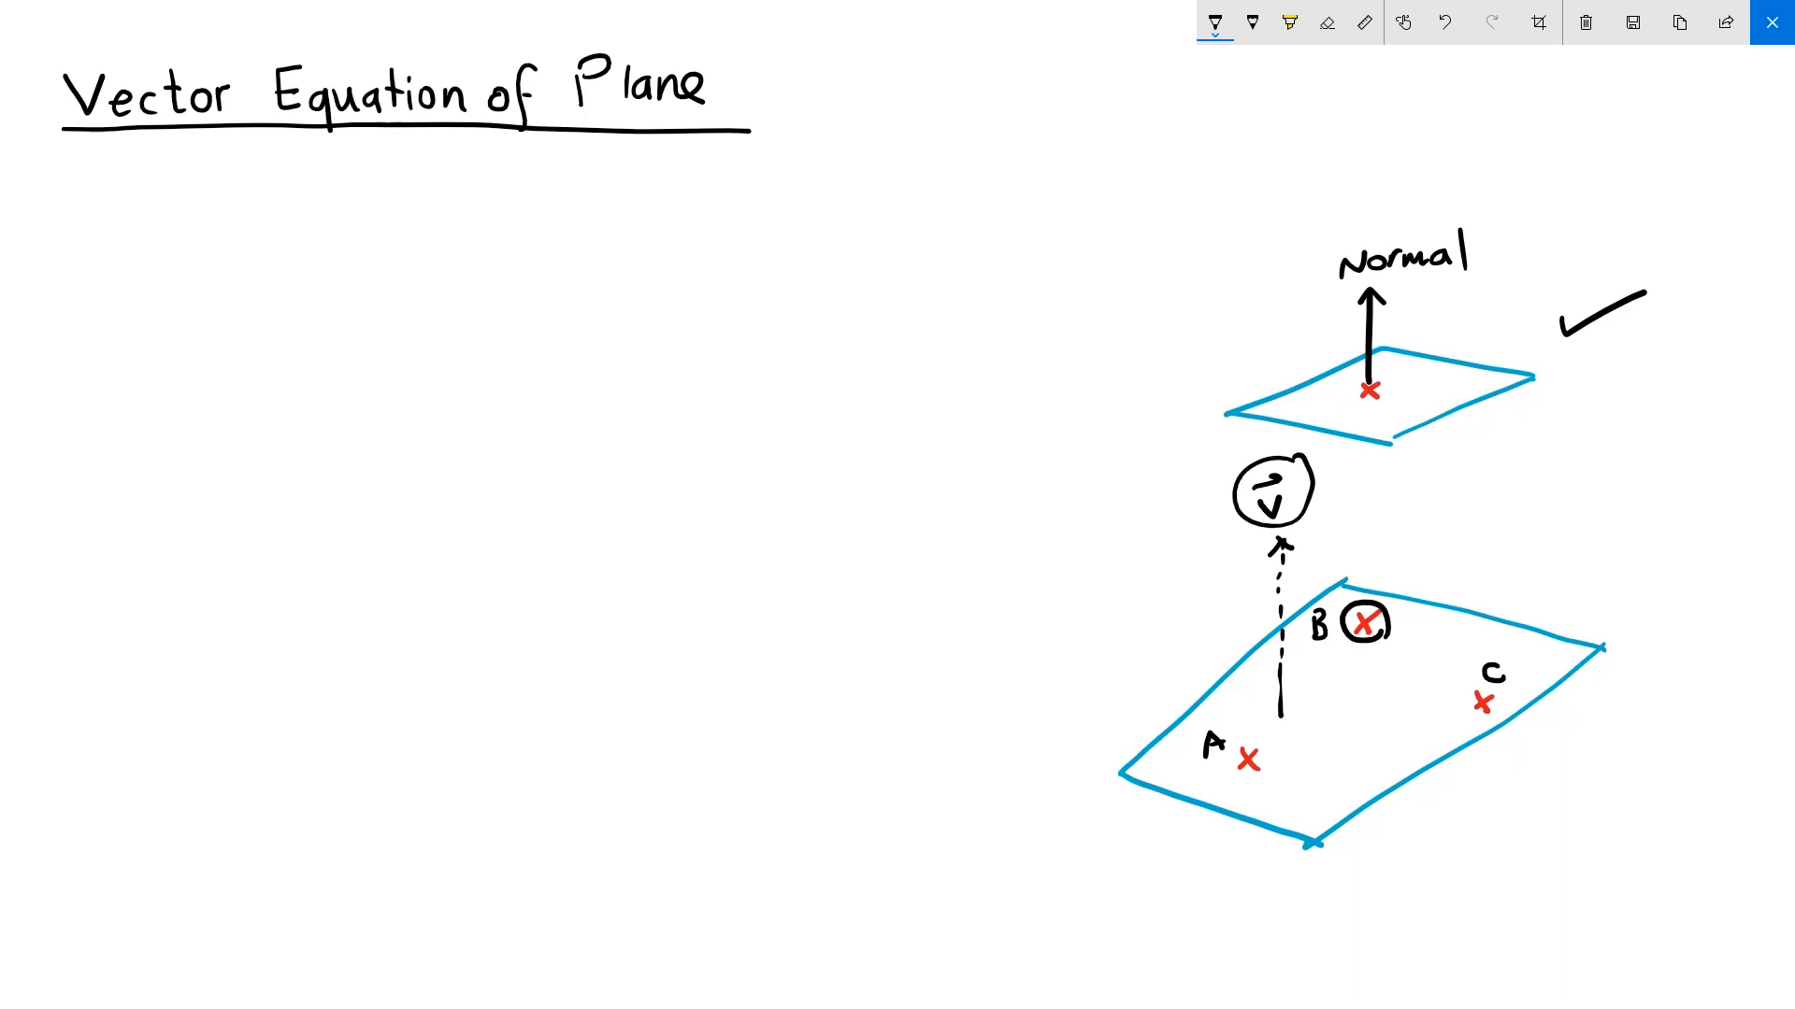
left_click_drag(1174, 755, 1197, 742)
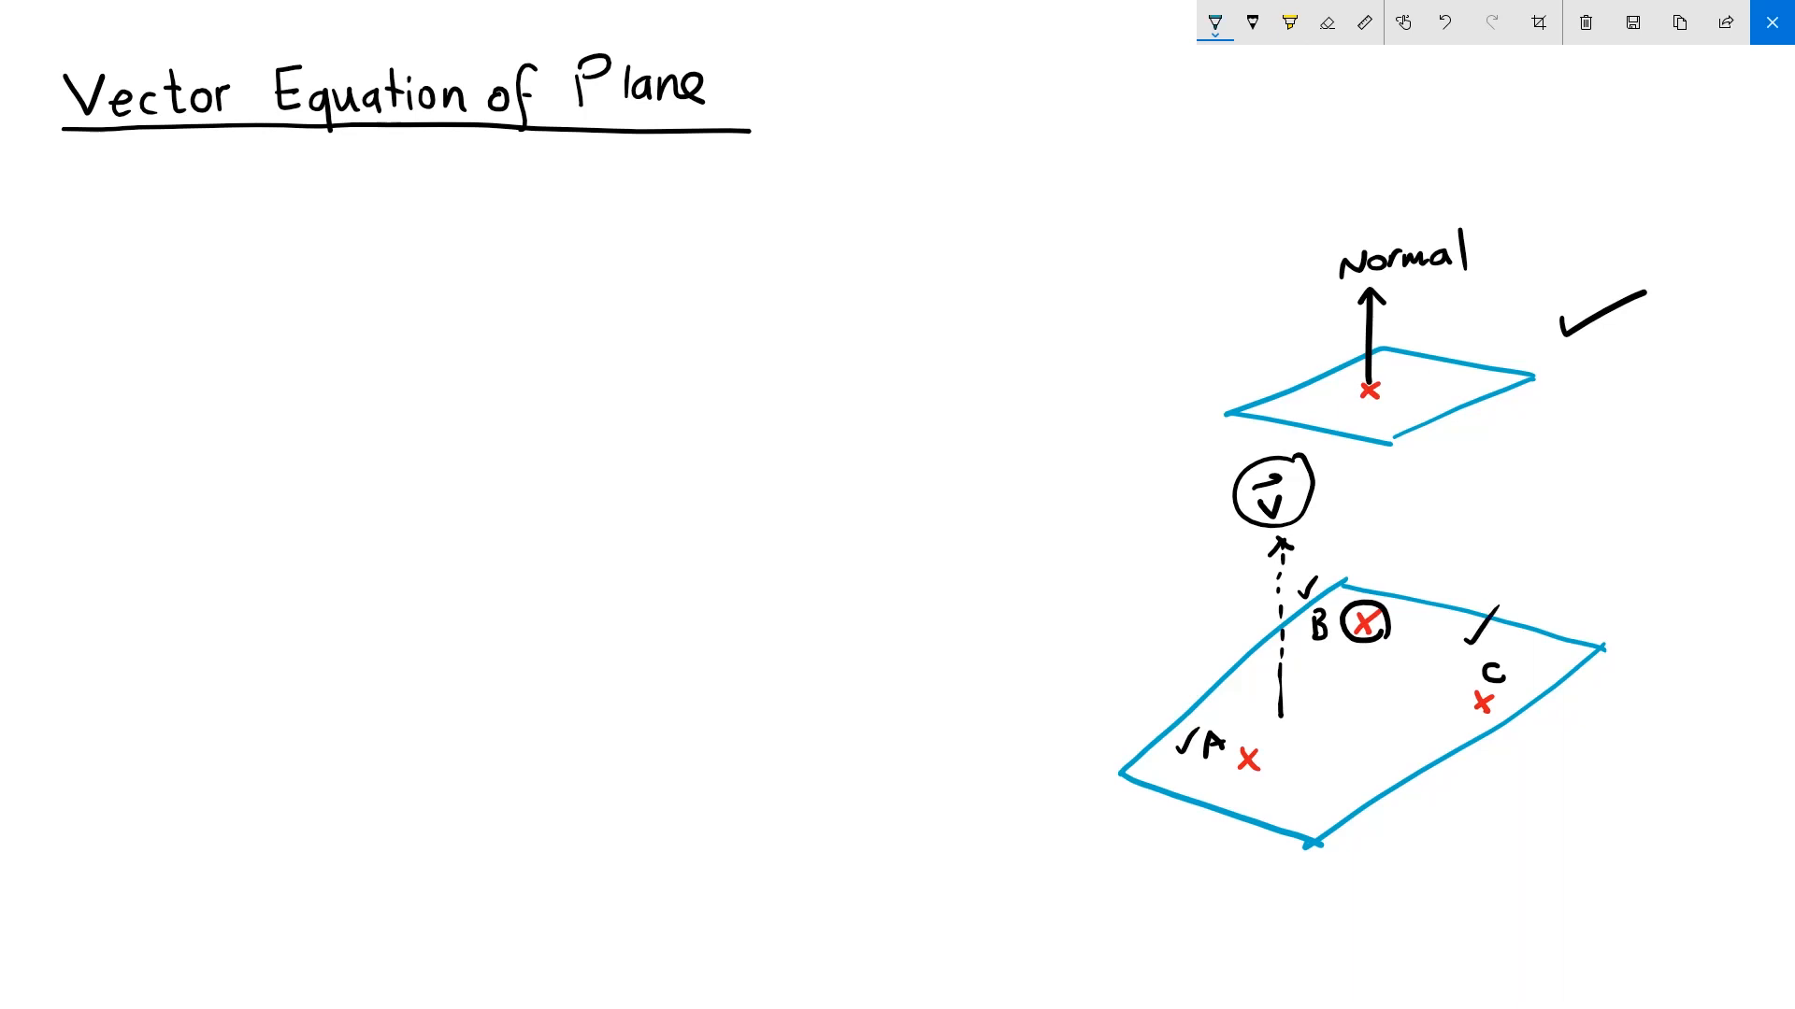
type("P")
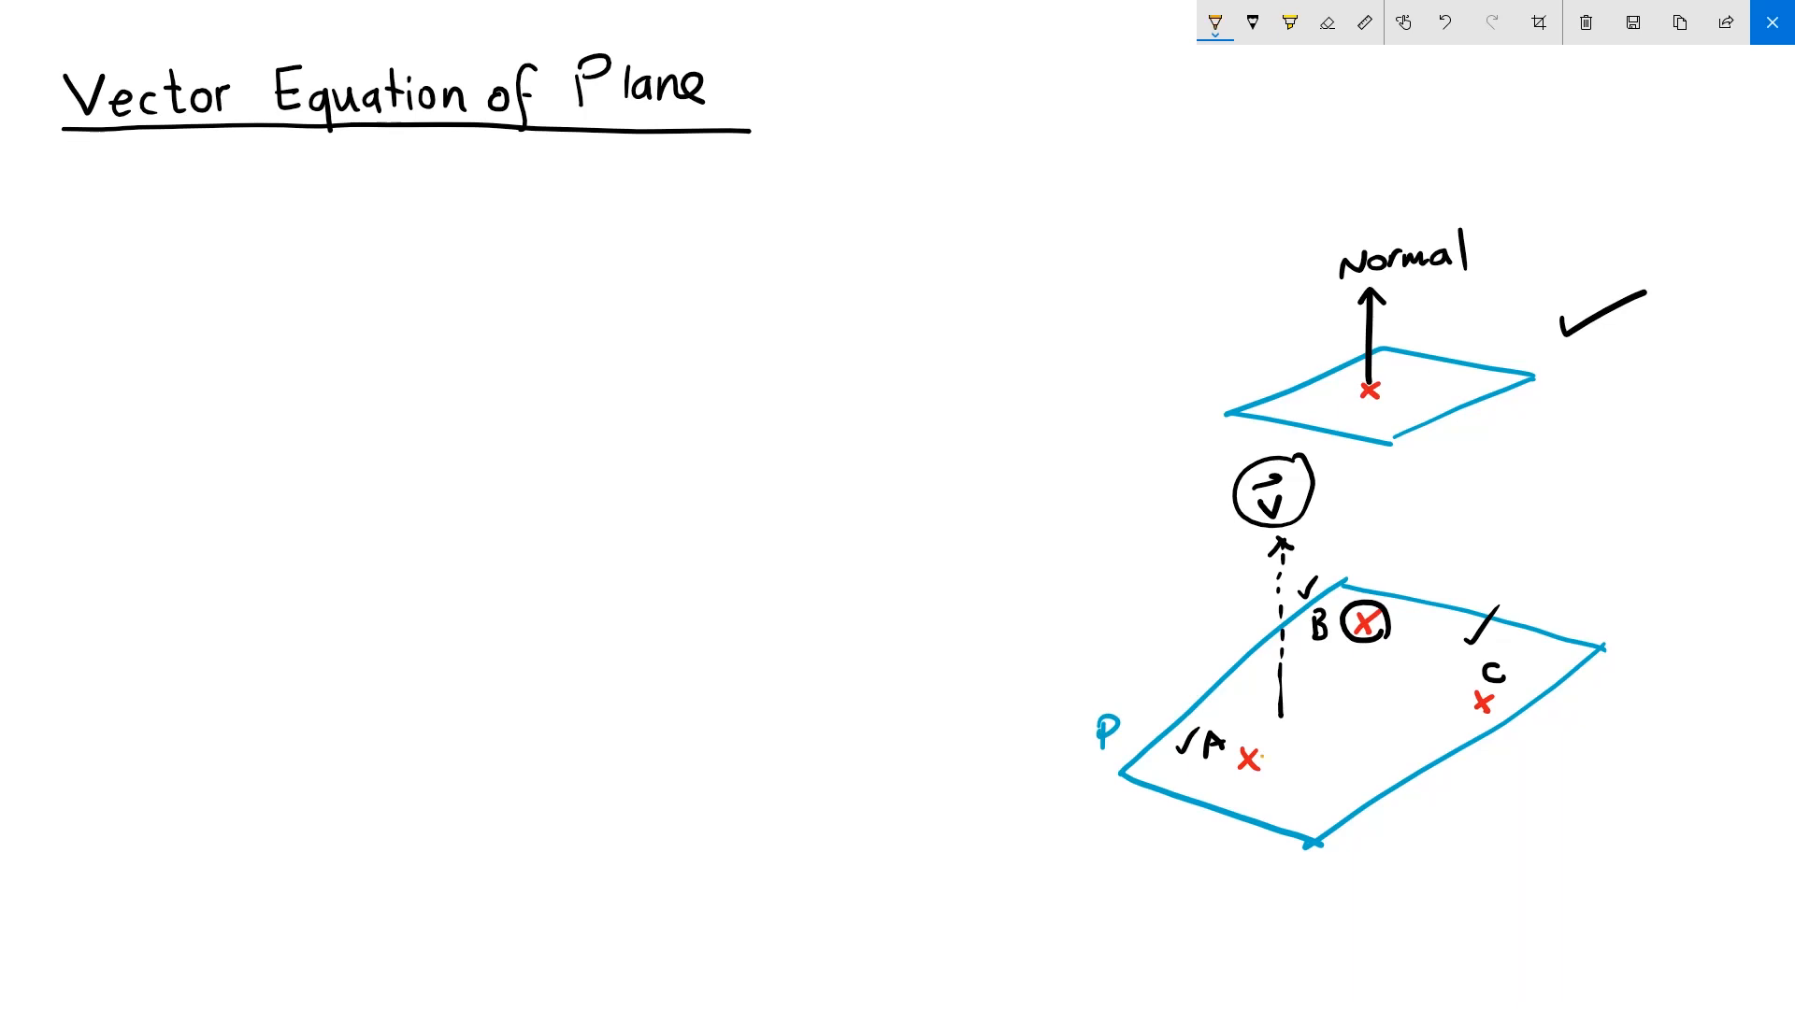
- Draw orange arrows A→C and A→B, labelled a = C−A and b = B−A
left_click_drag(1259, 755, 1477, 704)
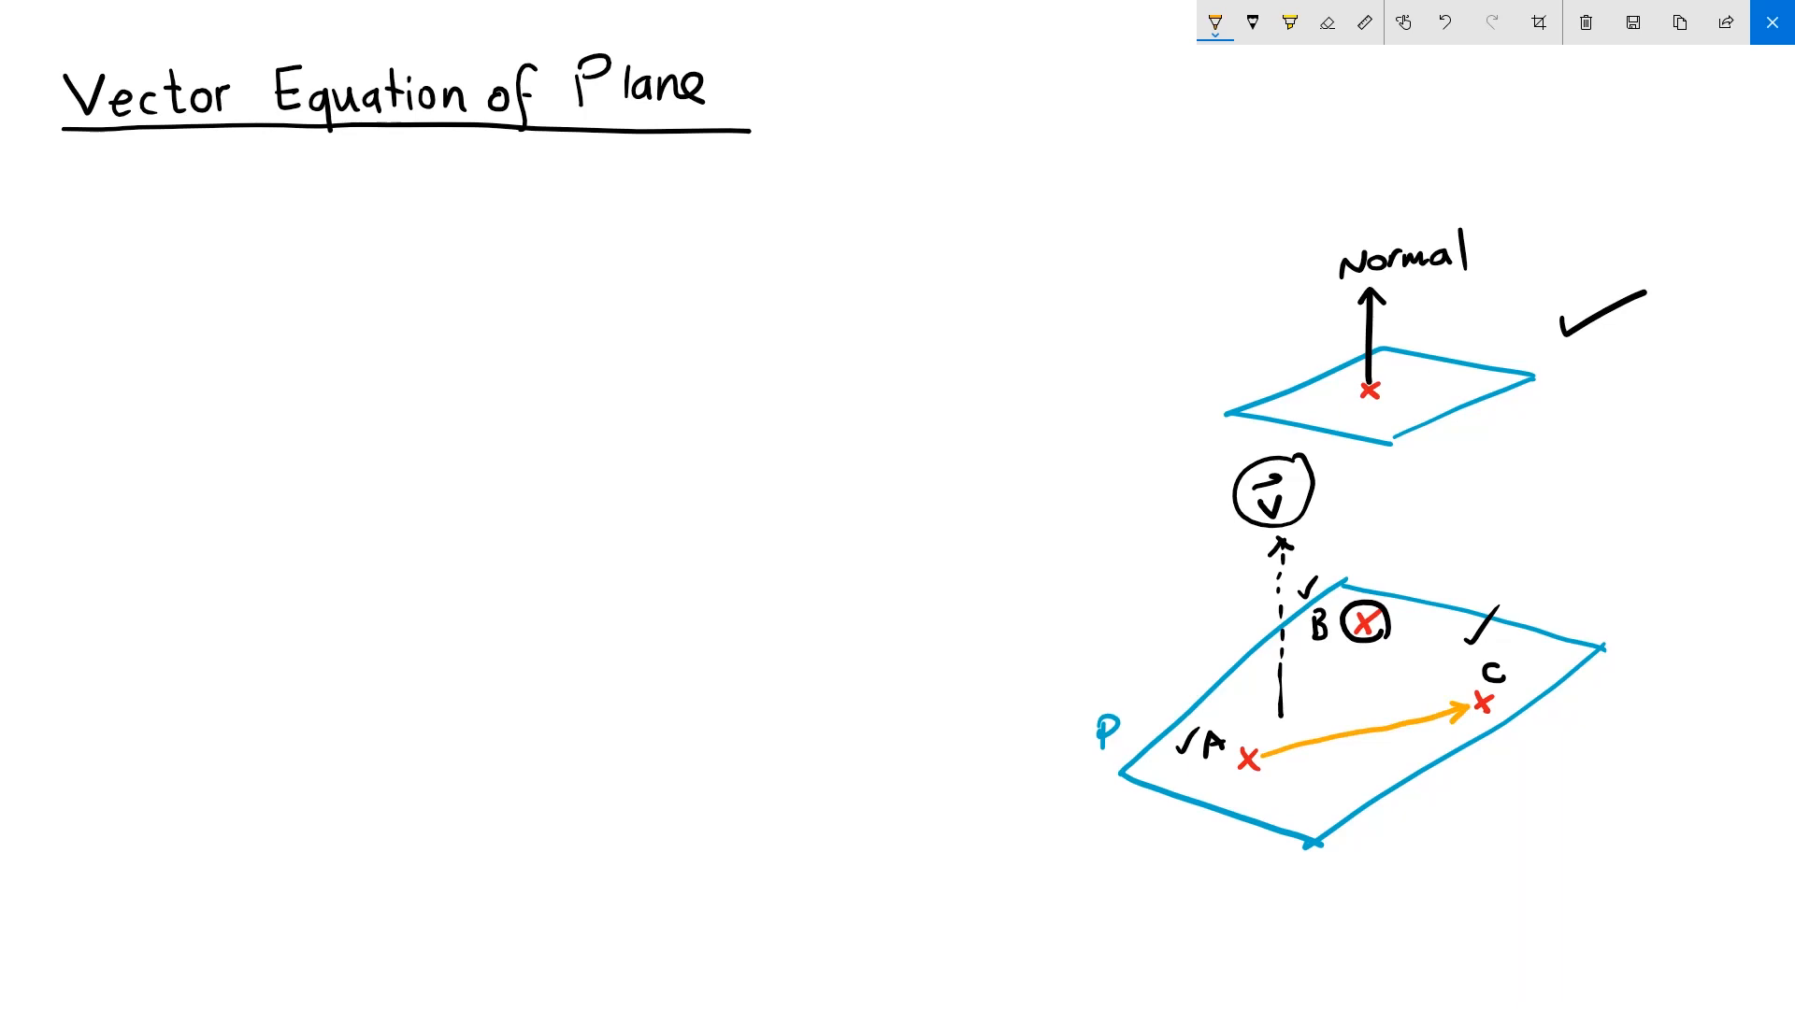
type("a")
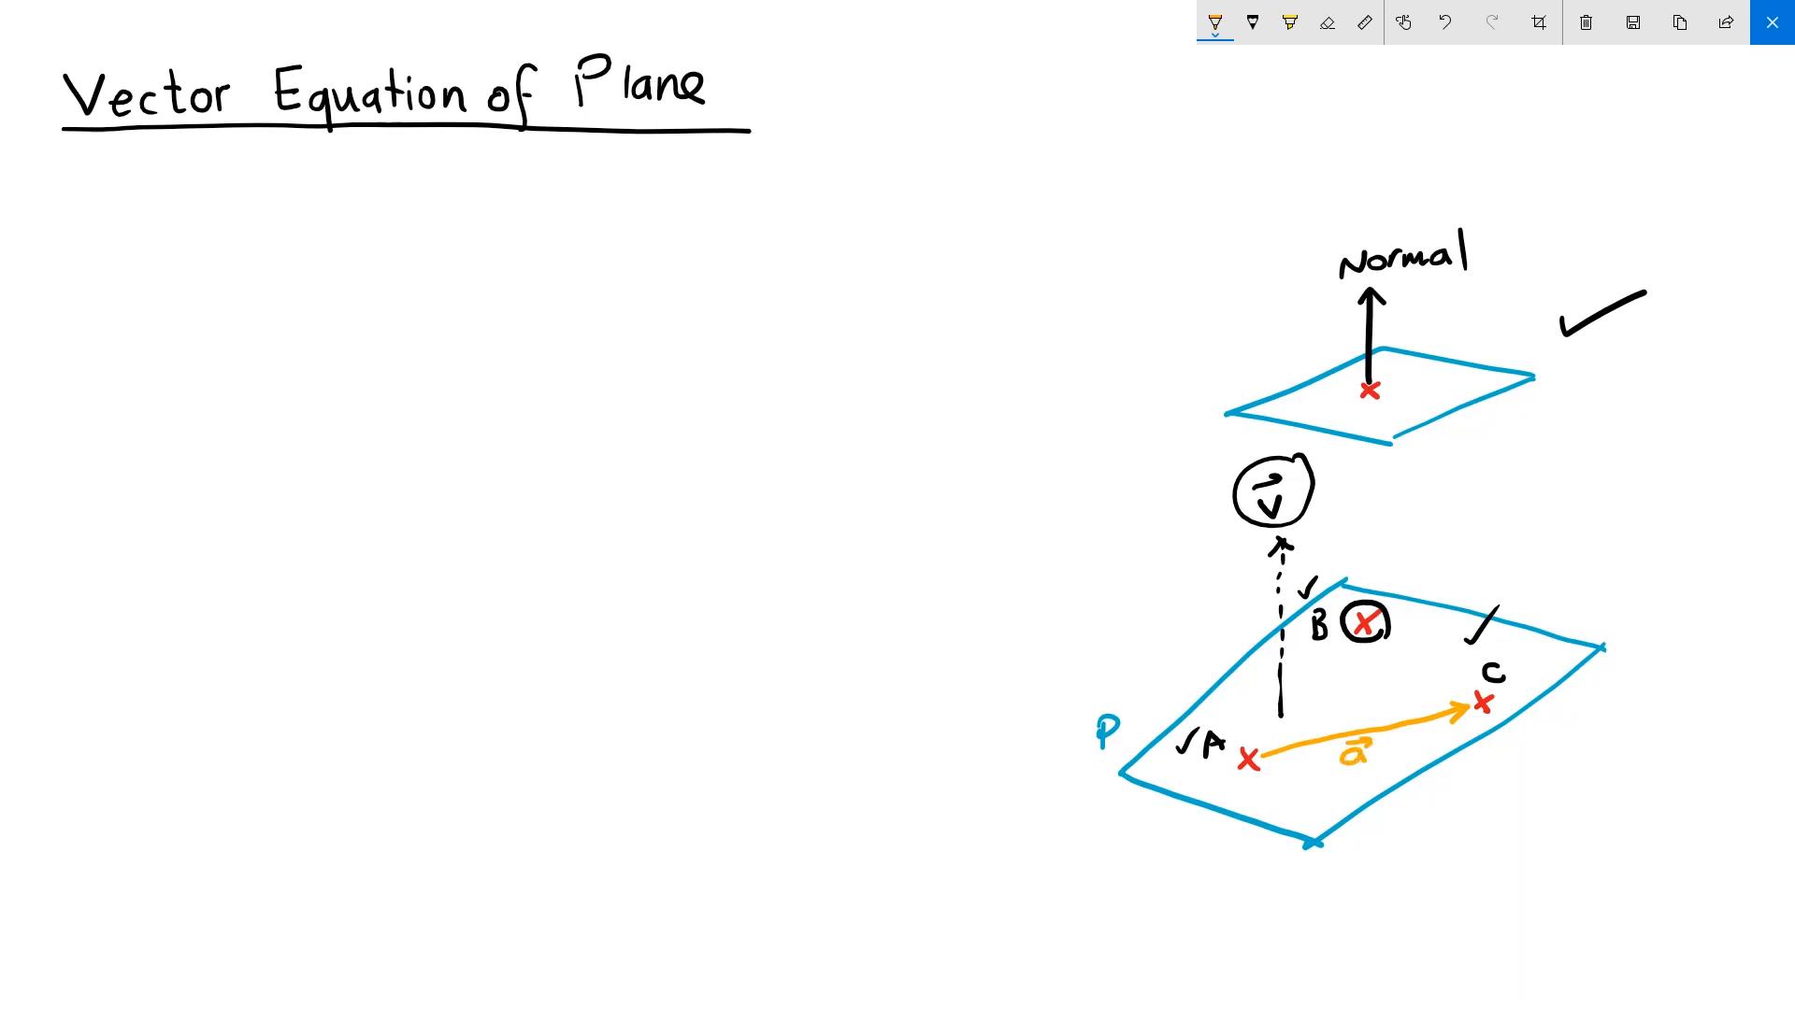
left_click_drag(1253, 759, 1356, 623)
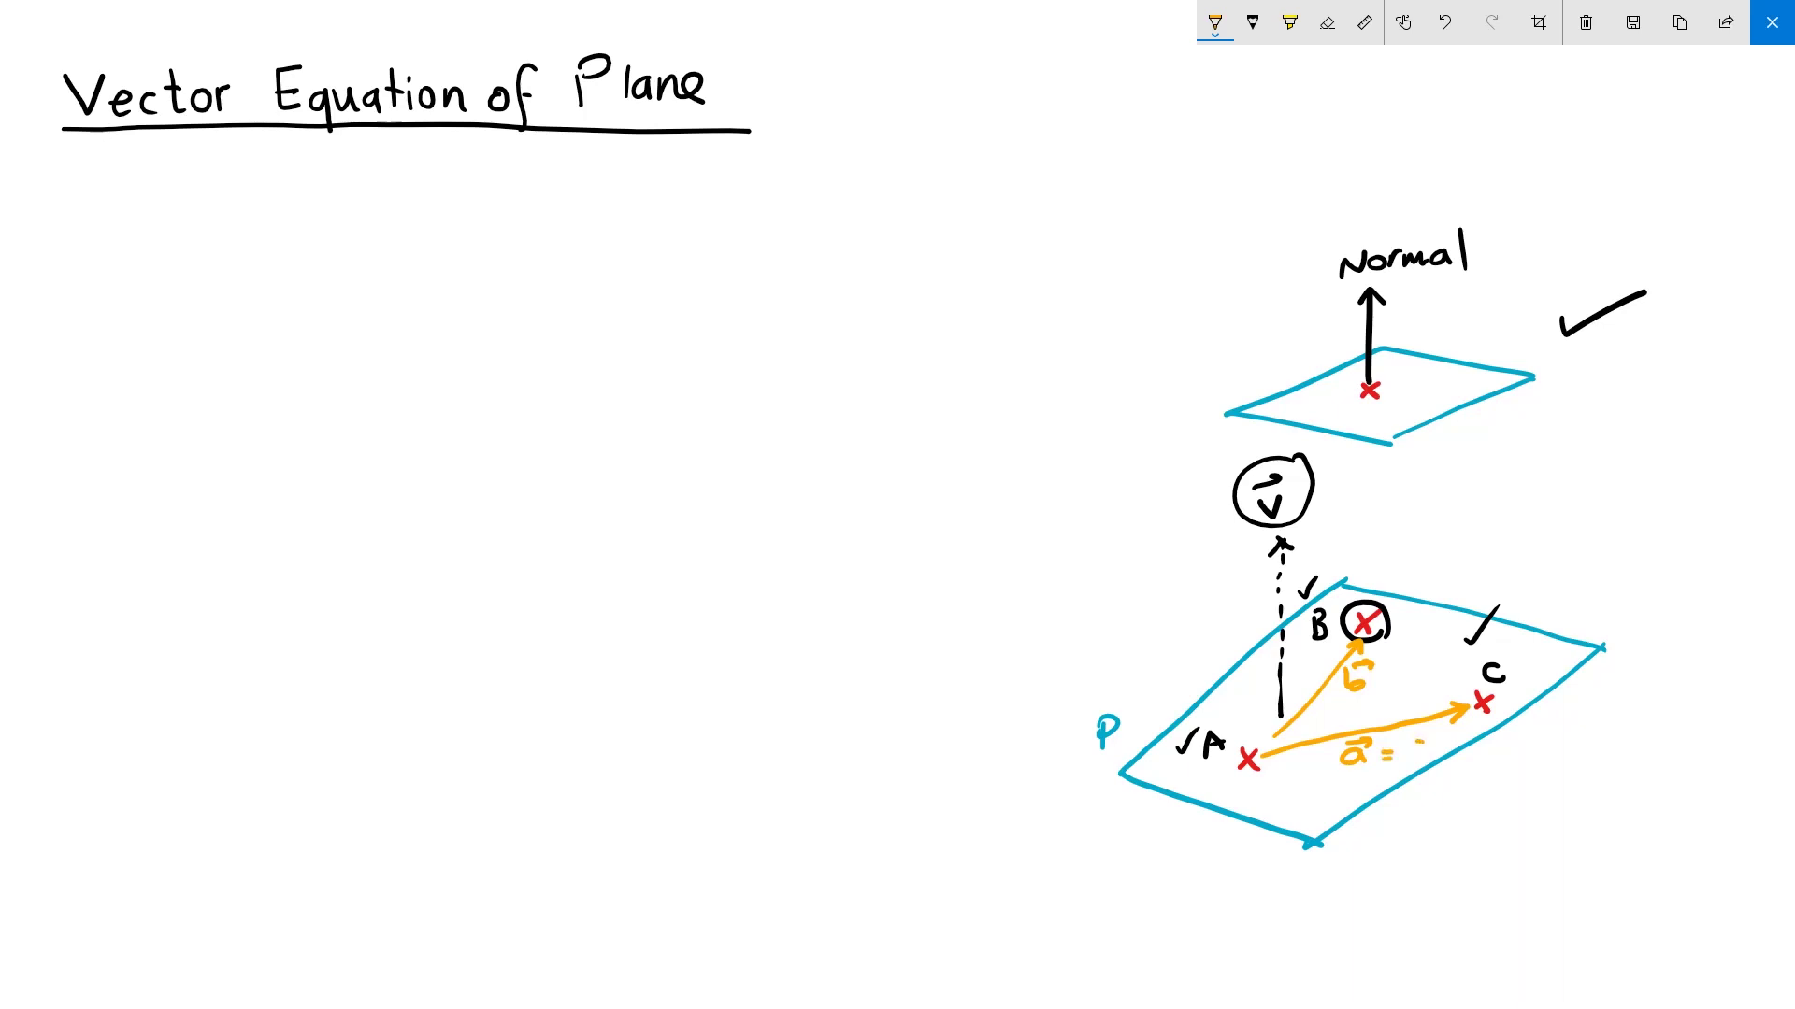
type("C-A")
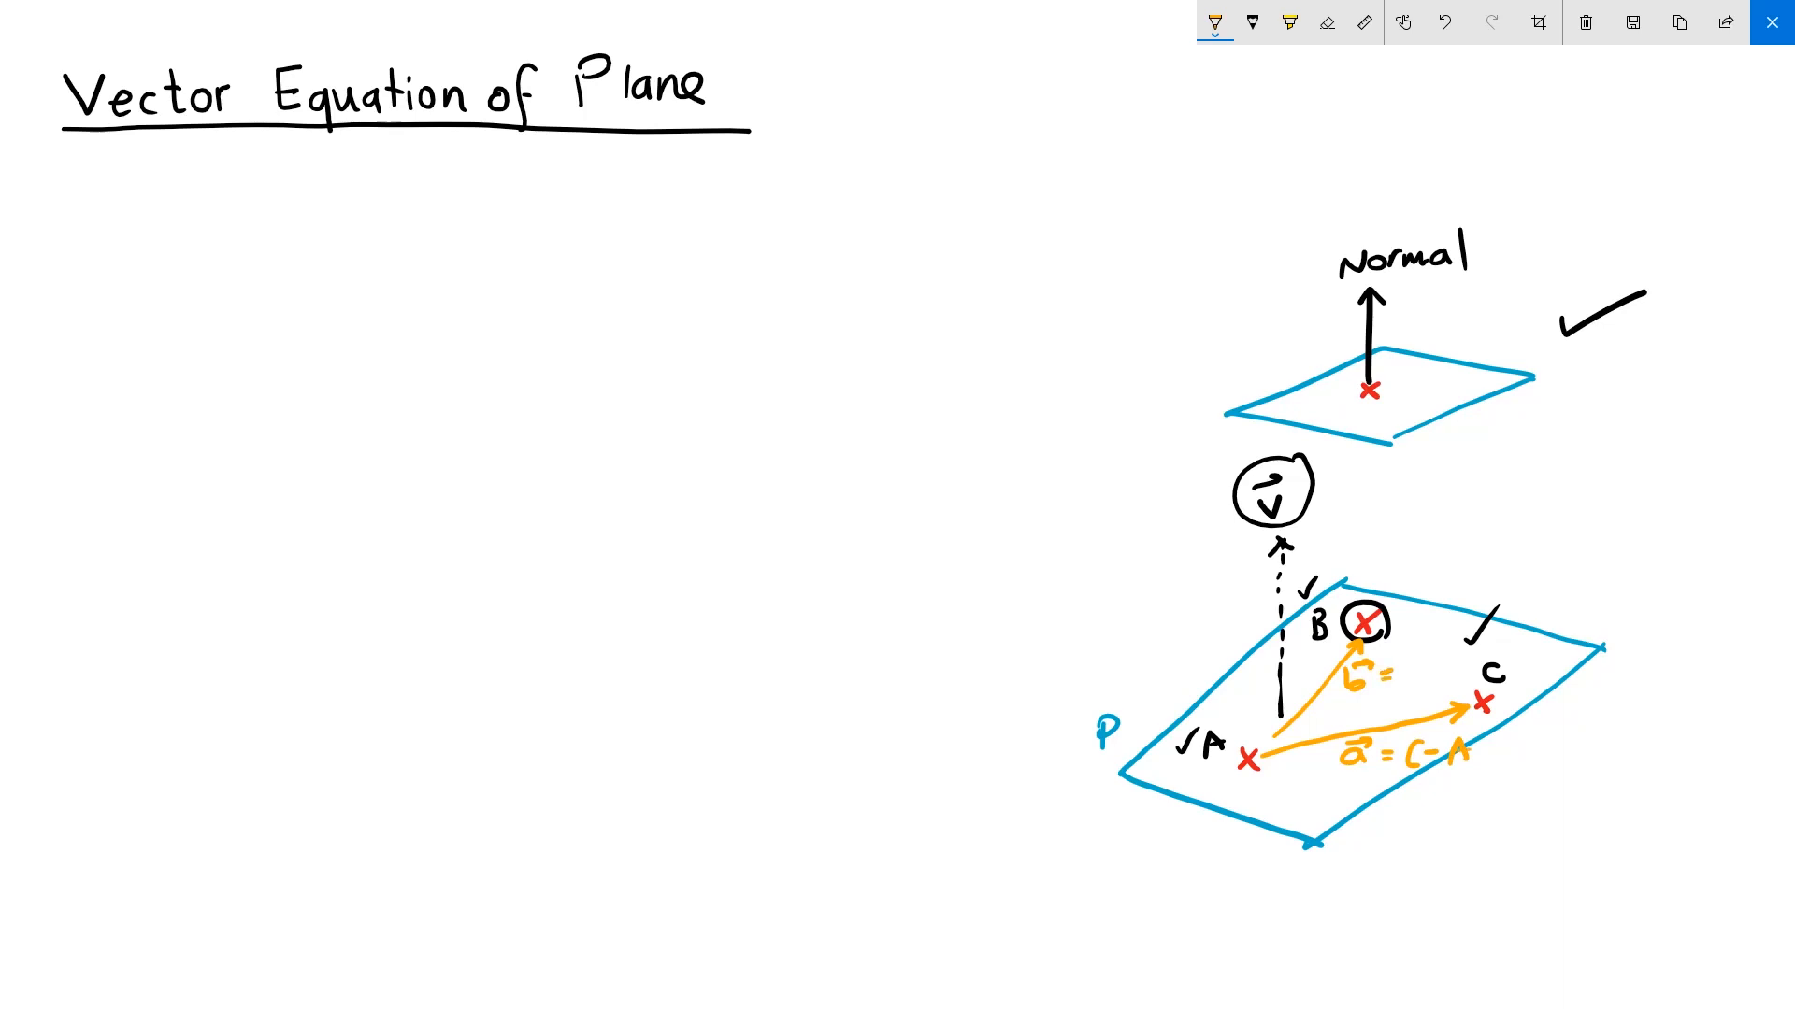
type("B-")
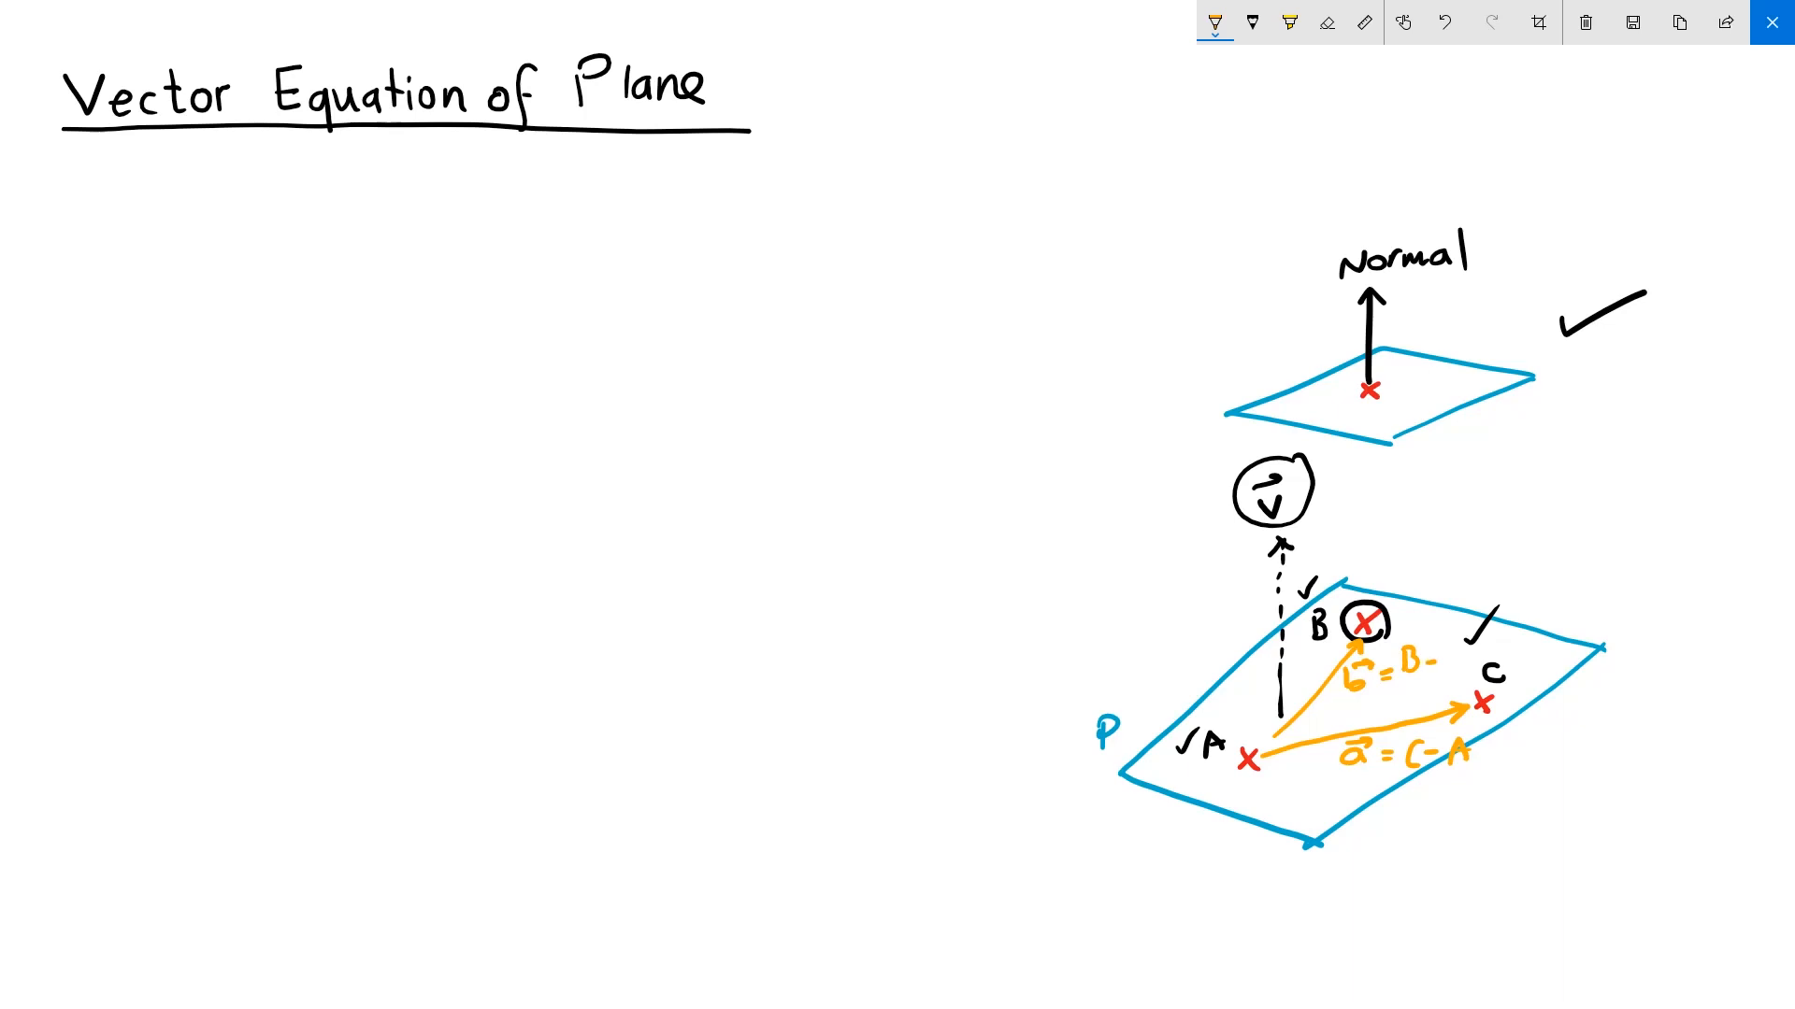
type("A")
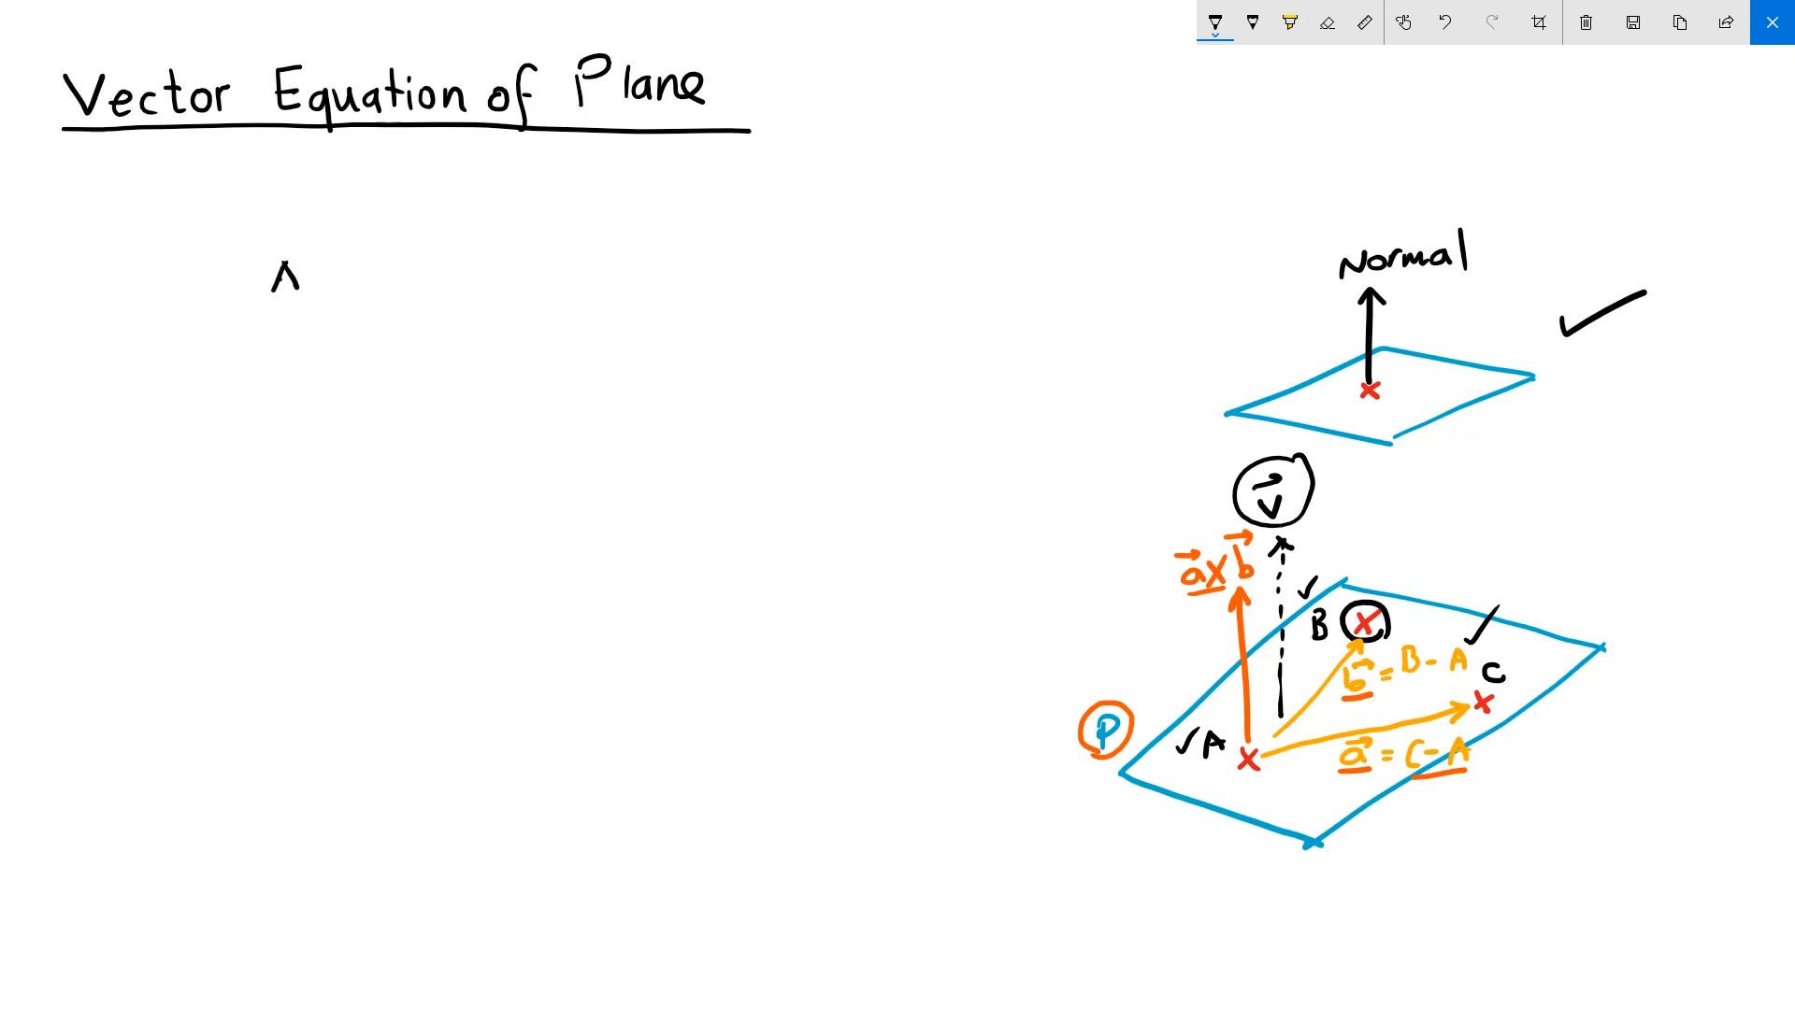
- List points A, B, C and write steps a = C−A and b = B−A
type("A, B")
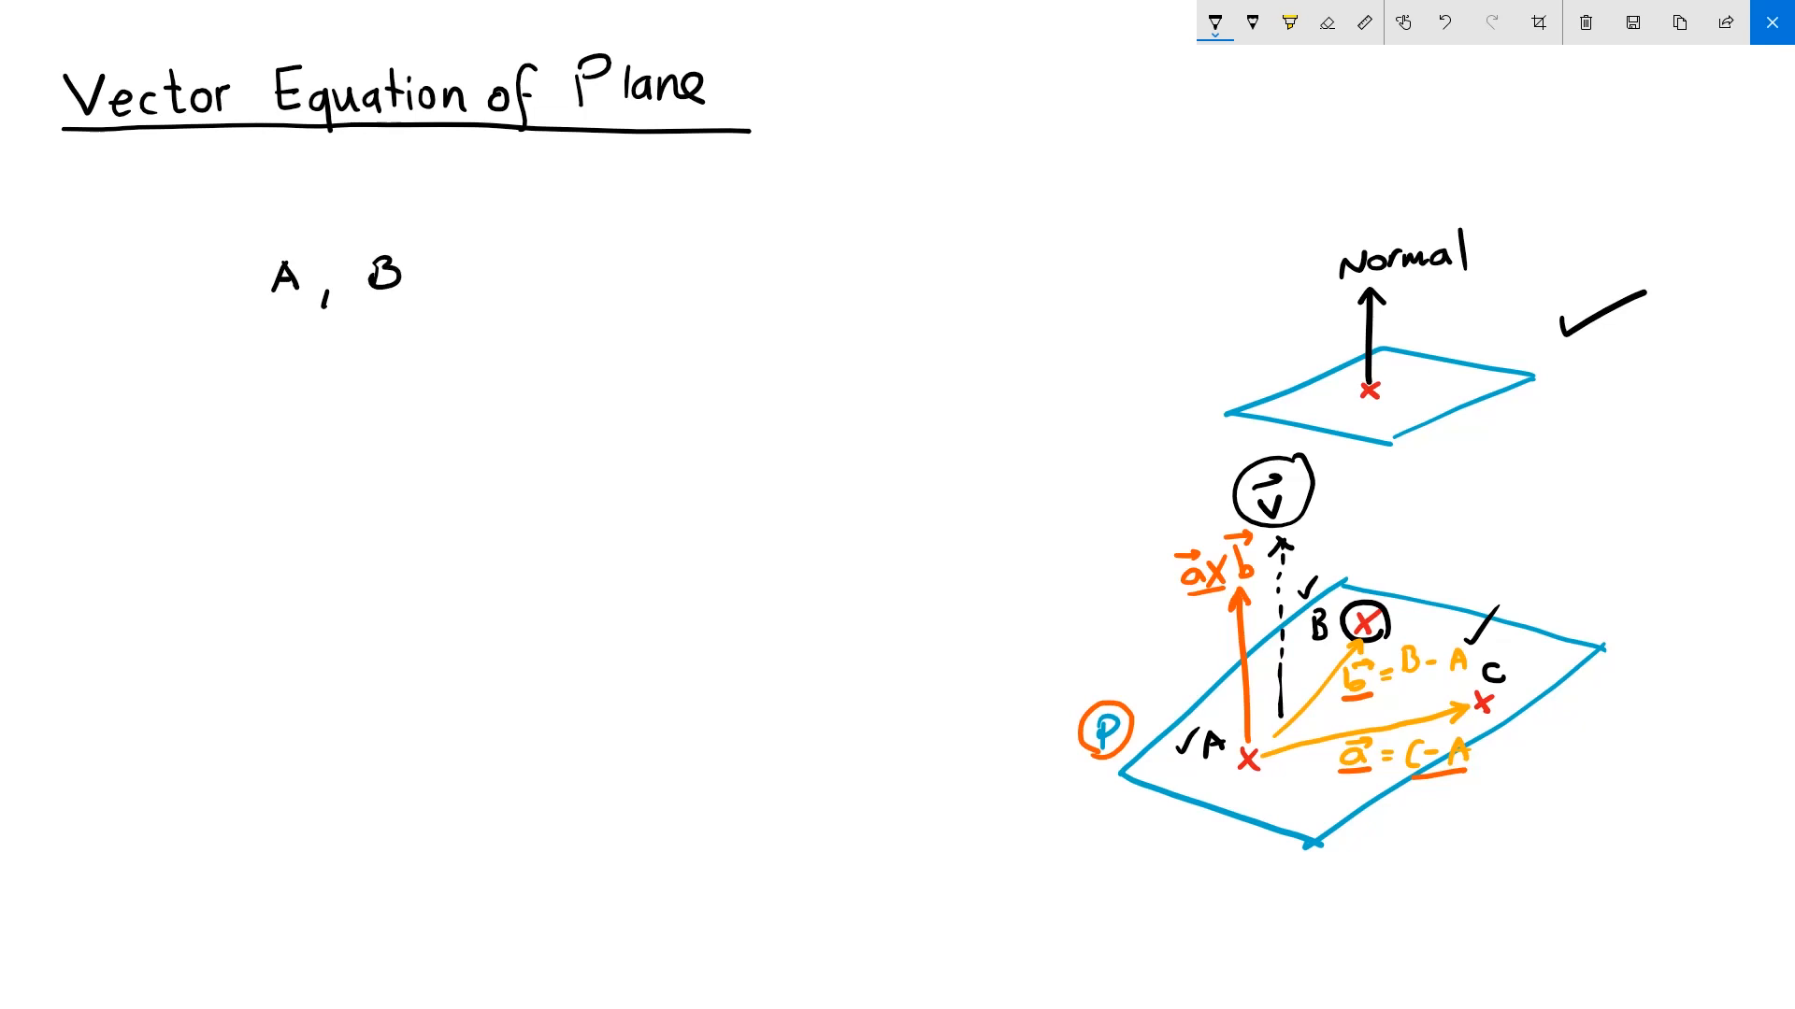
type(", C")
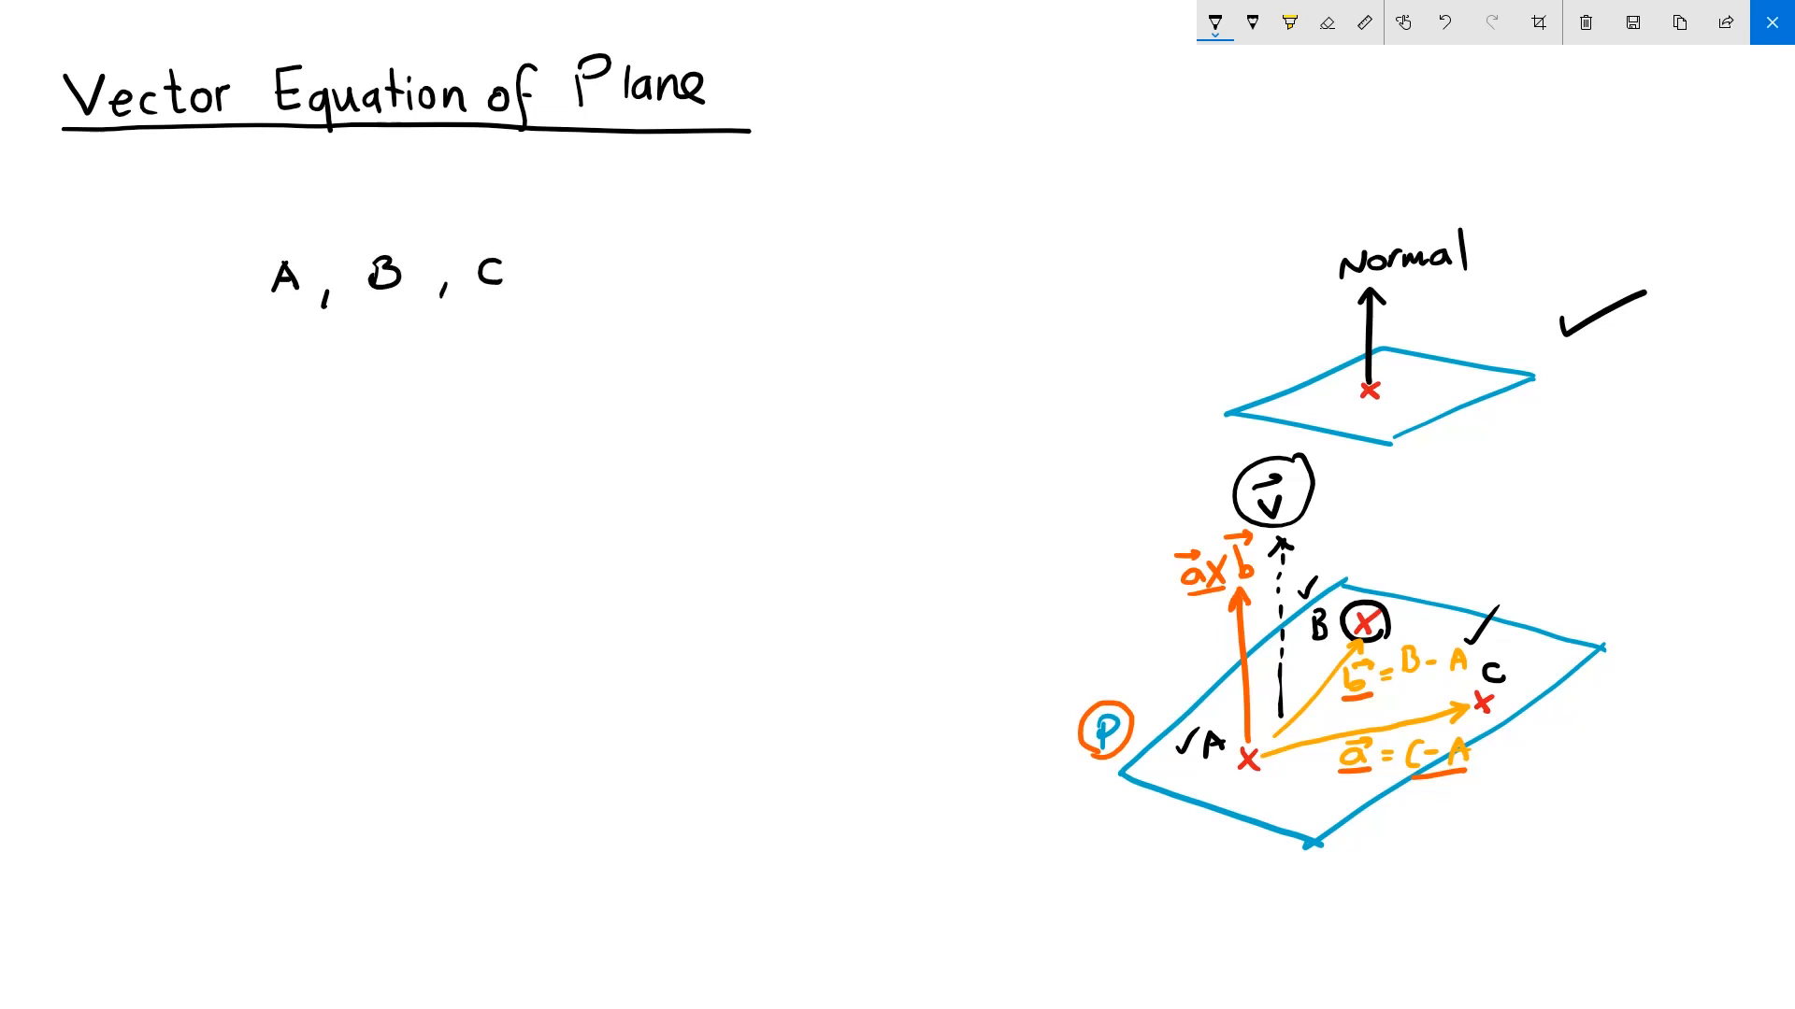
type("c")
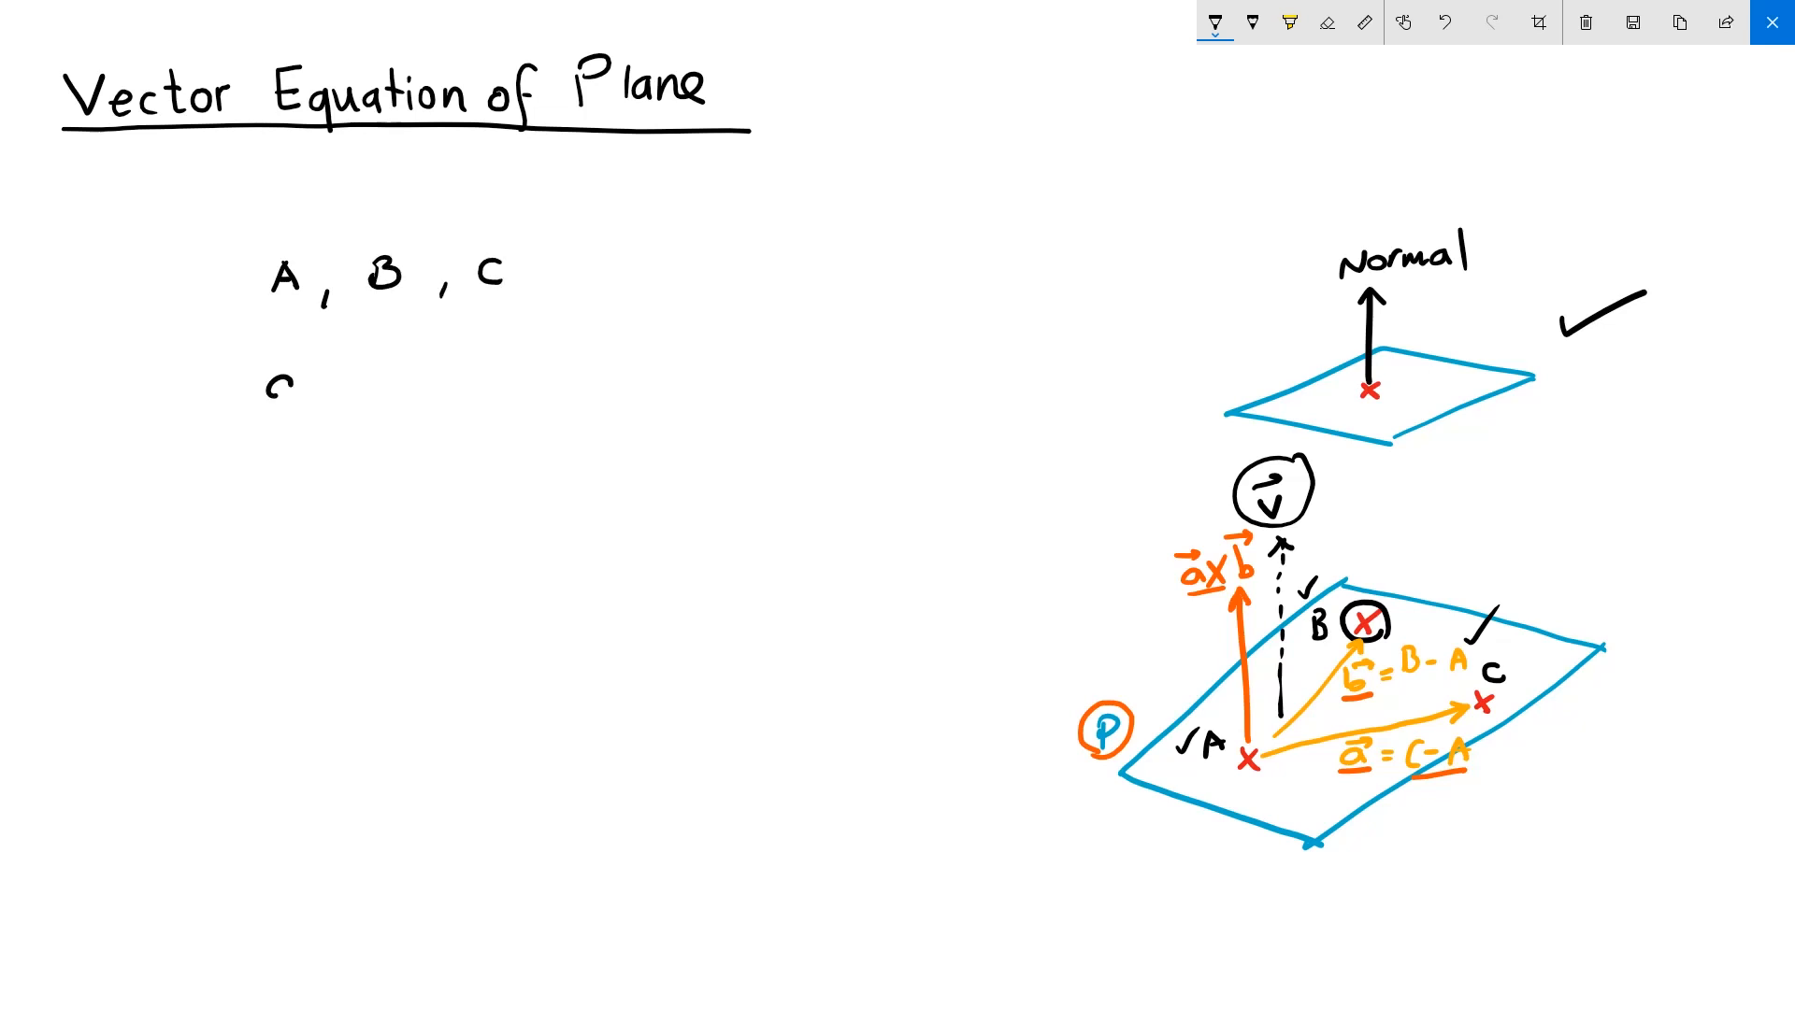
type("a =")
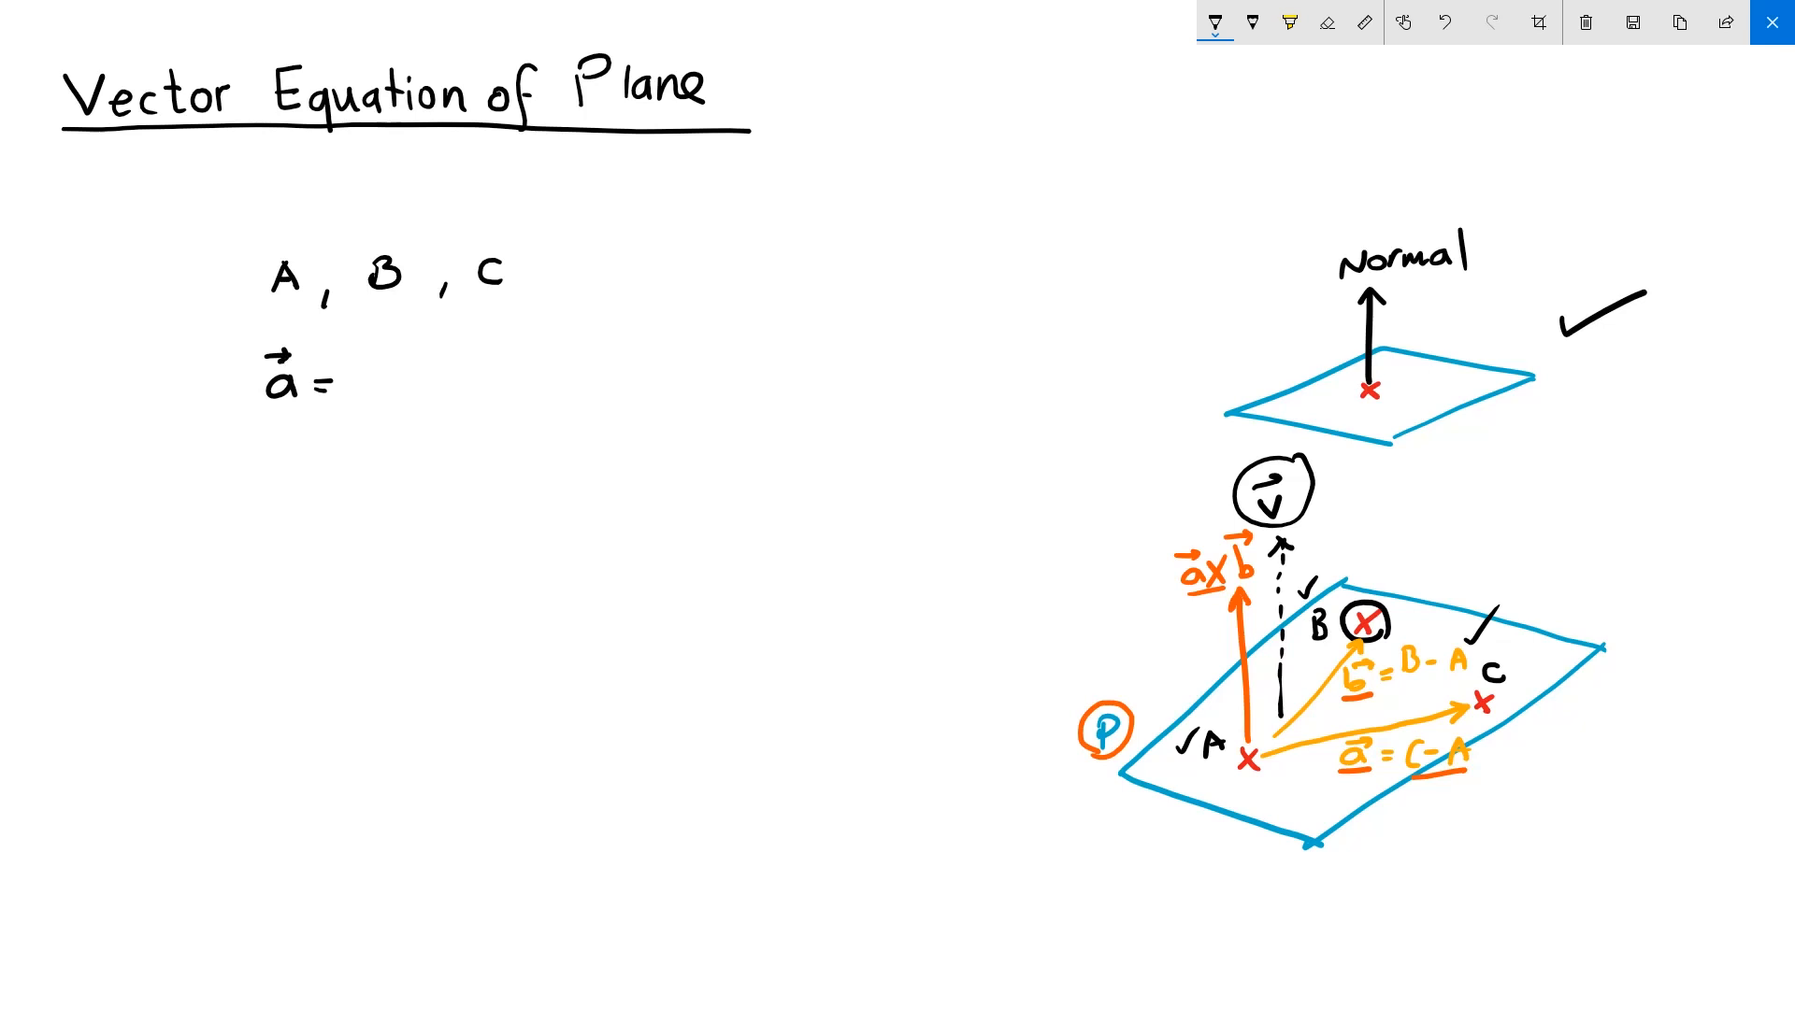
type("C - A")
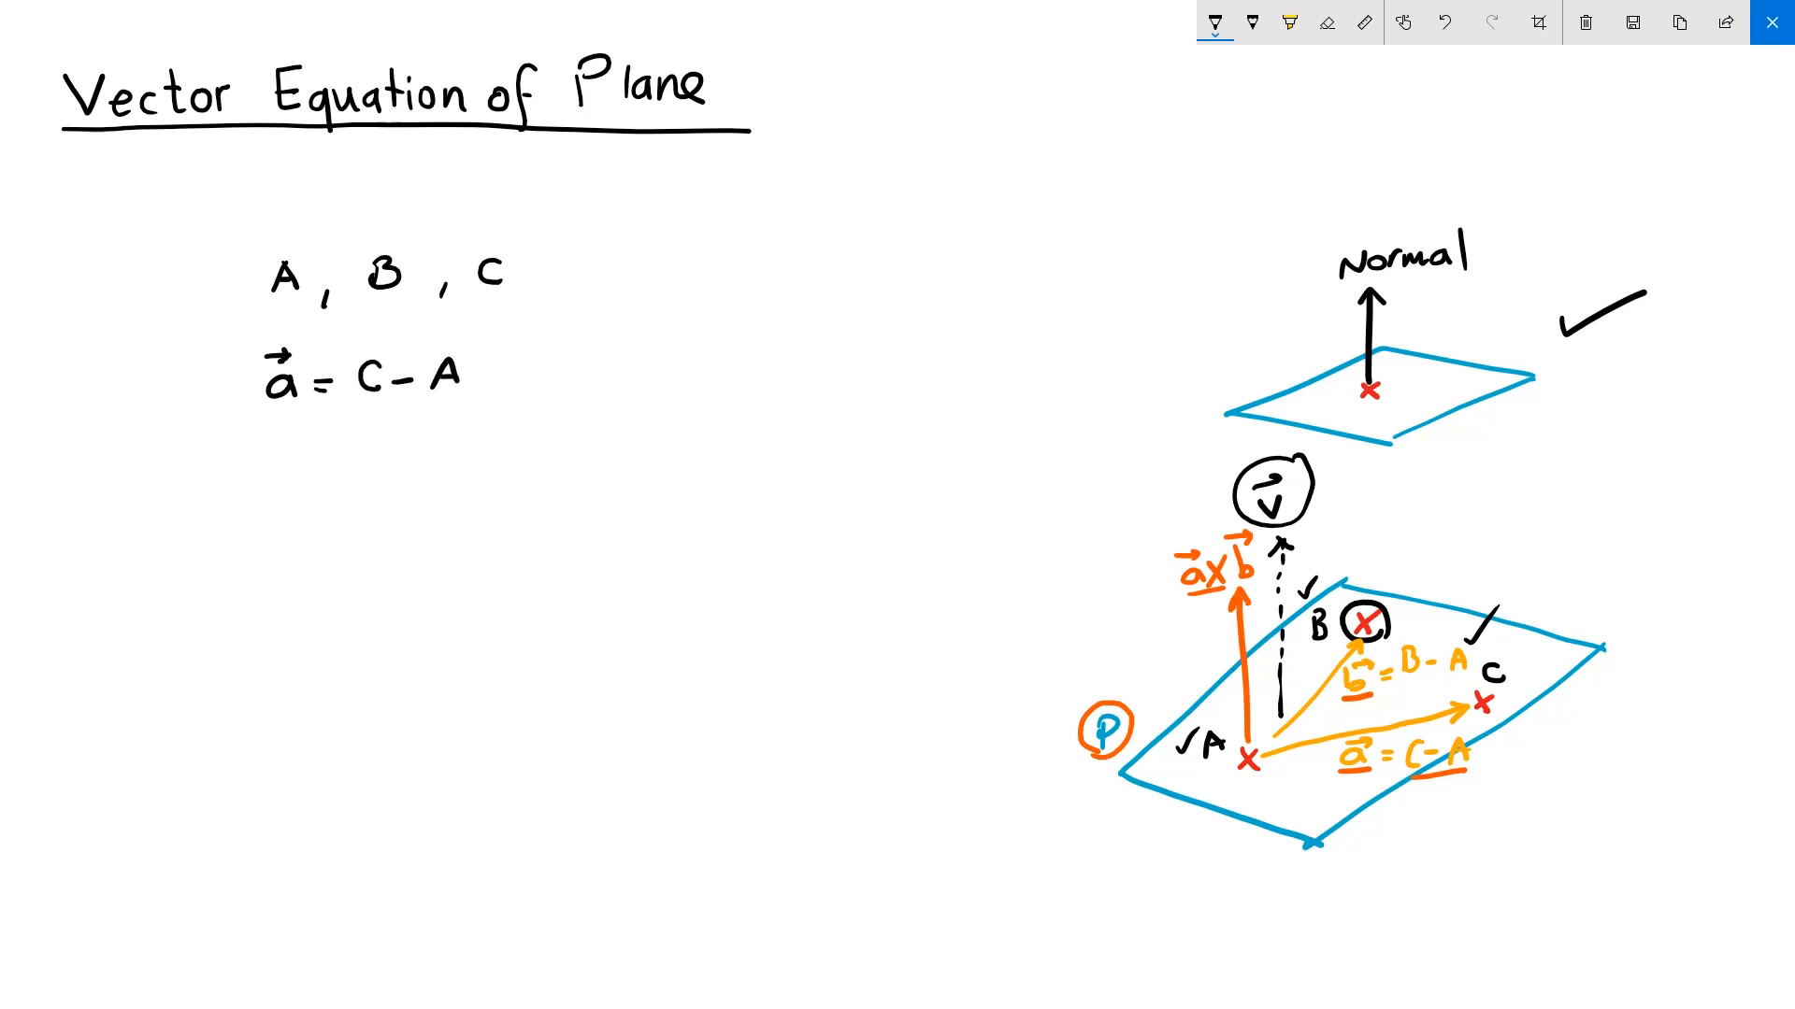
type("b")
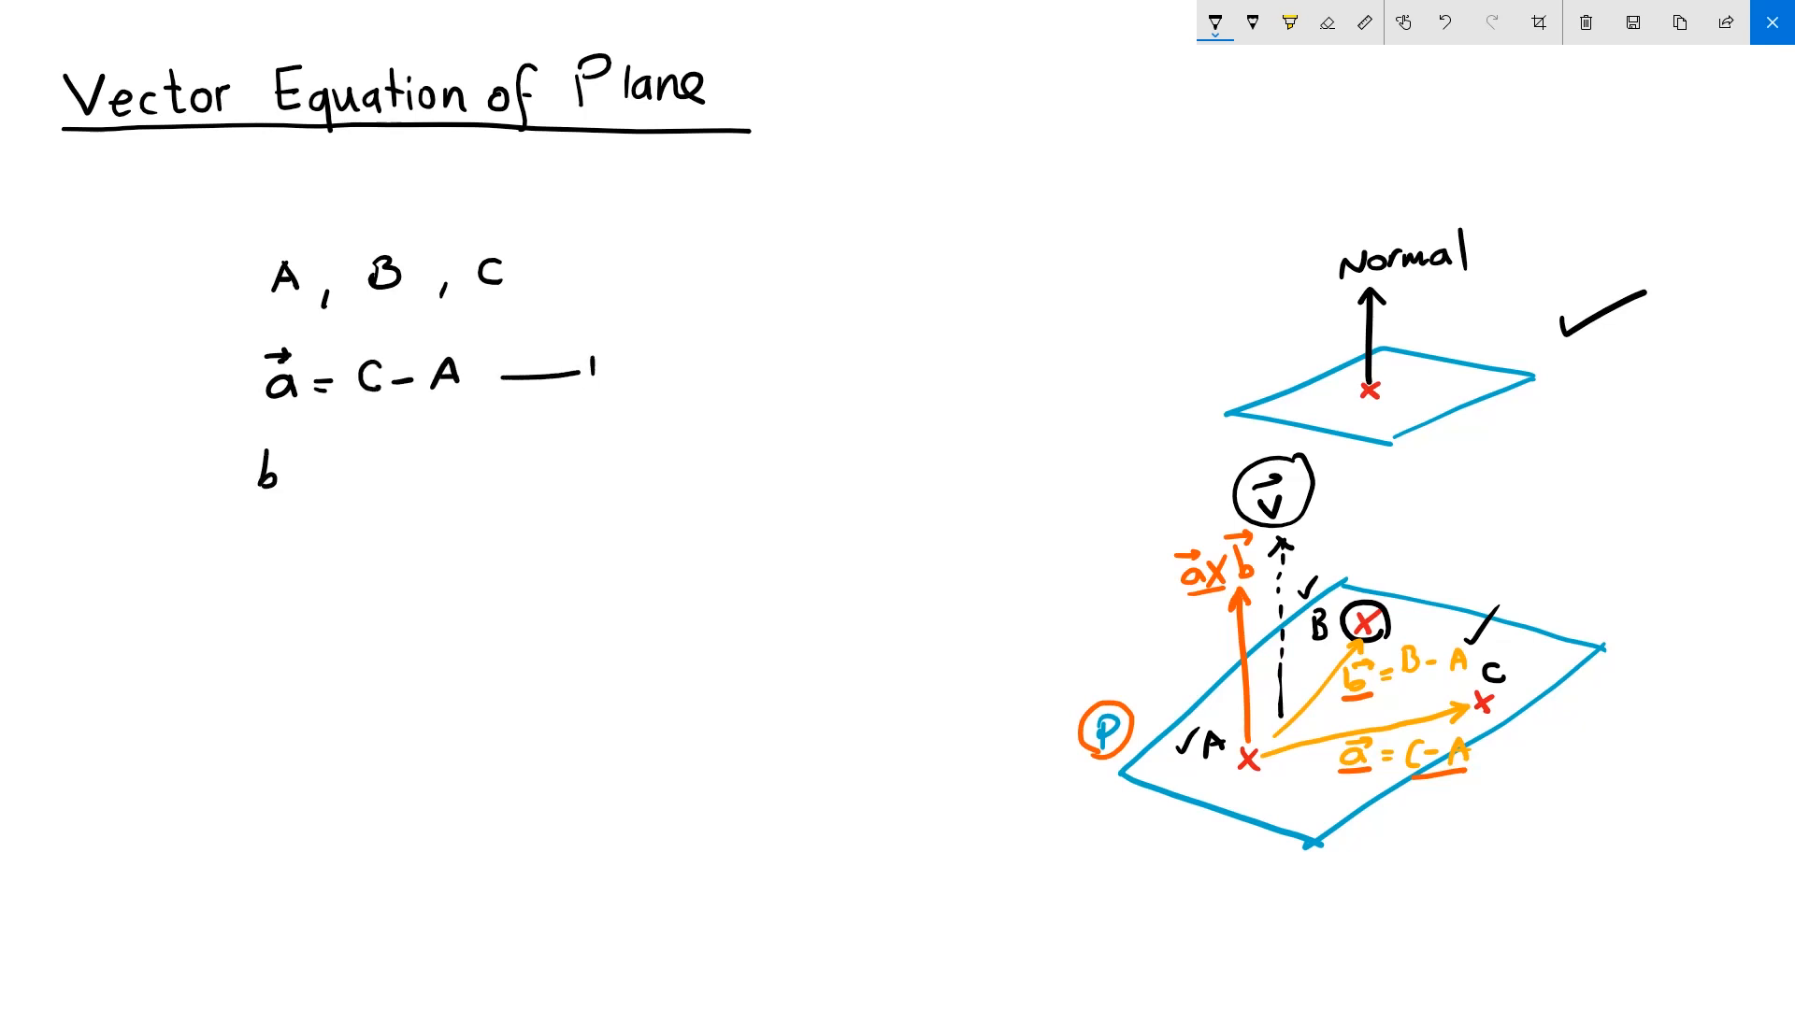
type("b =")
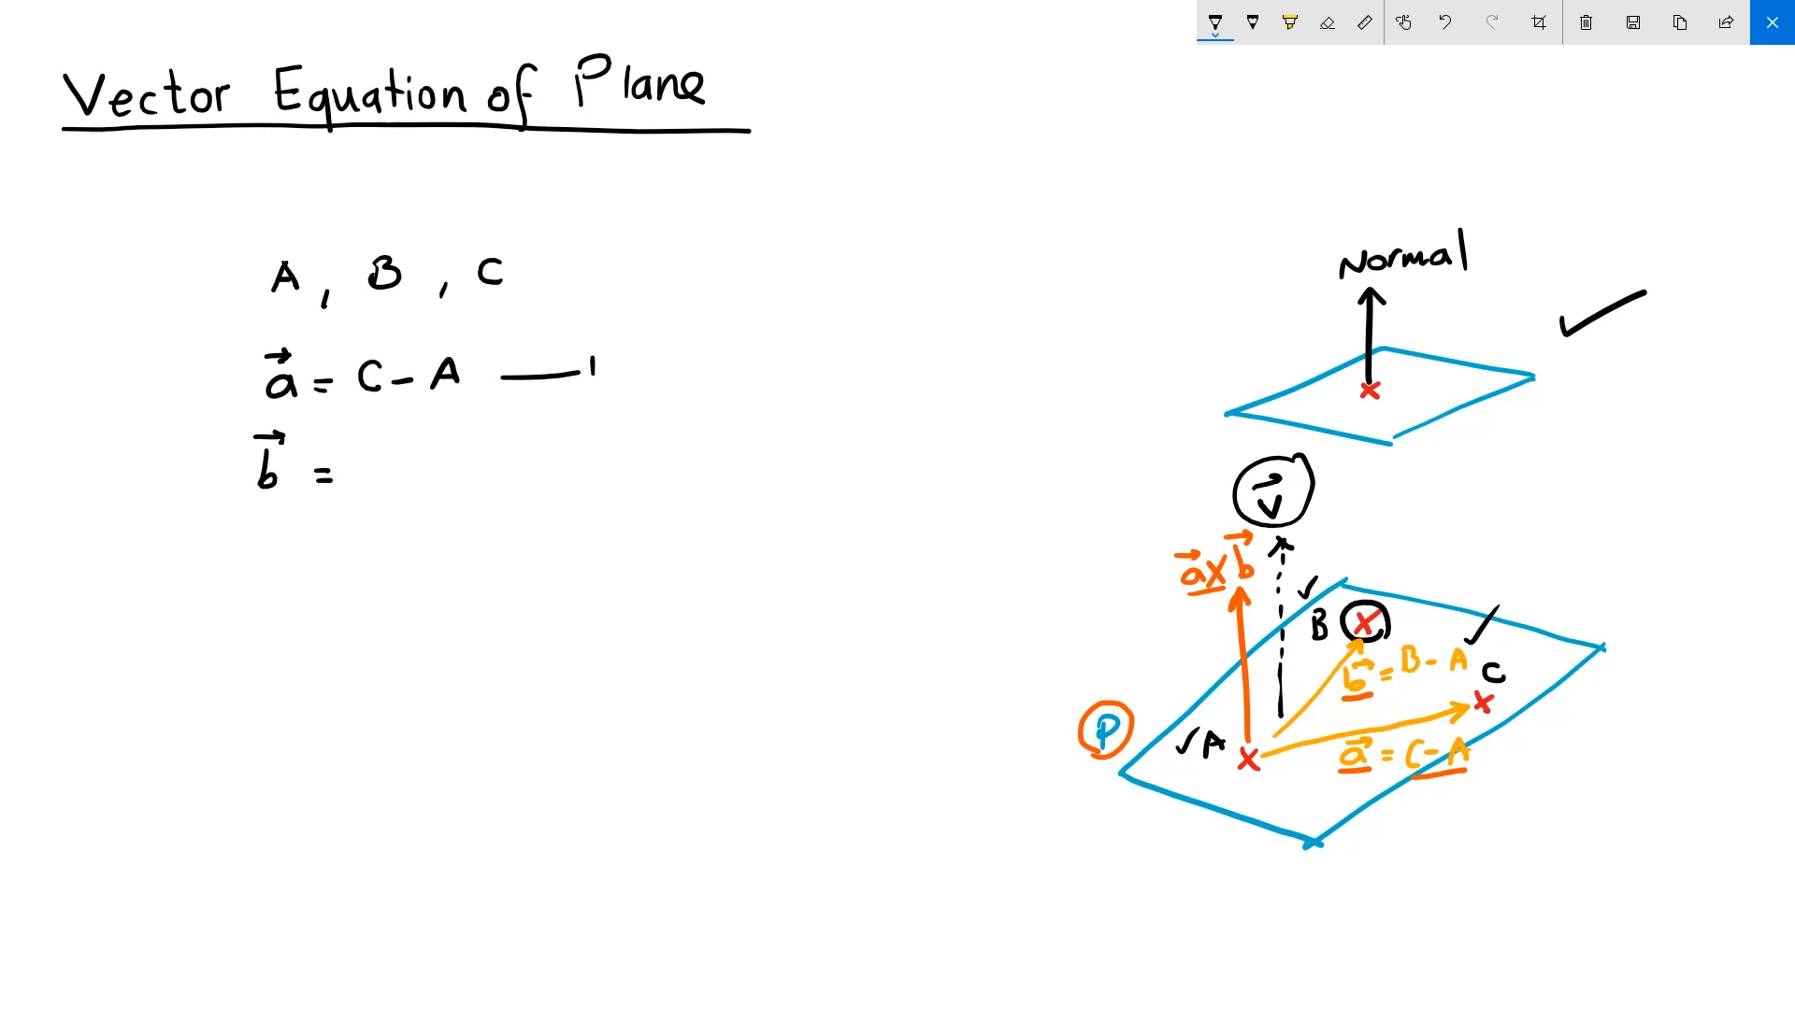
type("B - A")
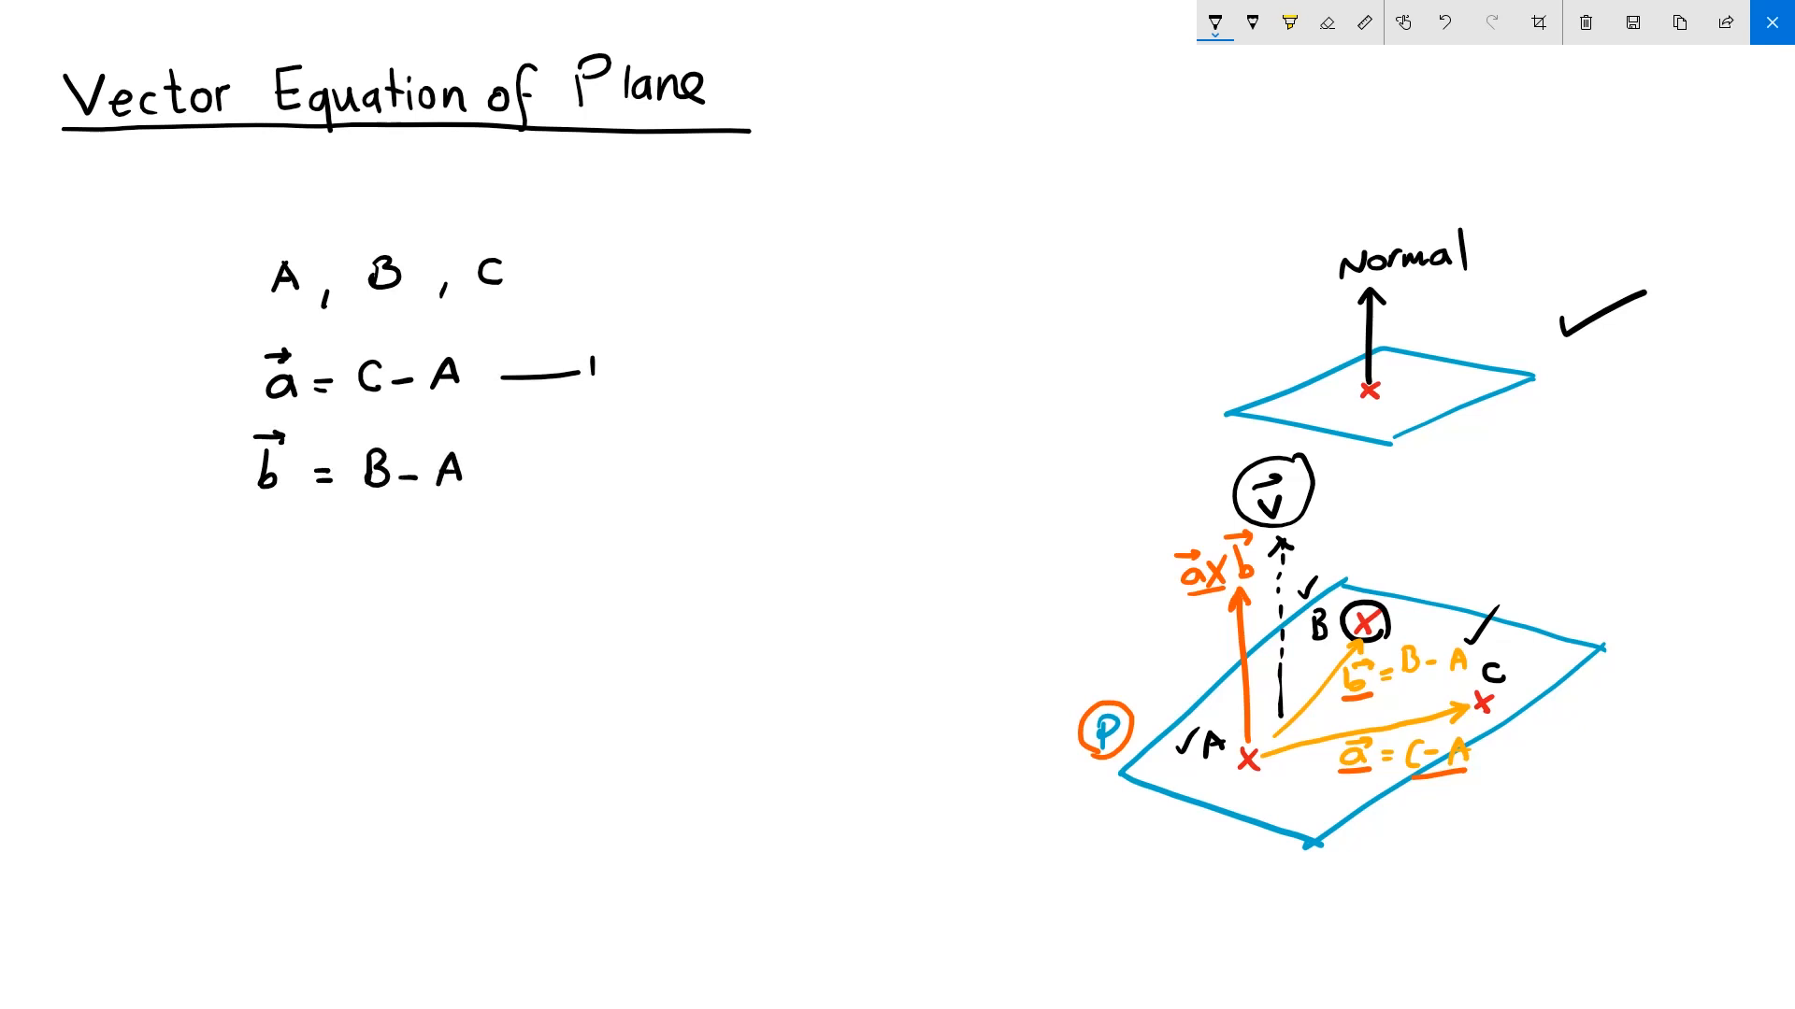
- Write step 3, v = a×b, marking it with a line
type("2")
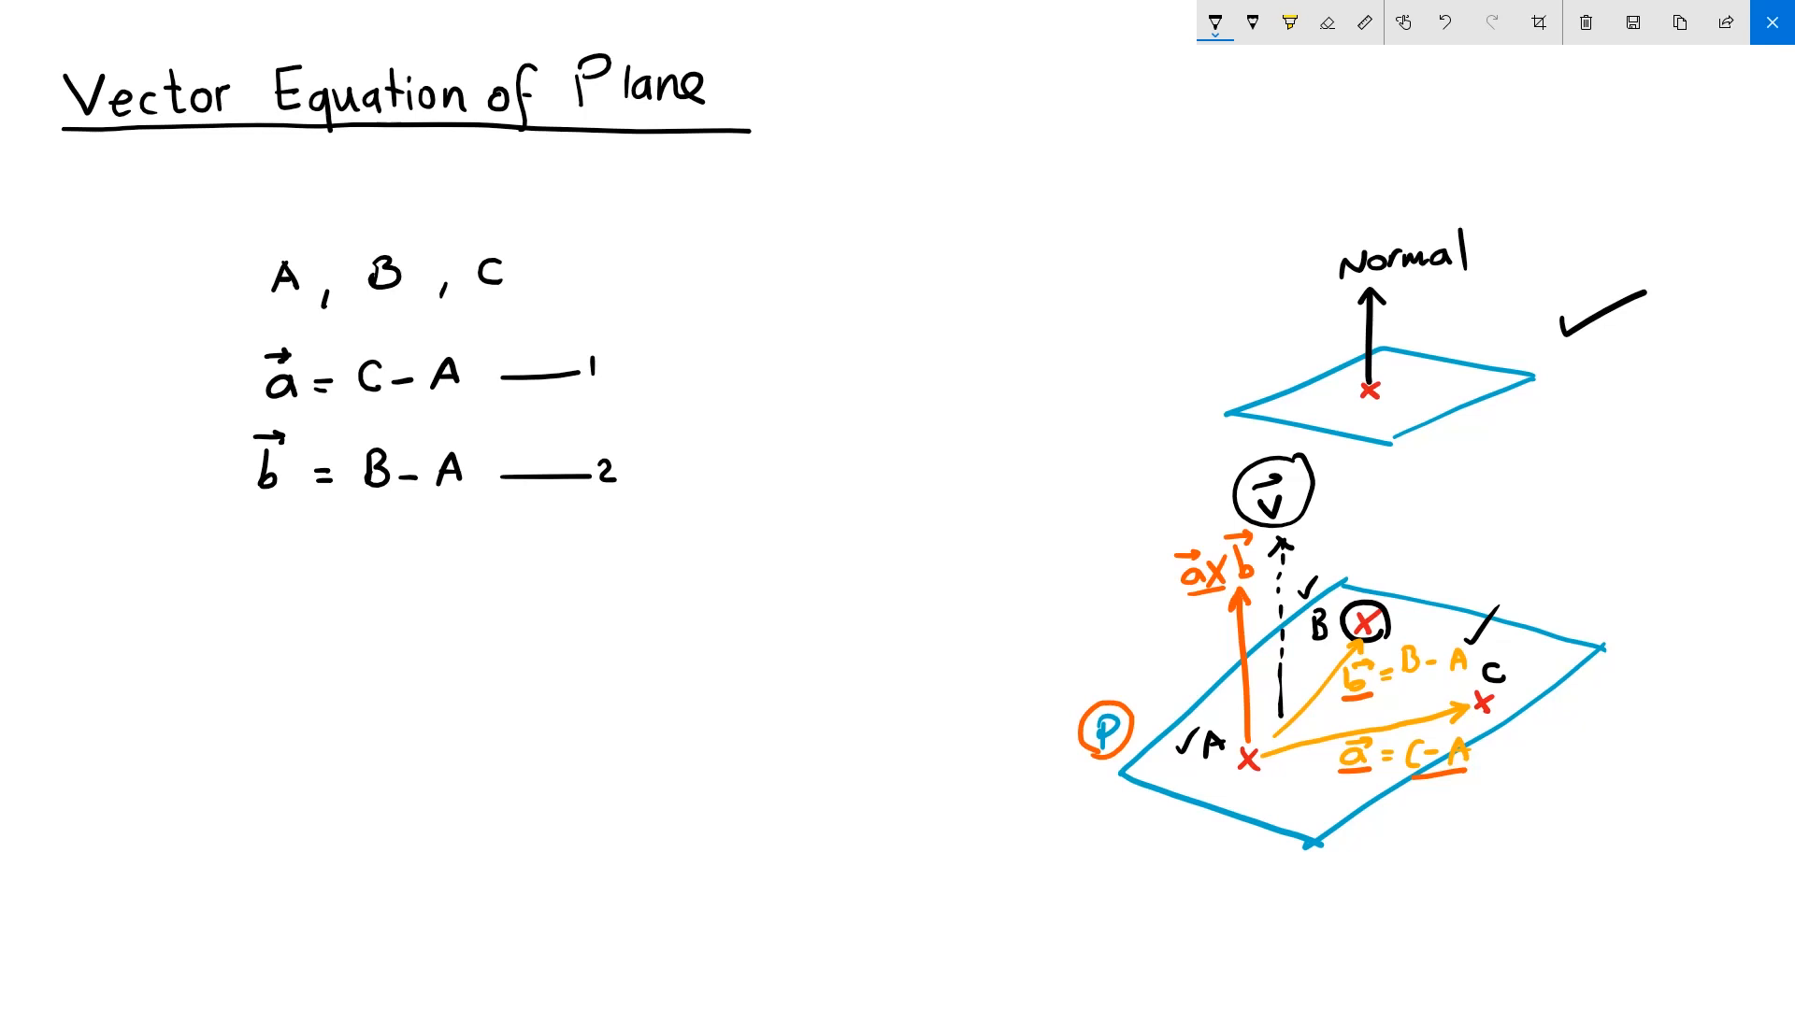
type("v =")
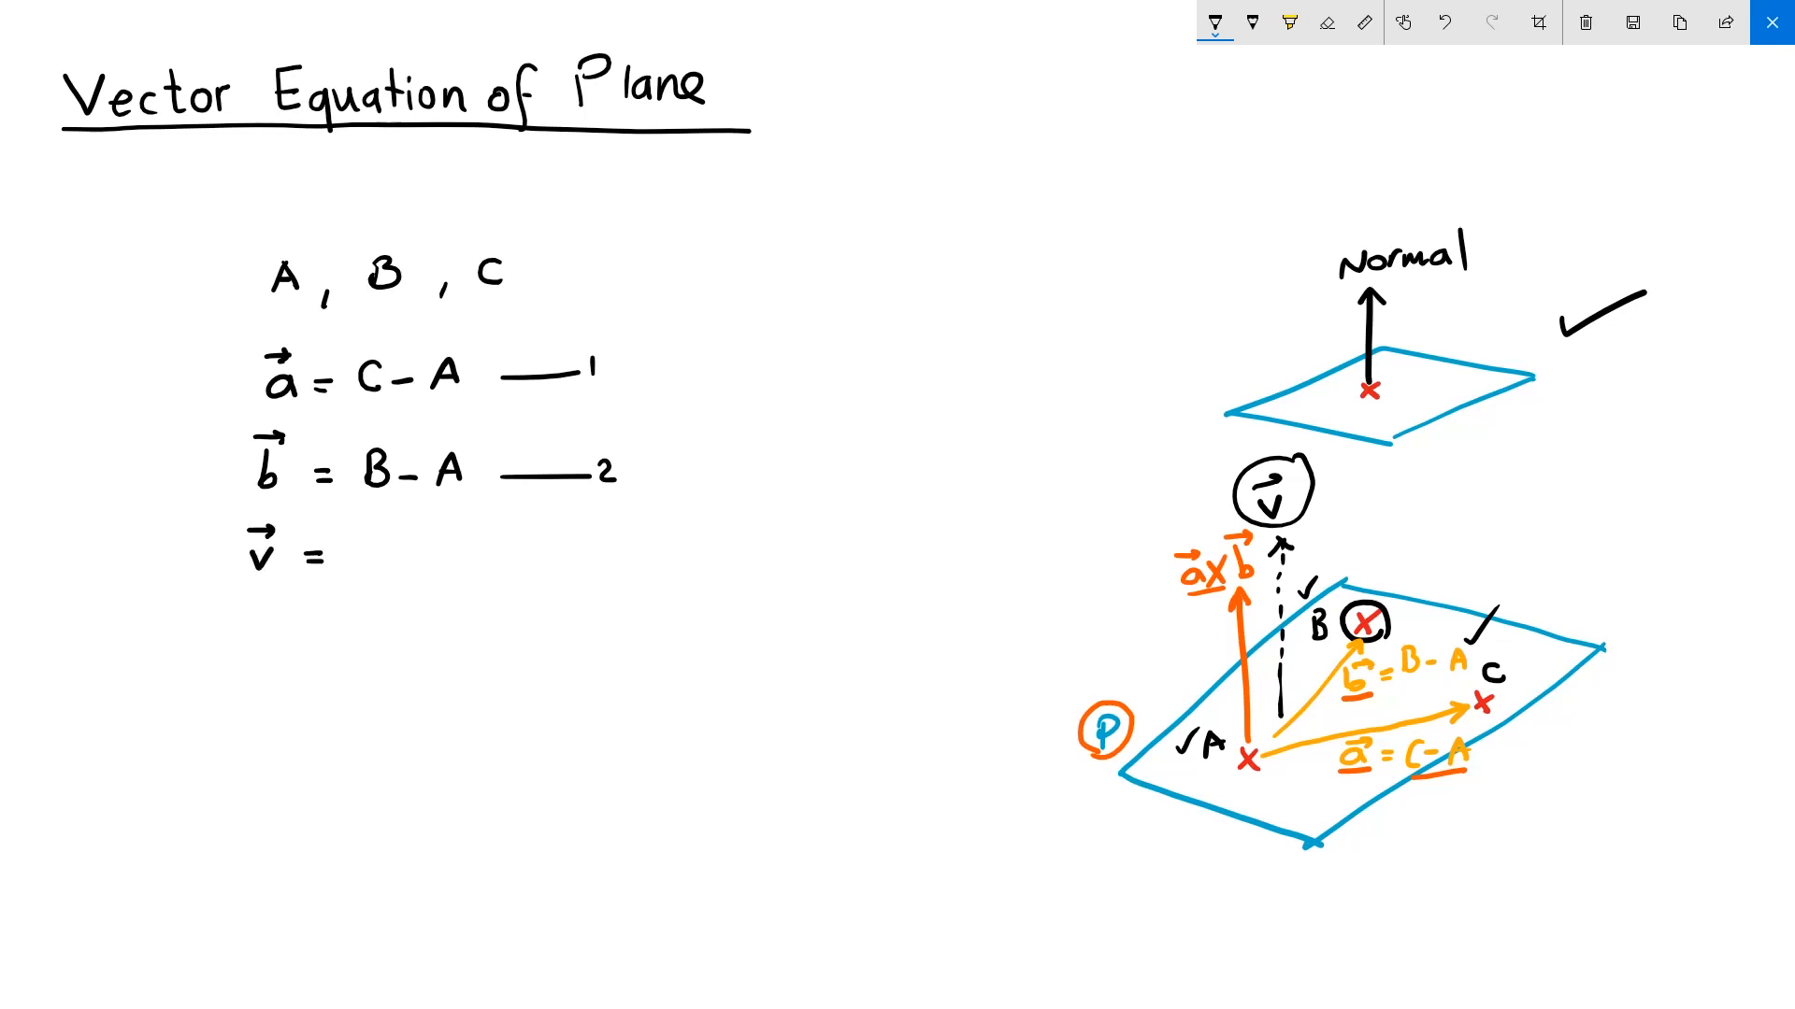
type("a⃗ X b⃗")
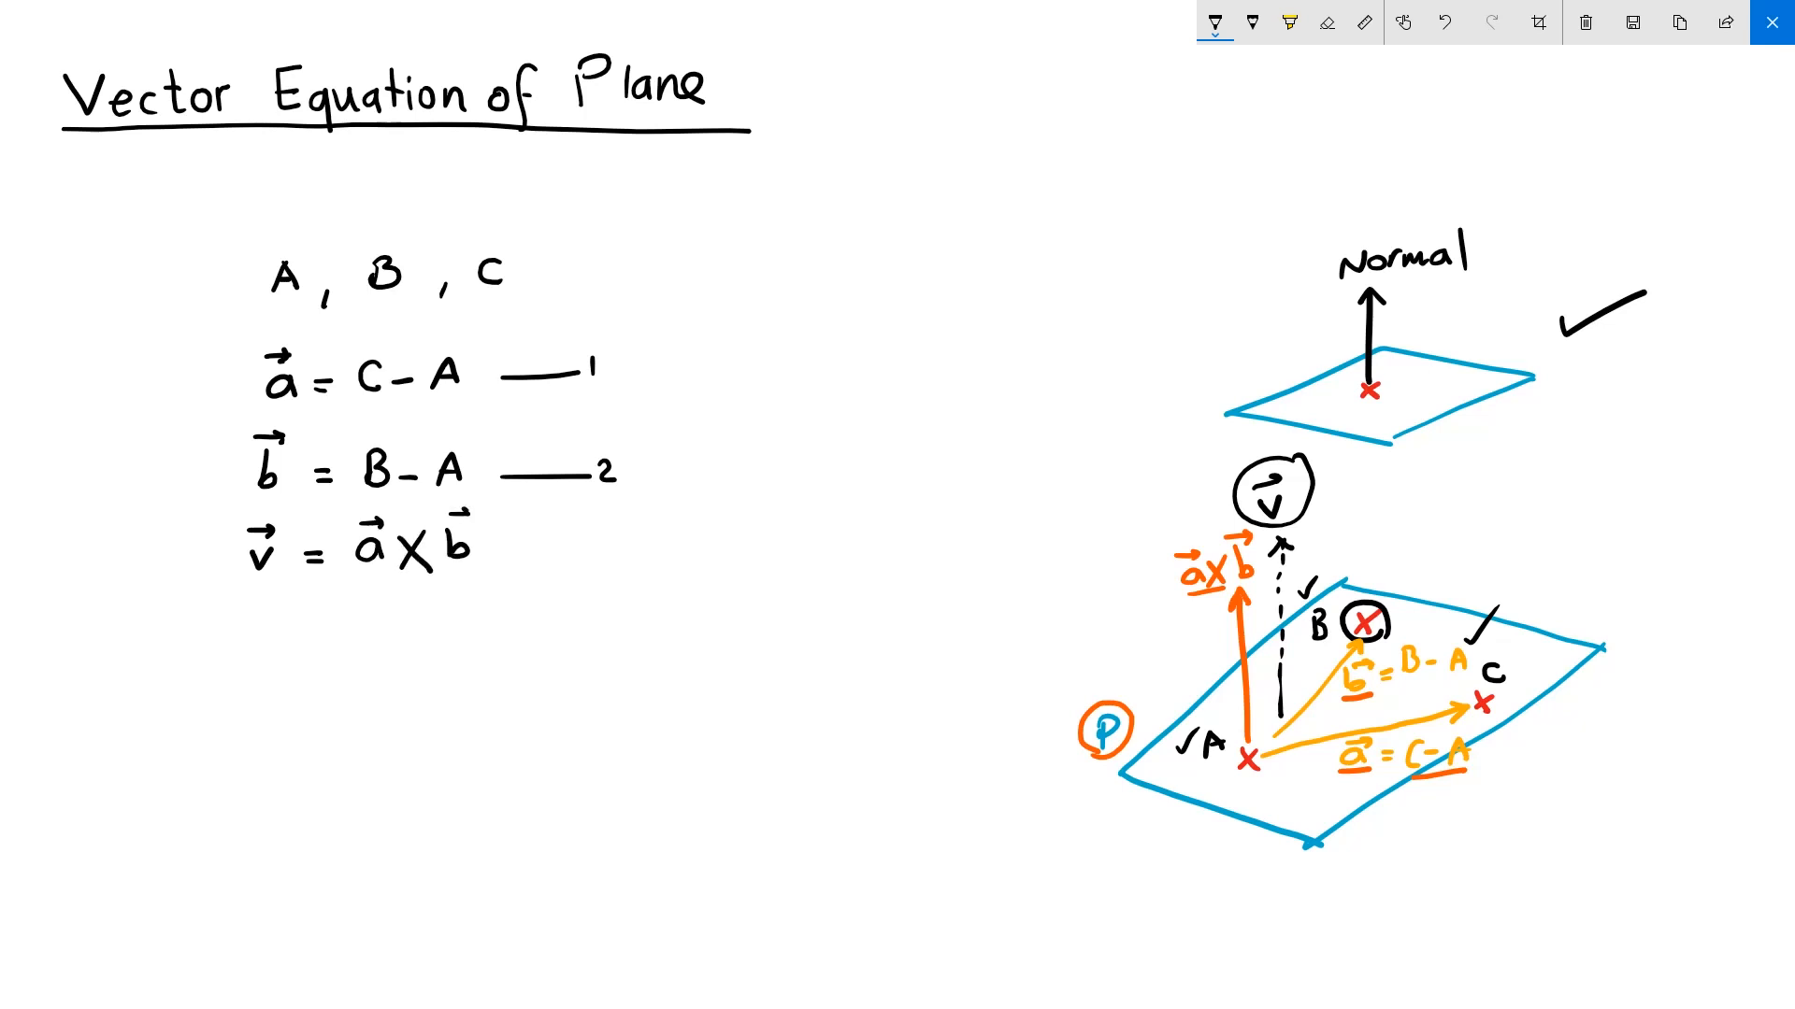
left_click_drag(526, 546, 607, 547)
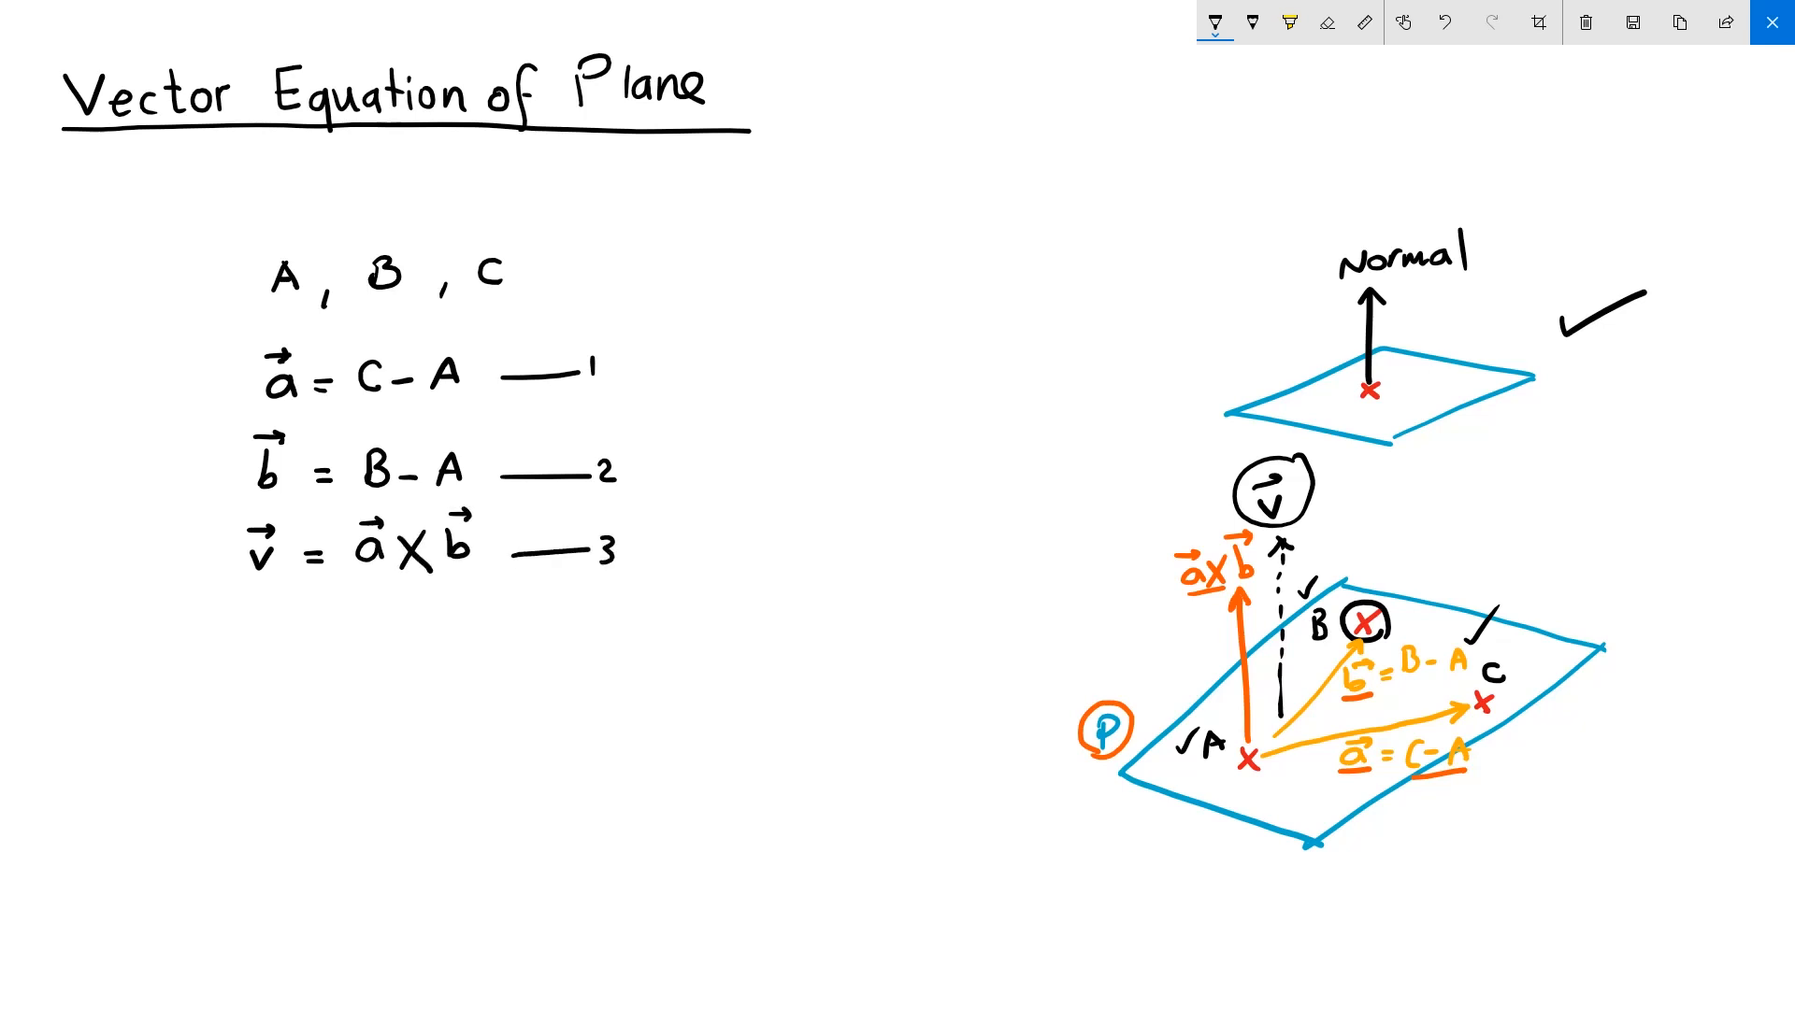
- Expand the result to v = (C−A)×(B−A)
type("v -")
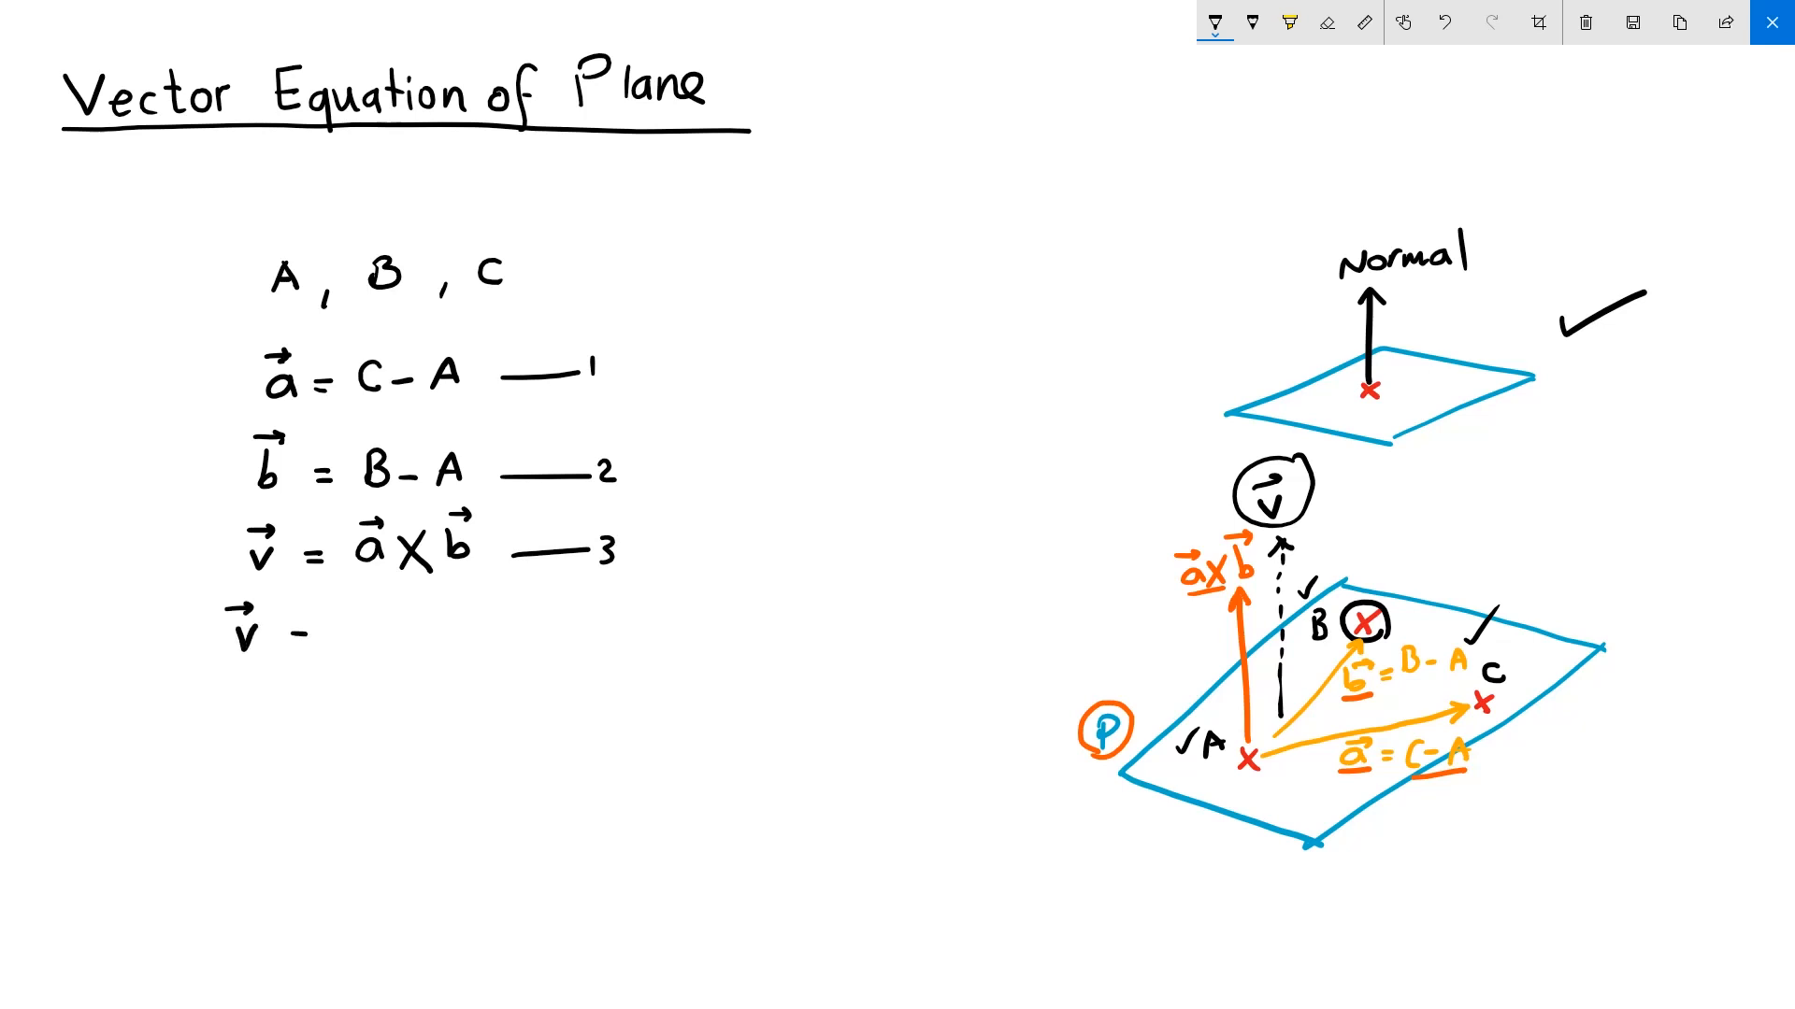
type("= (")
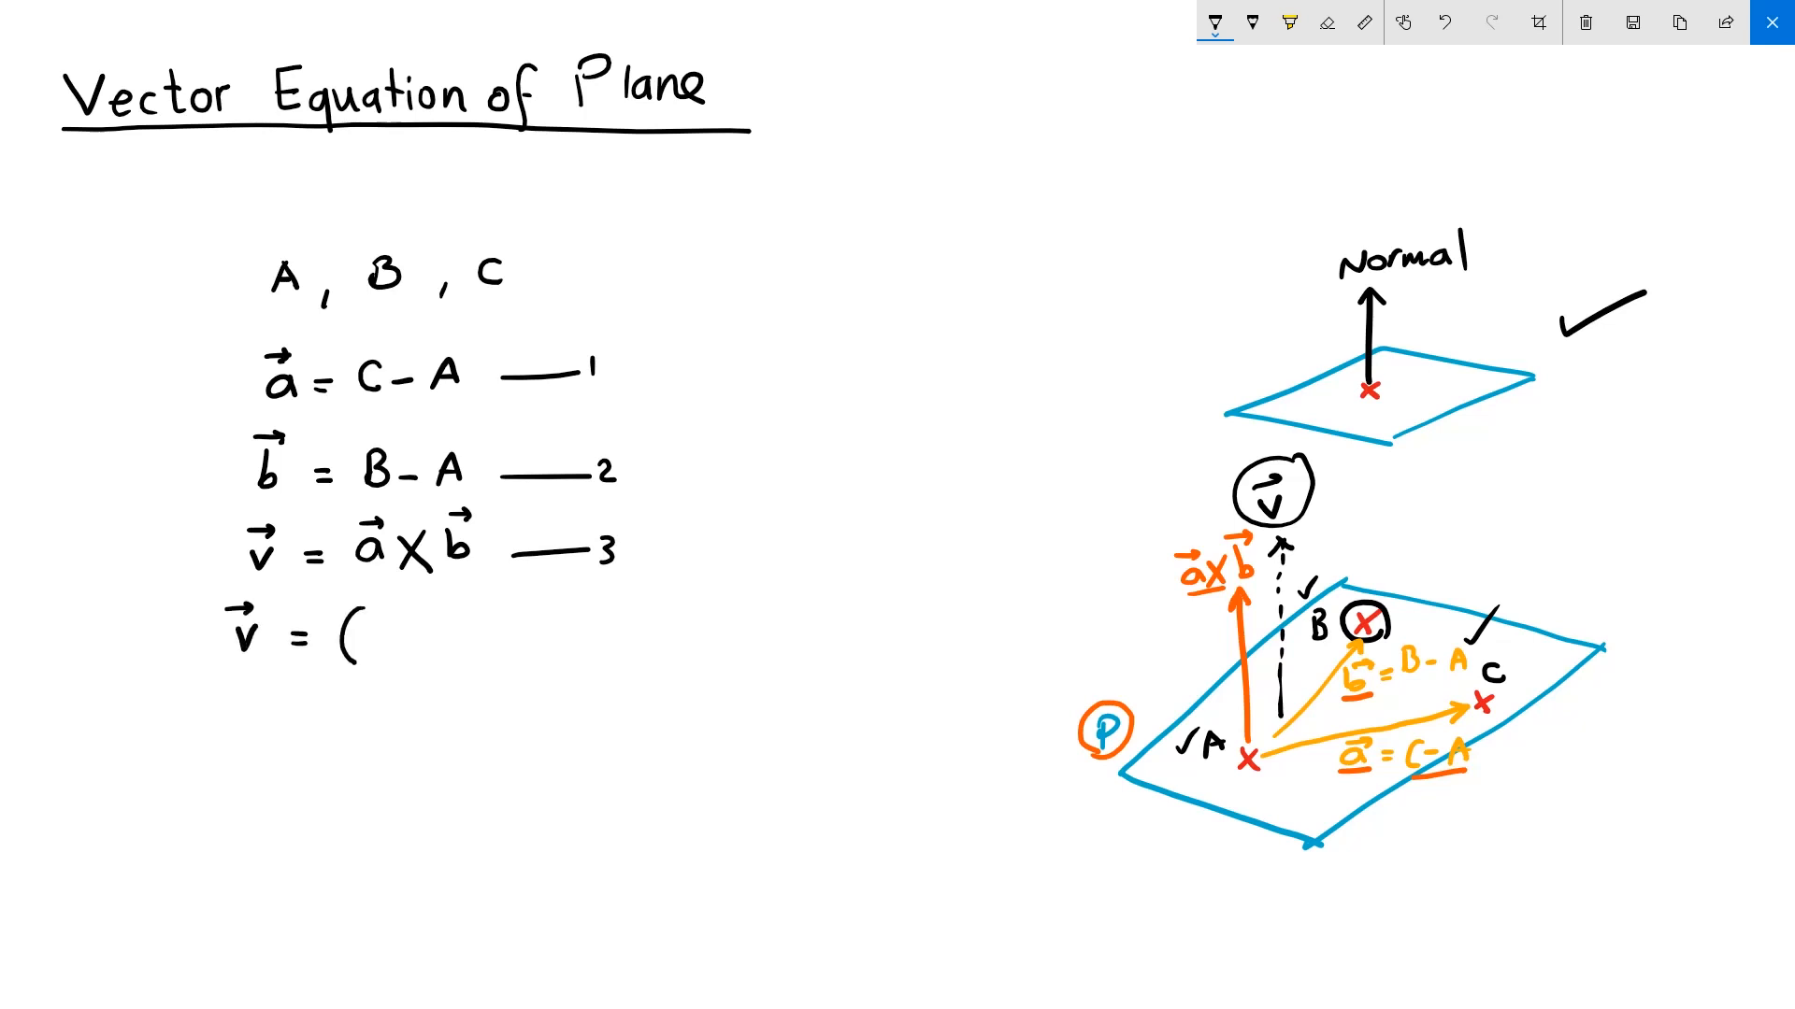
type("(C-A) /")
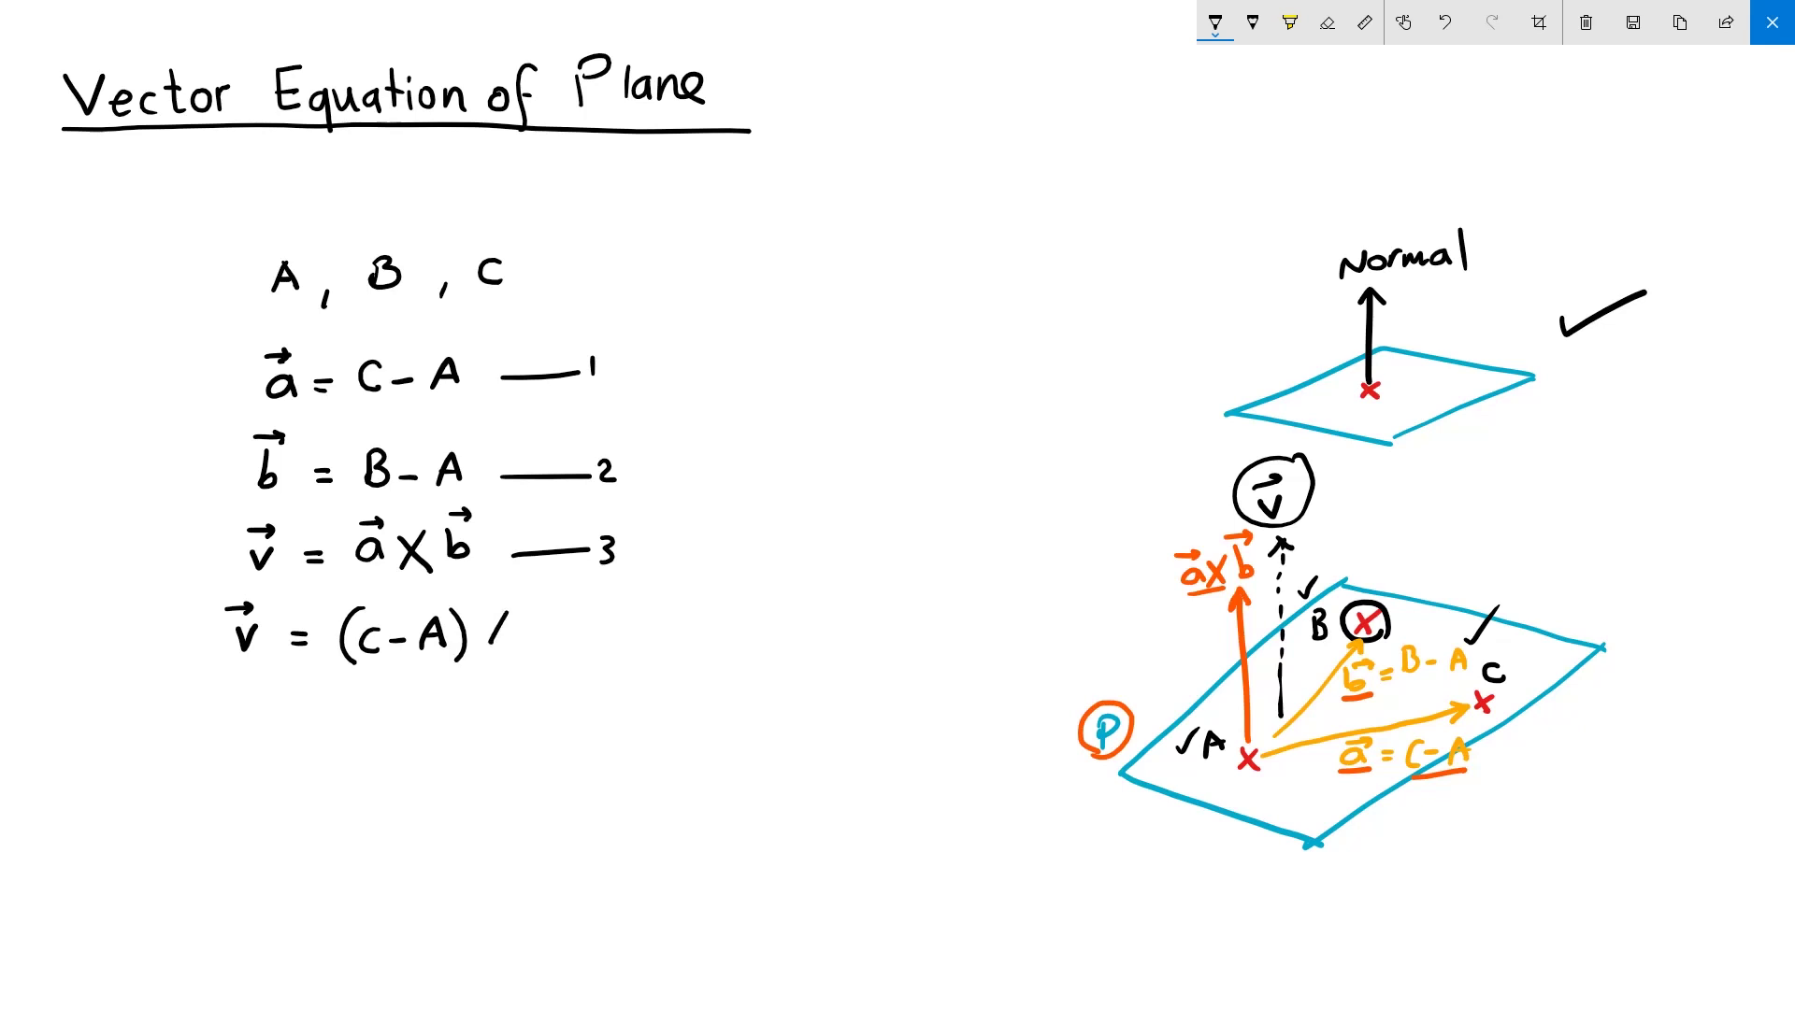
type("X (P")
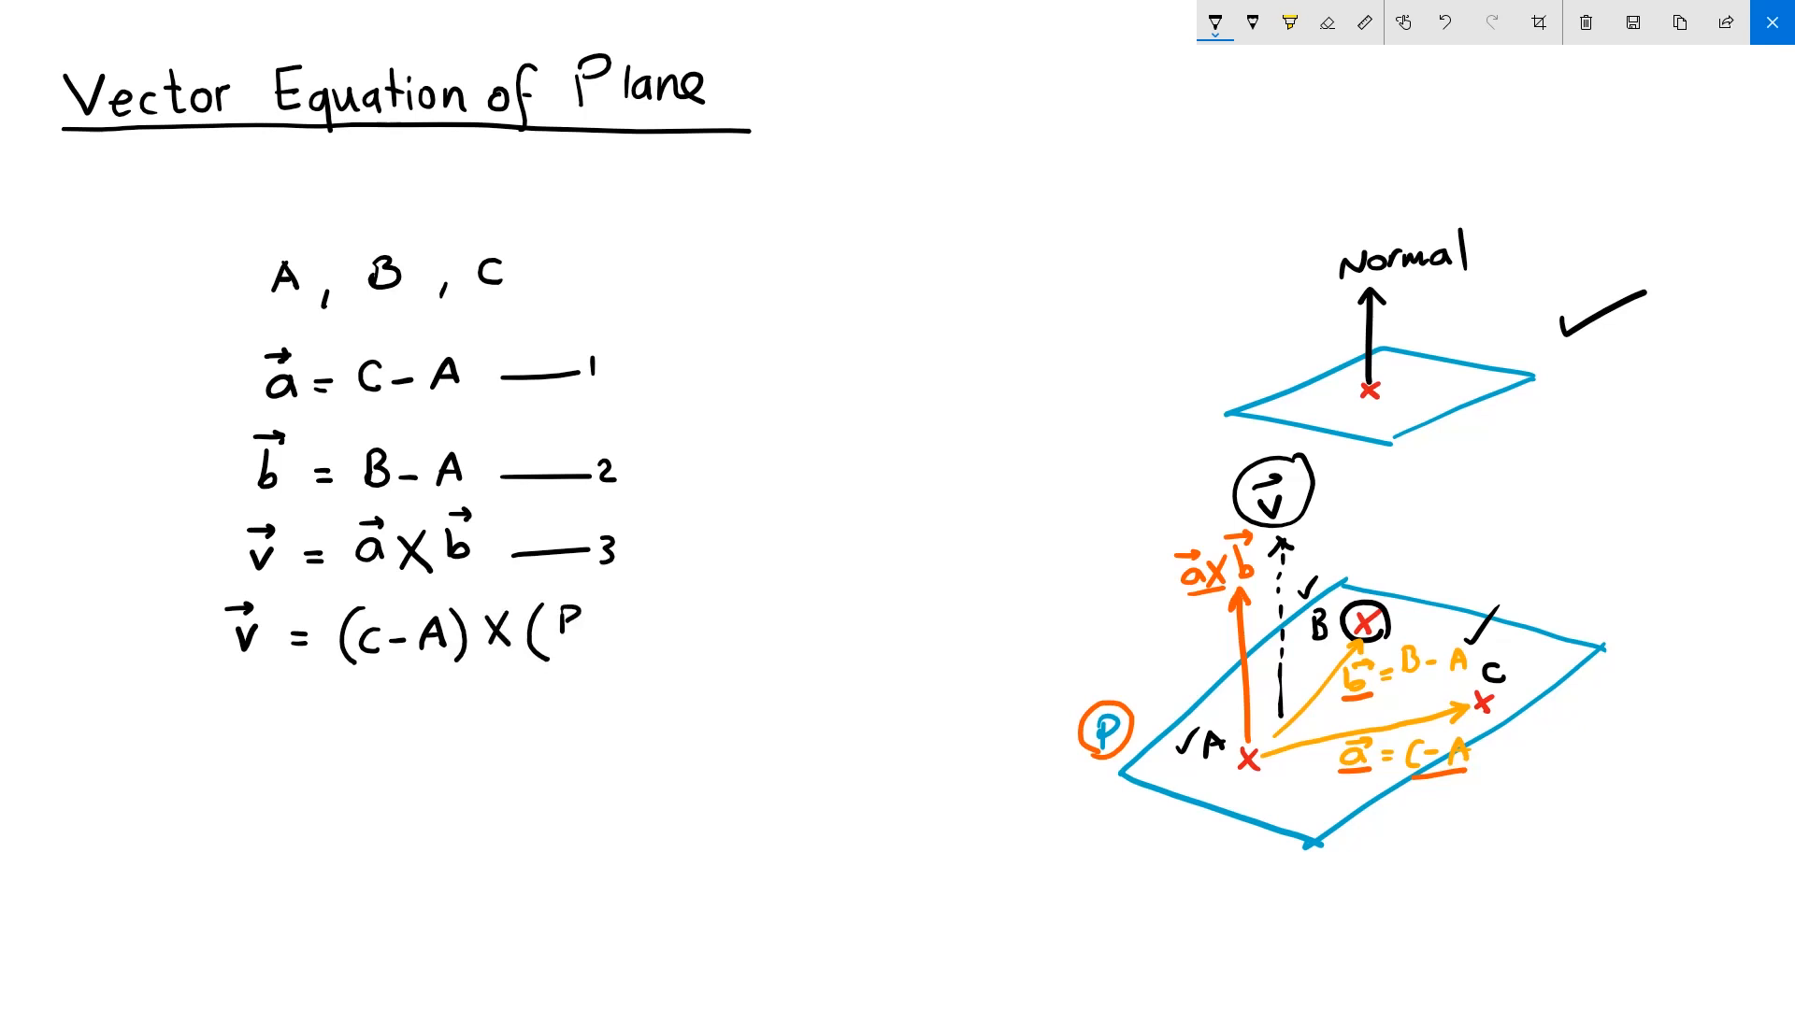
type("B-A)")
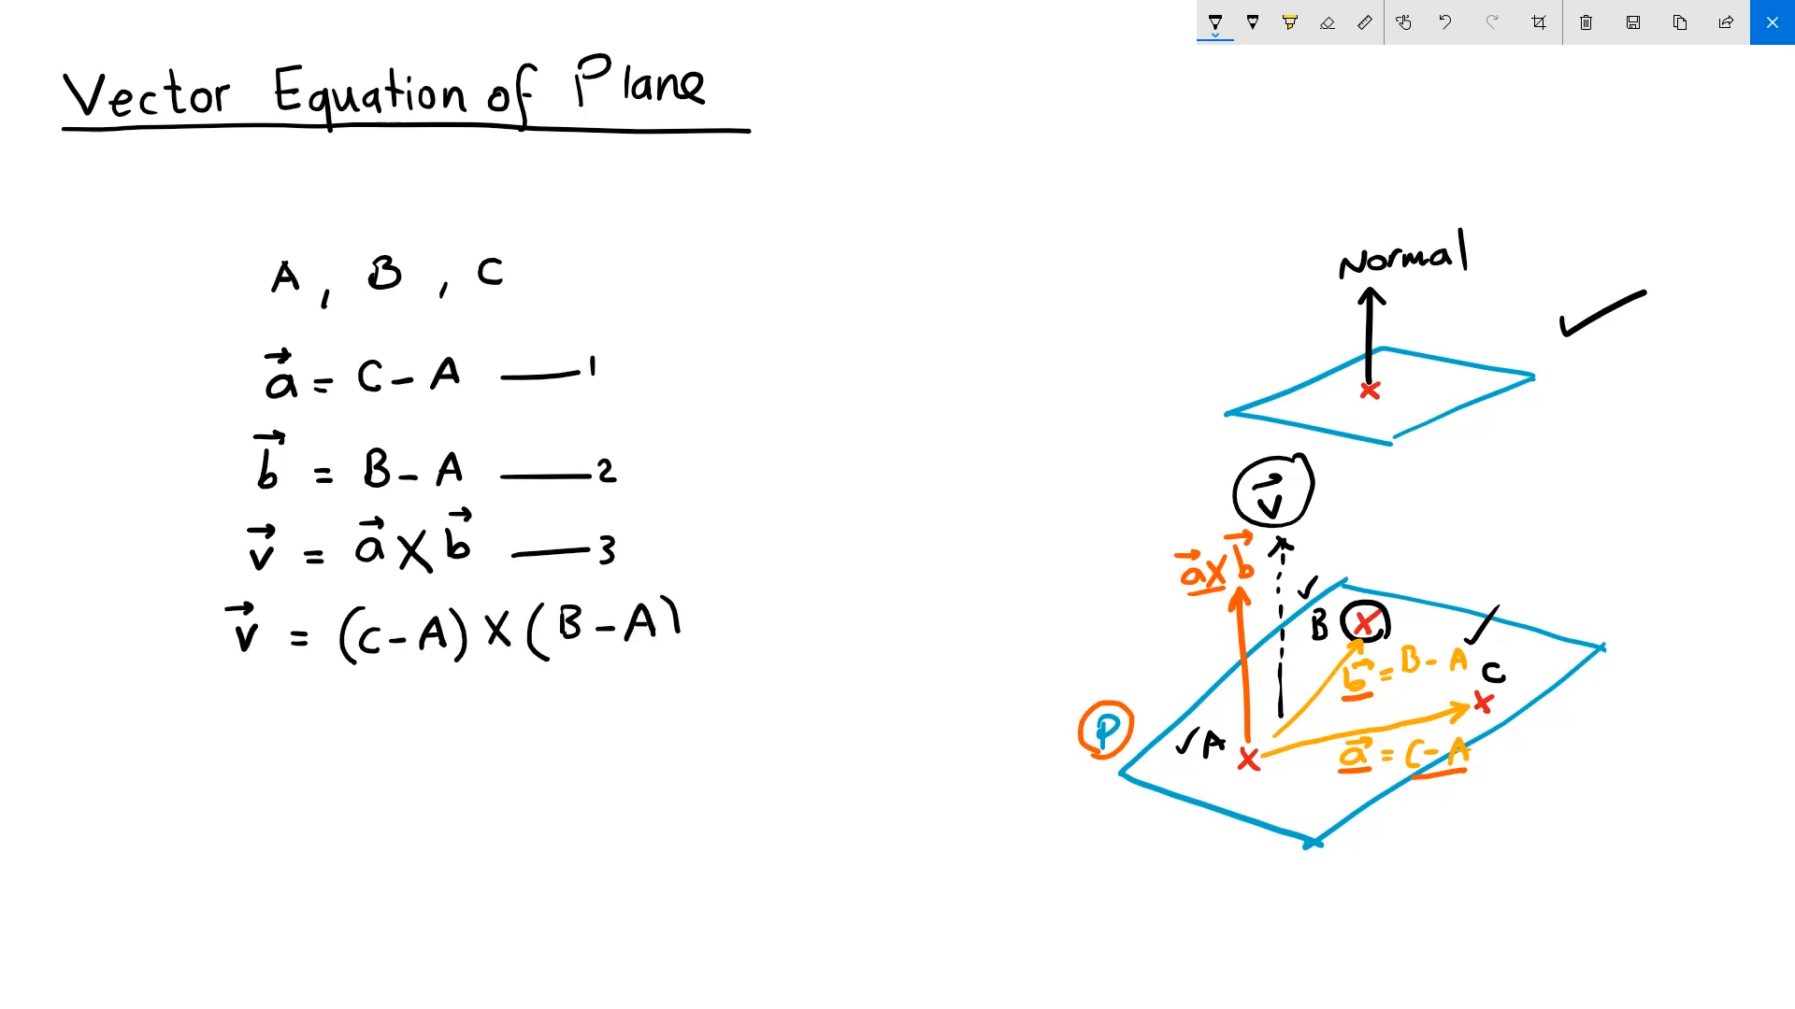
left_click(1289, 22)
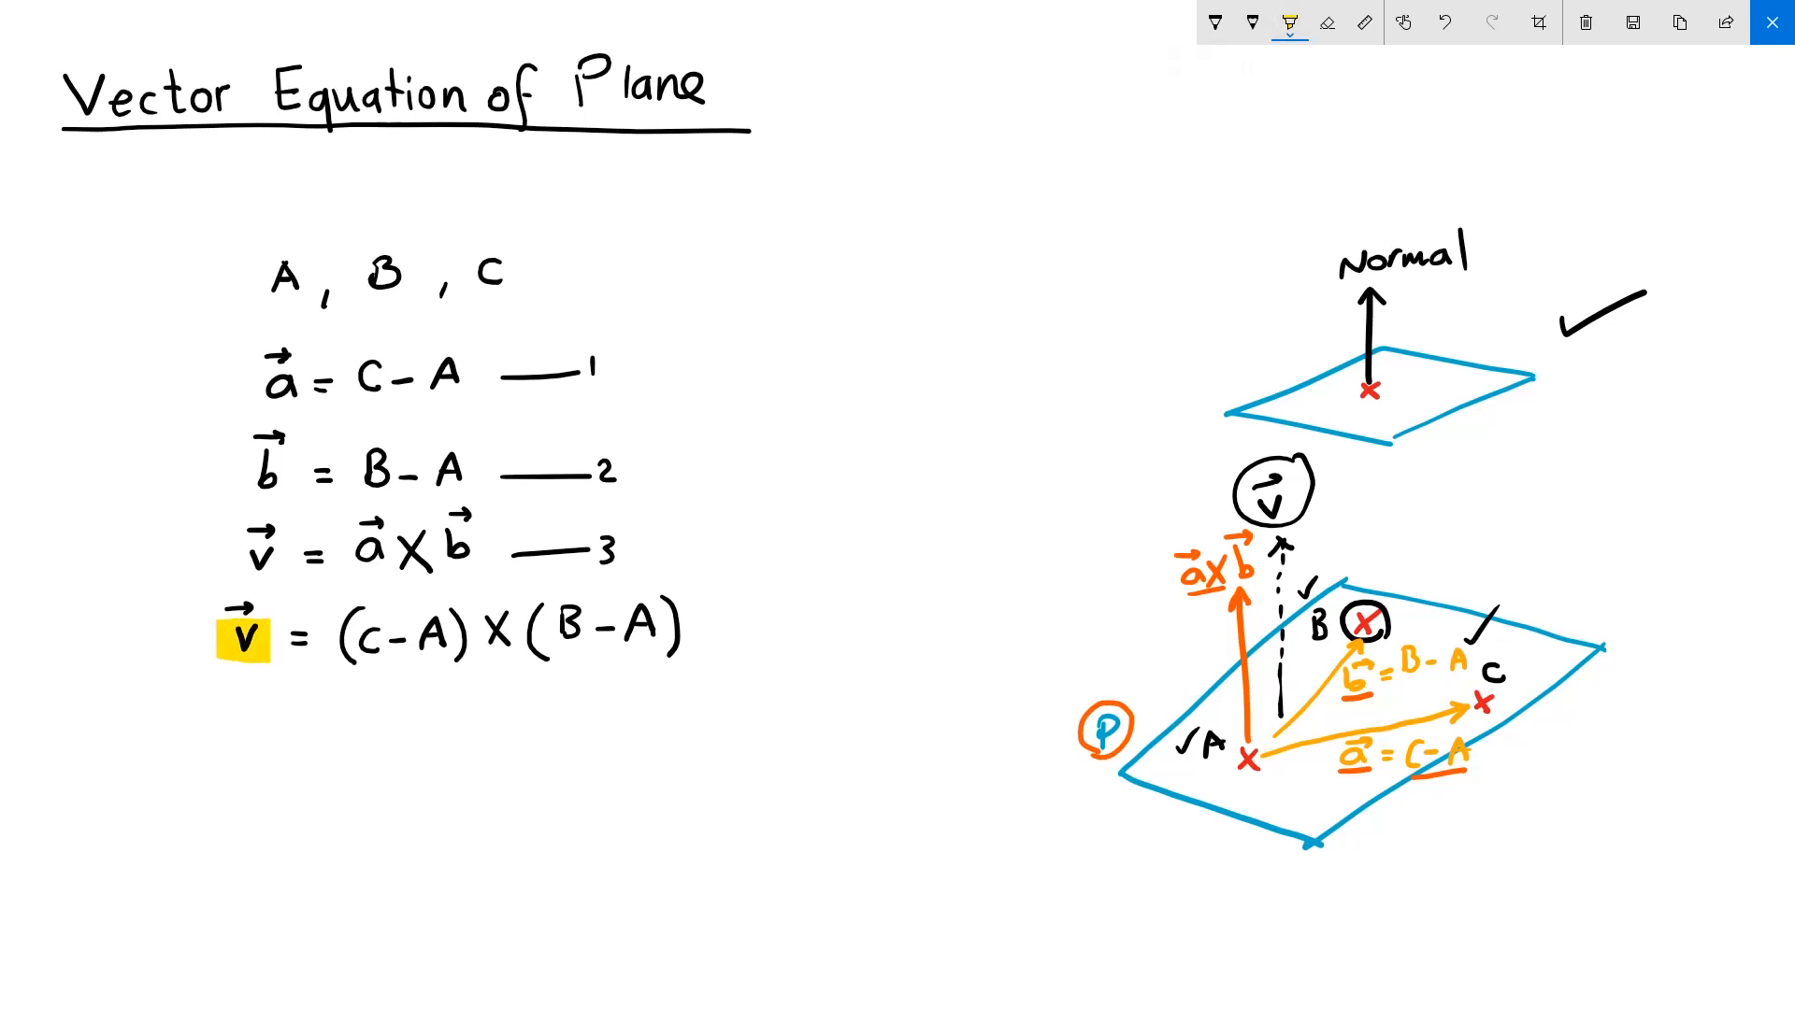
- Highlight the points in the expanded equation and circle and tick point A in red
left_click_drag(367, 633, 452, 632)
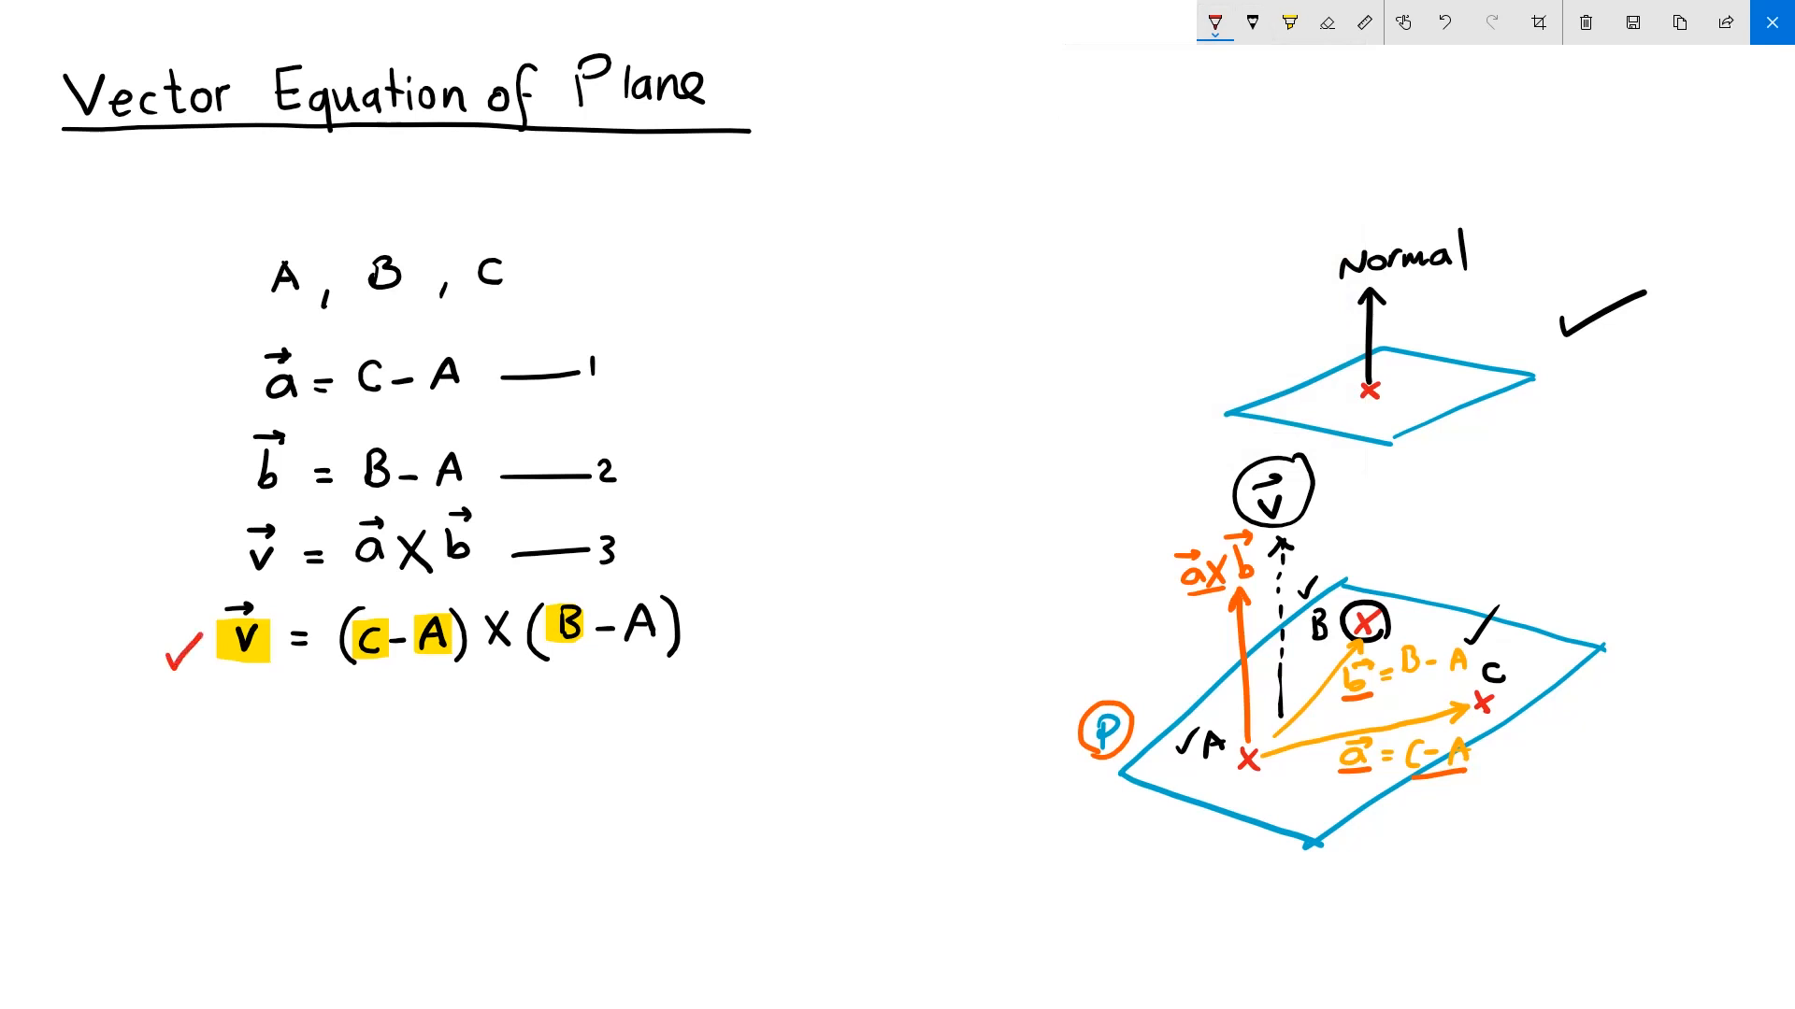
left_click_drag(250, 251, 254, 297)
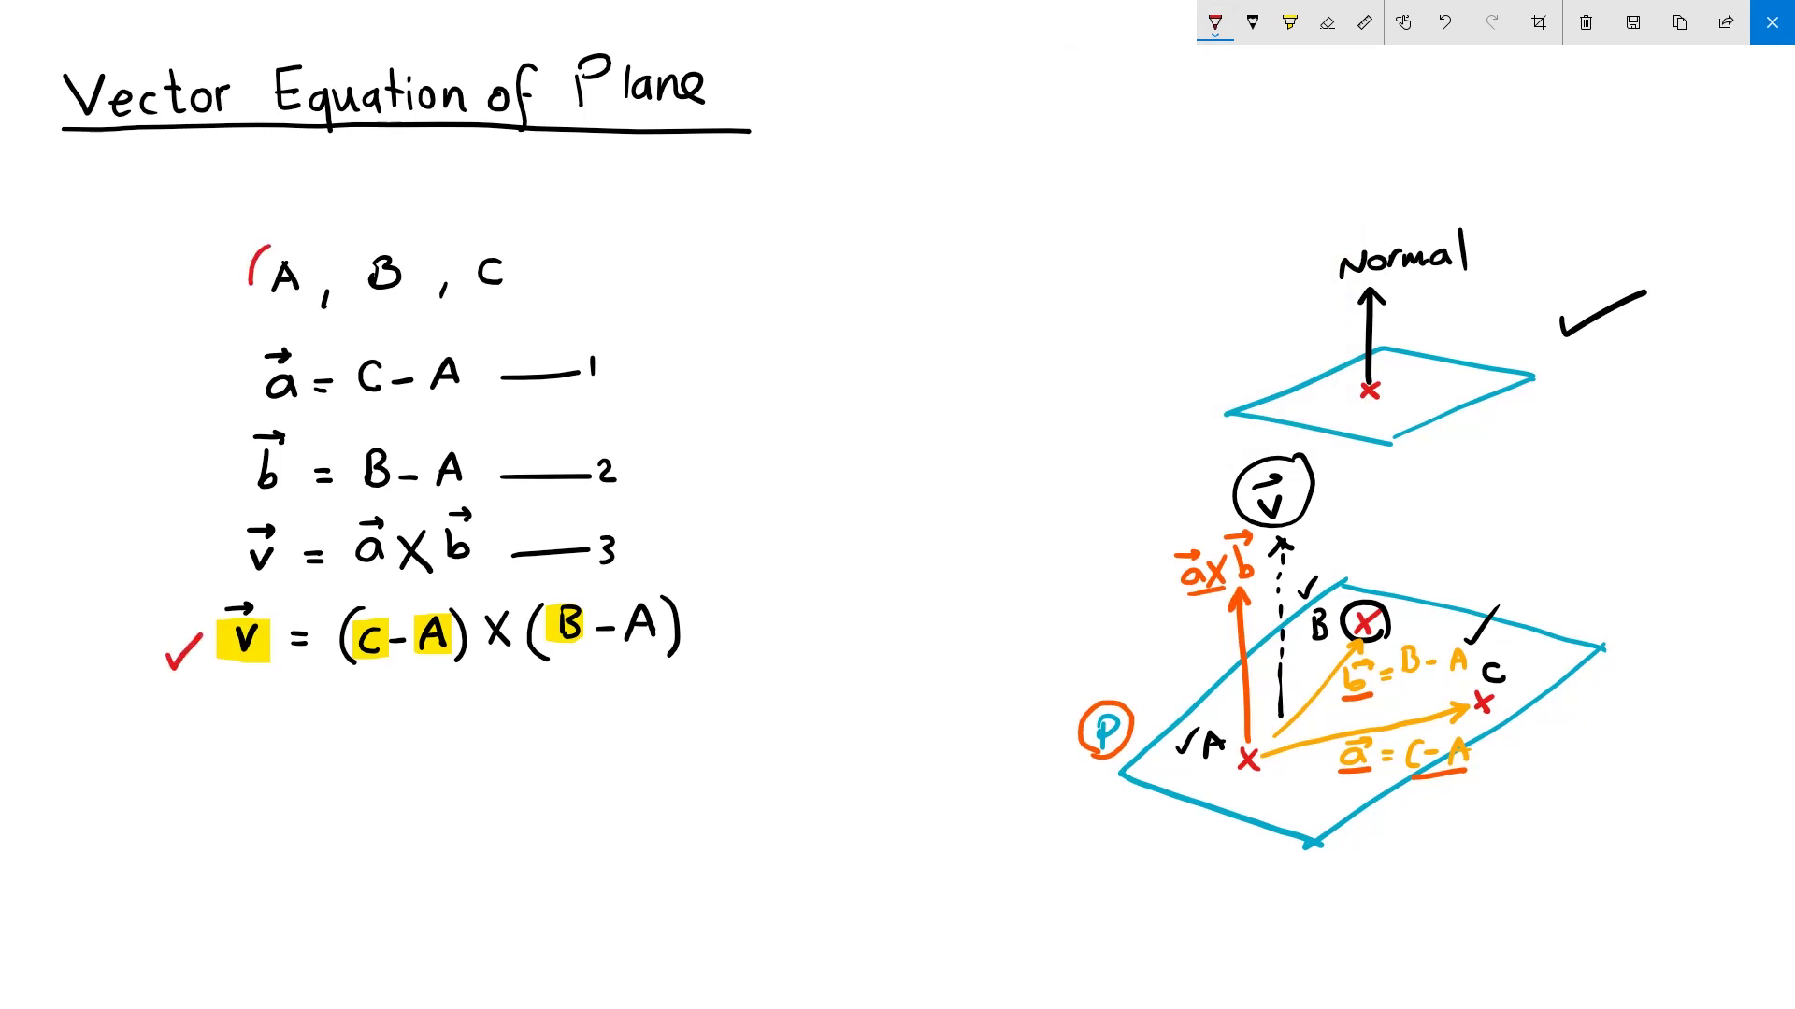
left_click_drag(241, 275, 320, 275)
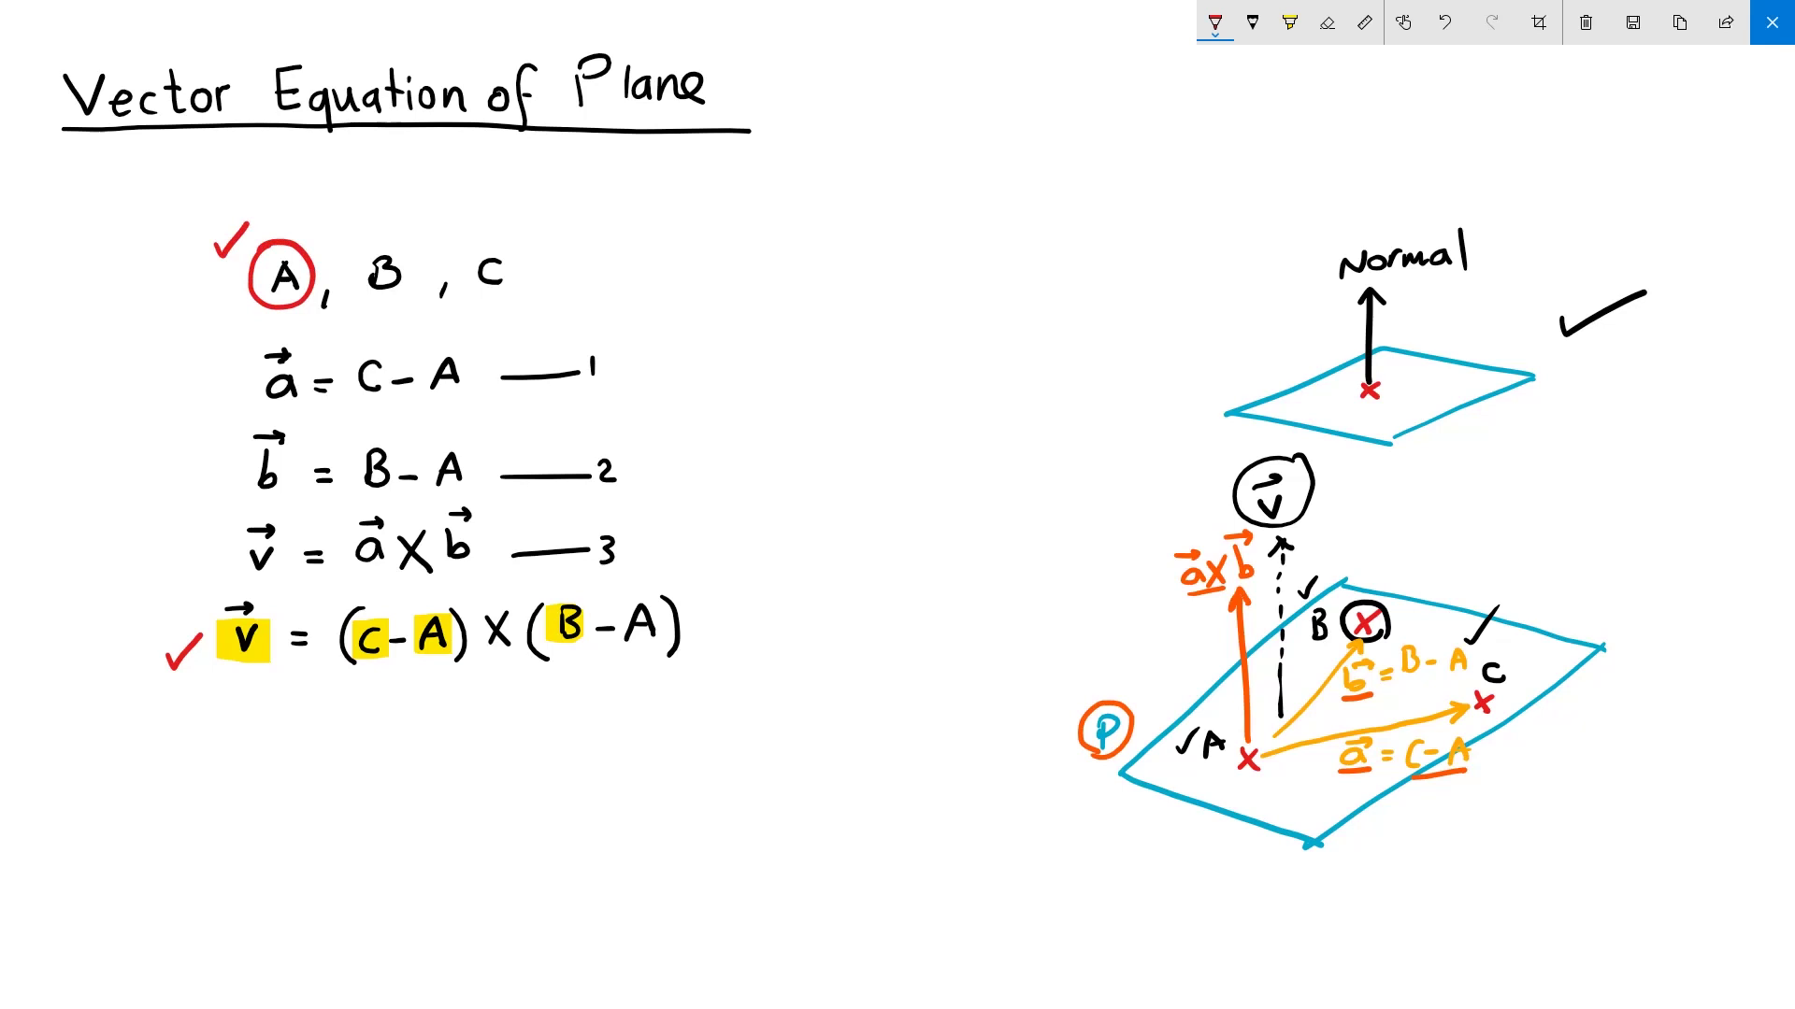
- Write the note 'Plane from v and A' in blue
type("Plane f")
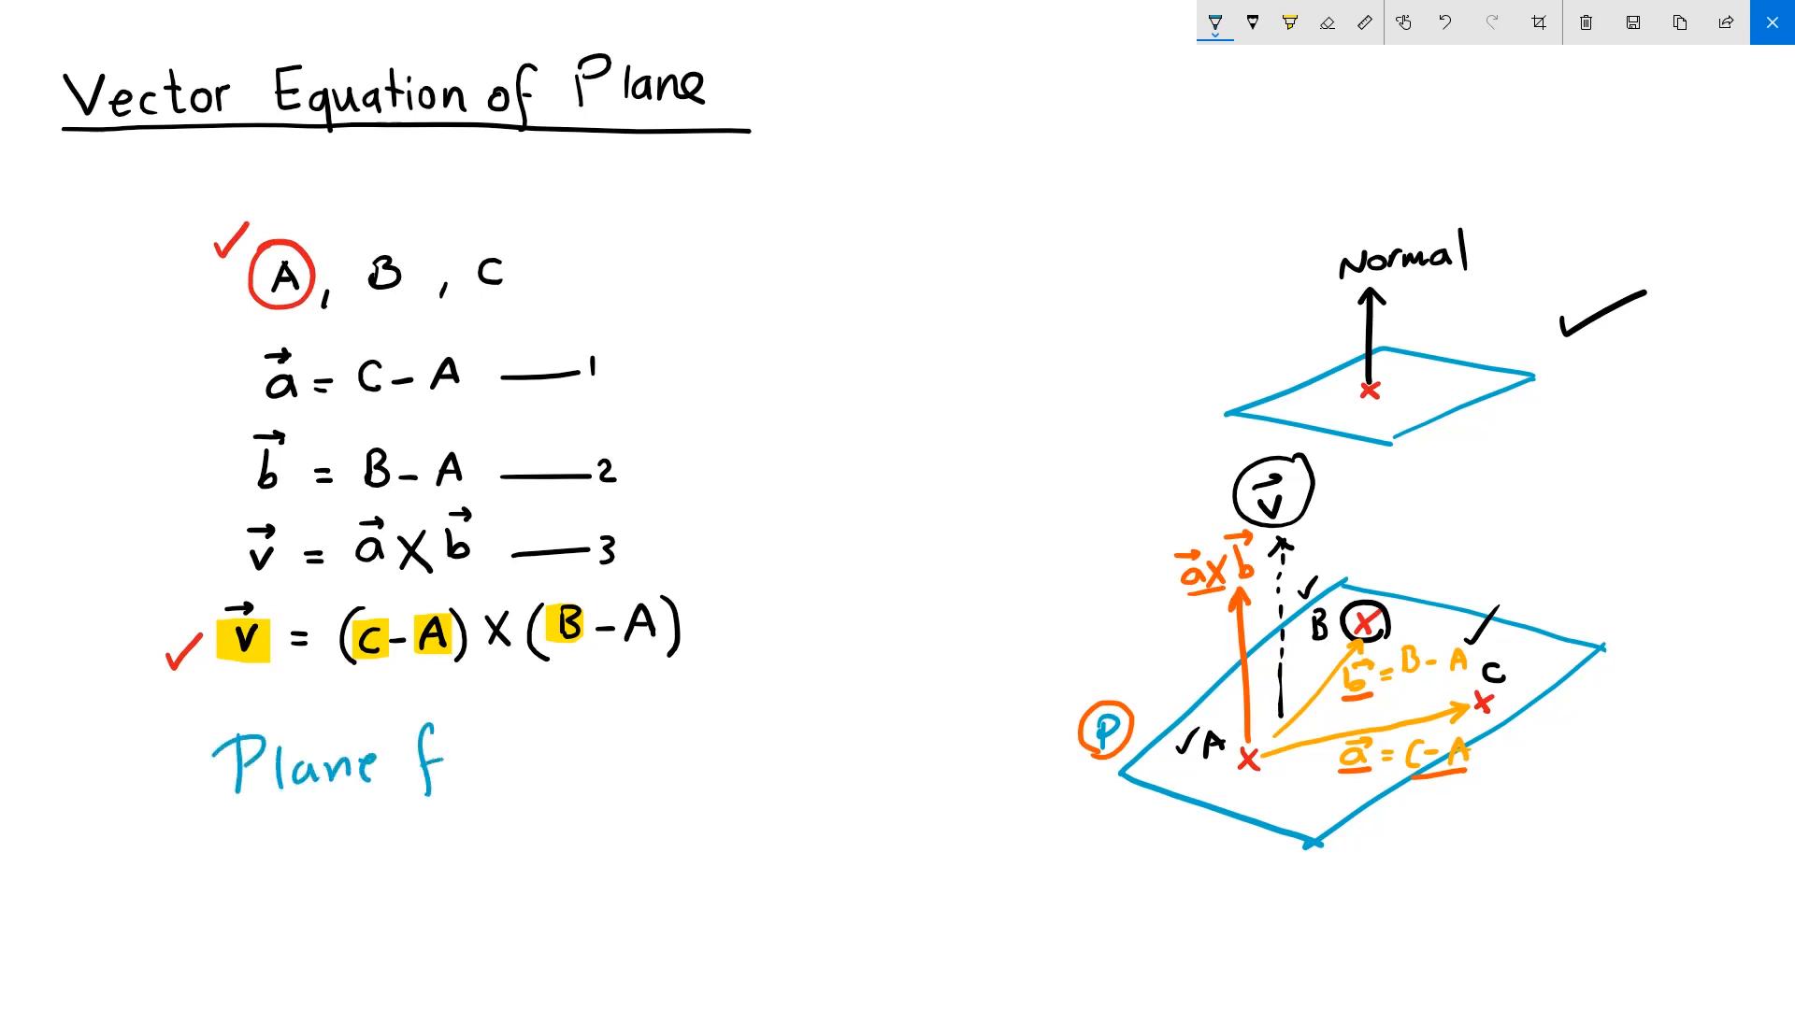
type("from v⃗ and")
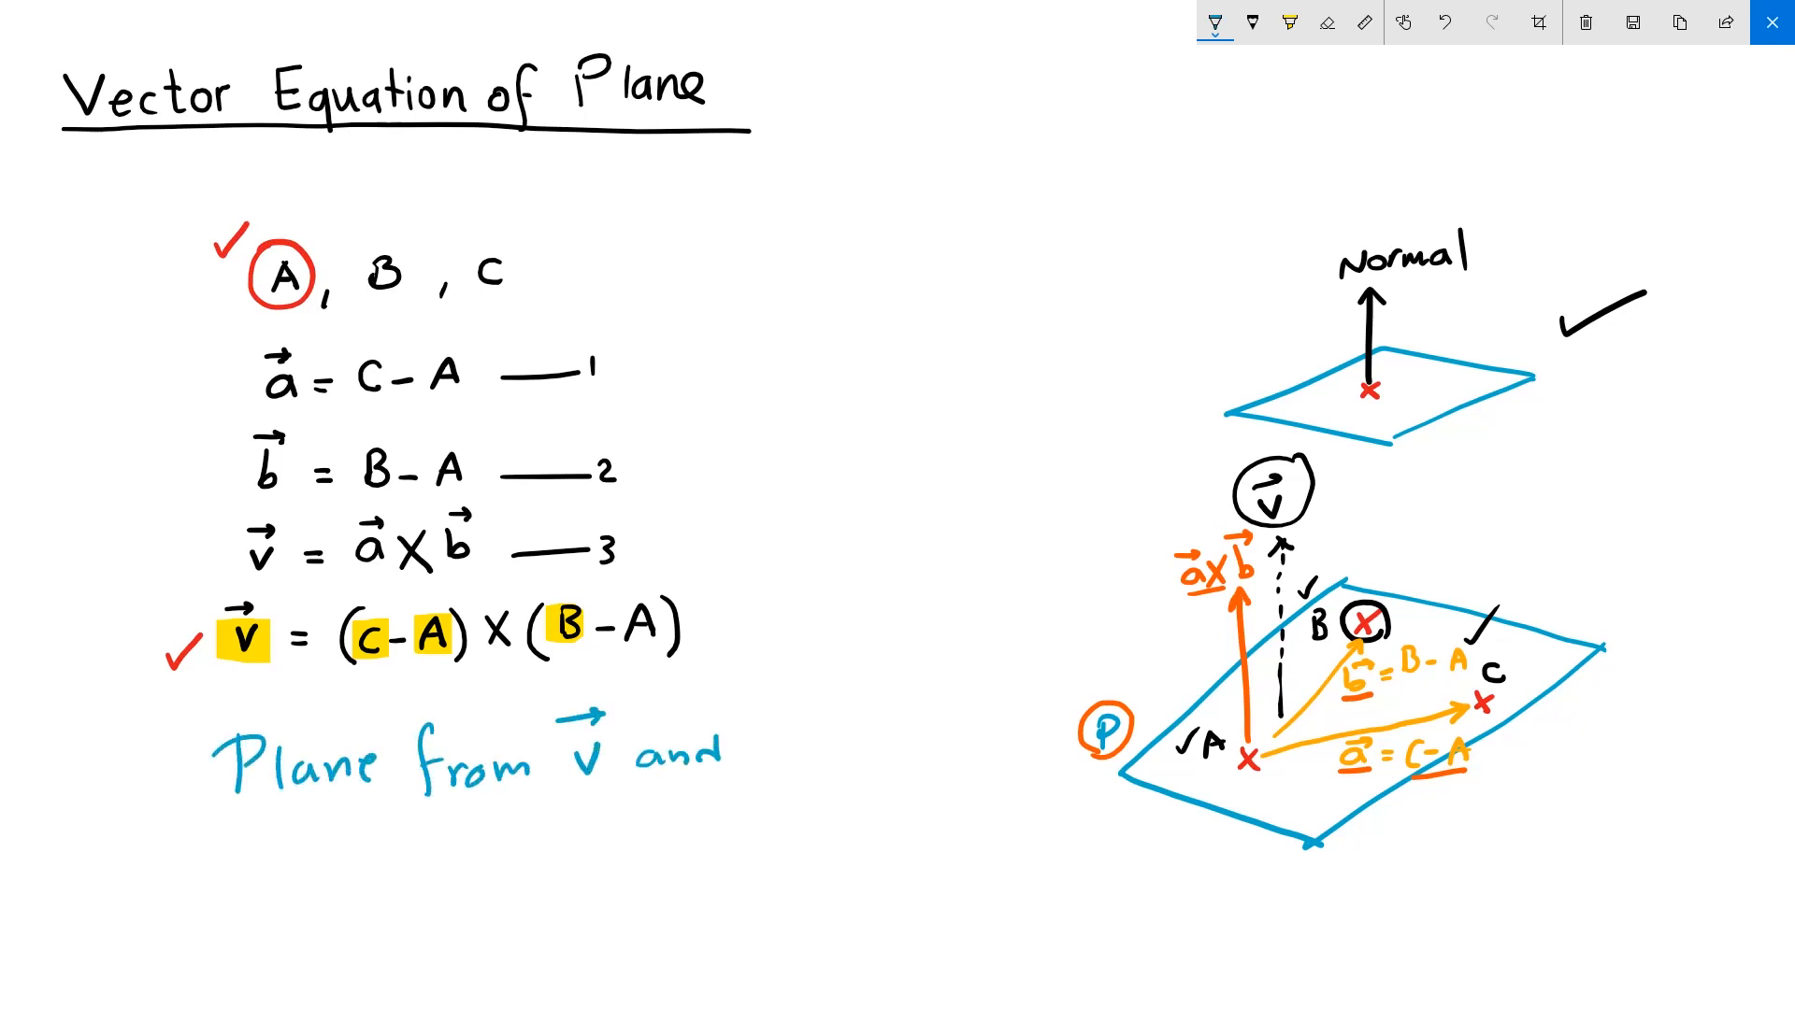
type("A")
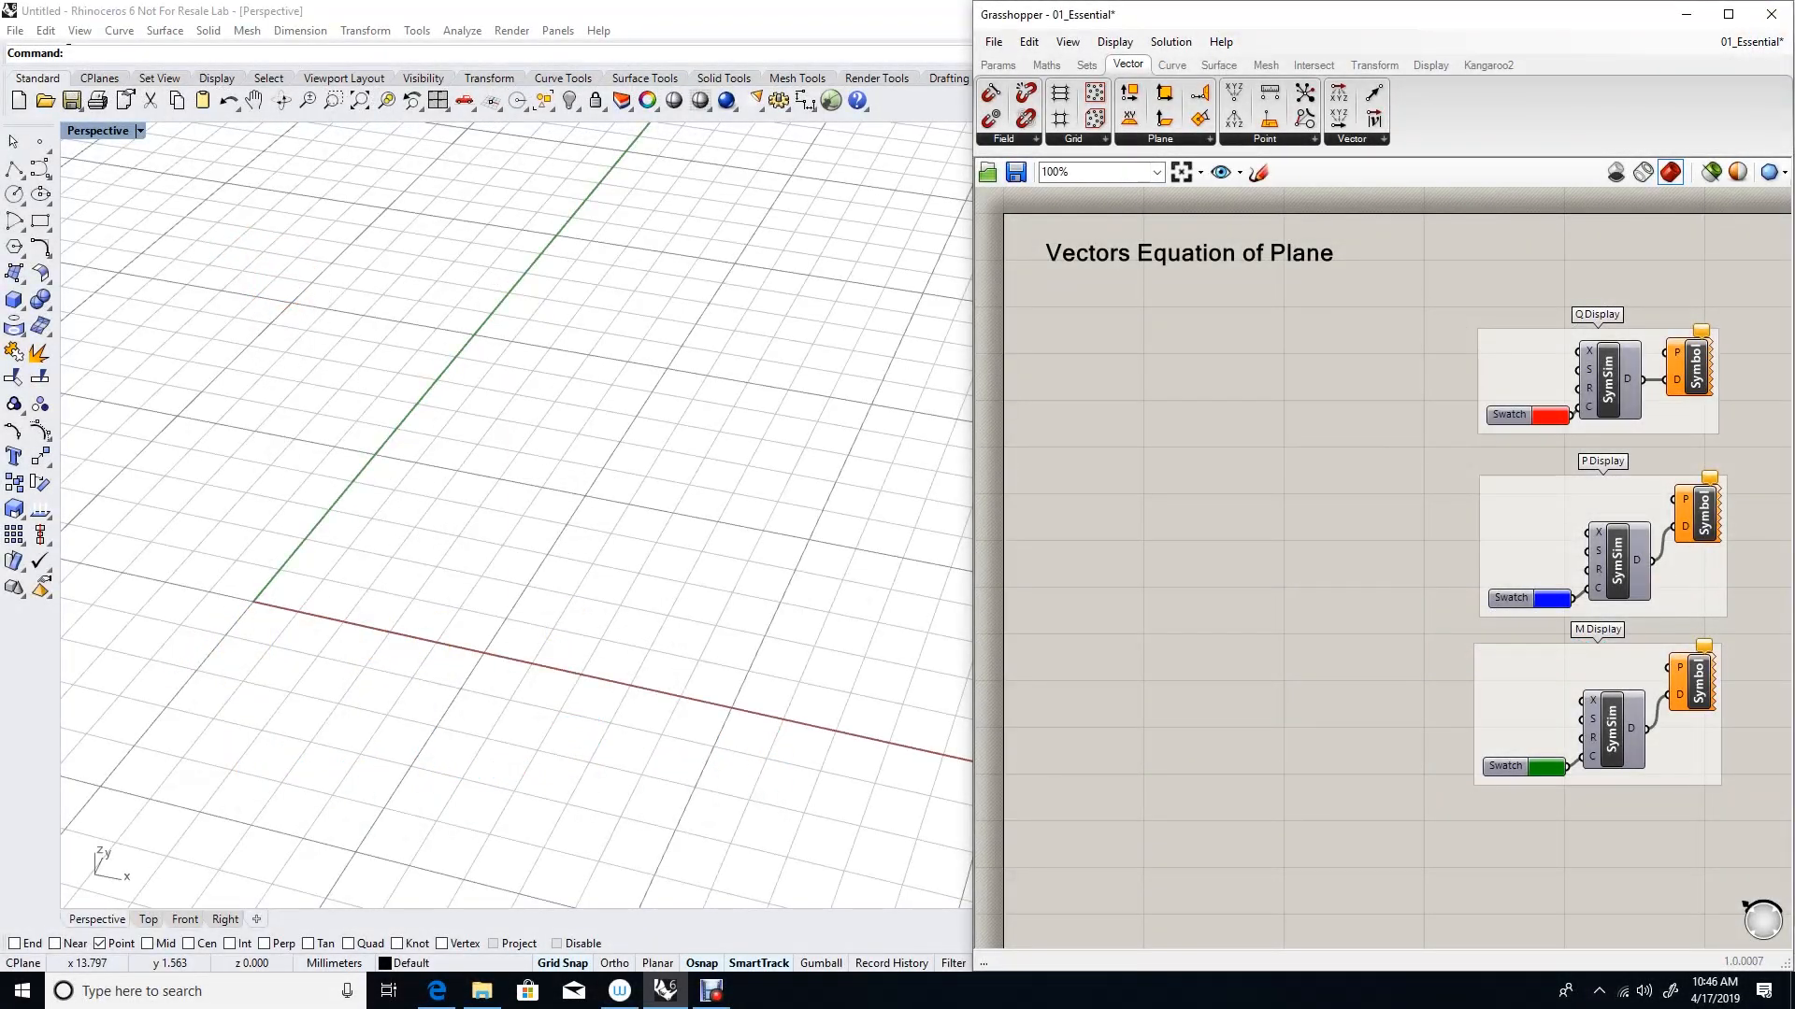
- Place a Plane Normal component from the Vector > Plane dropdown and reposition it
left_click(1208, 138)
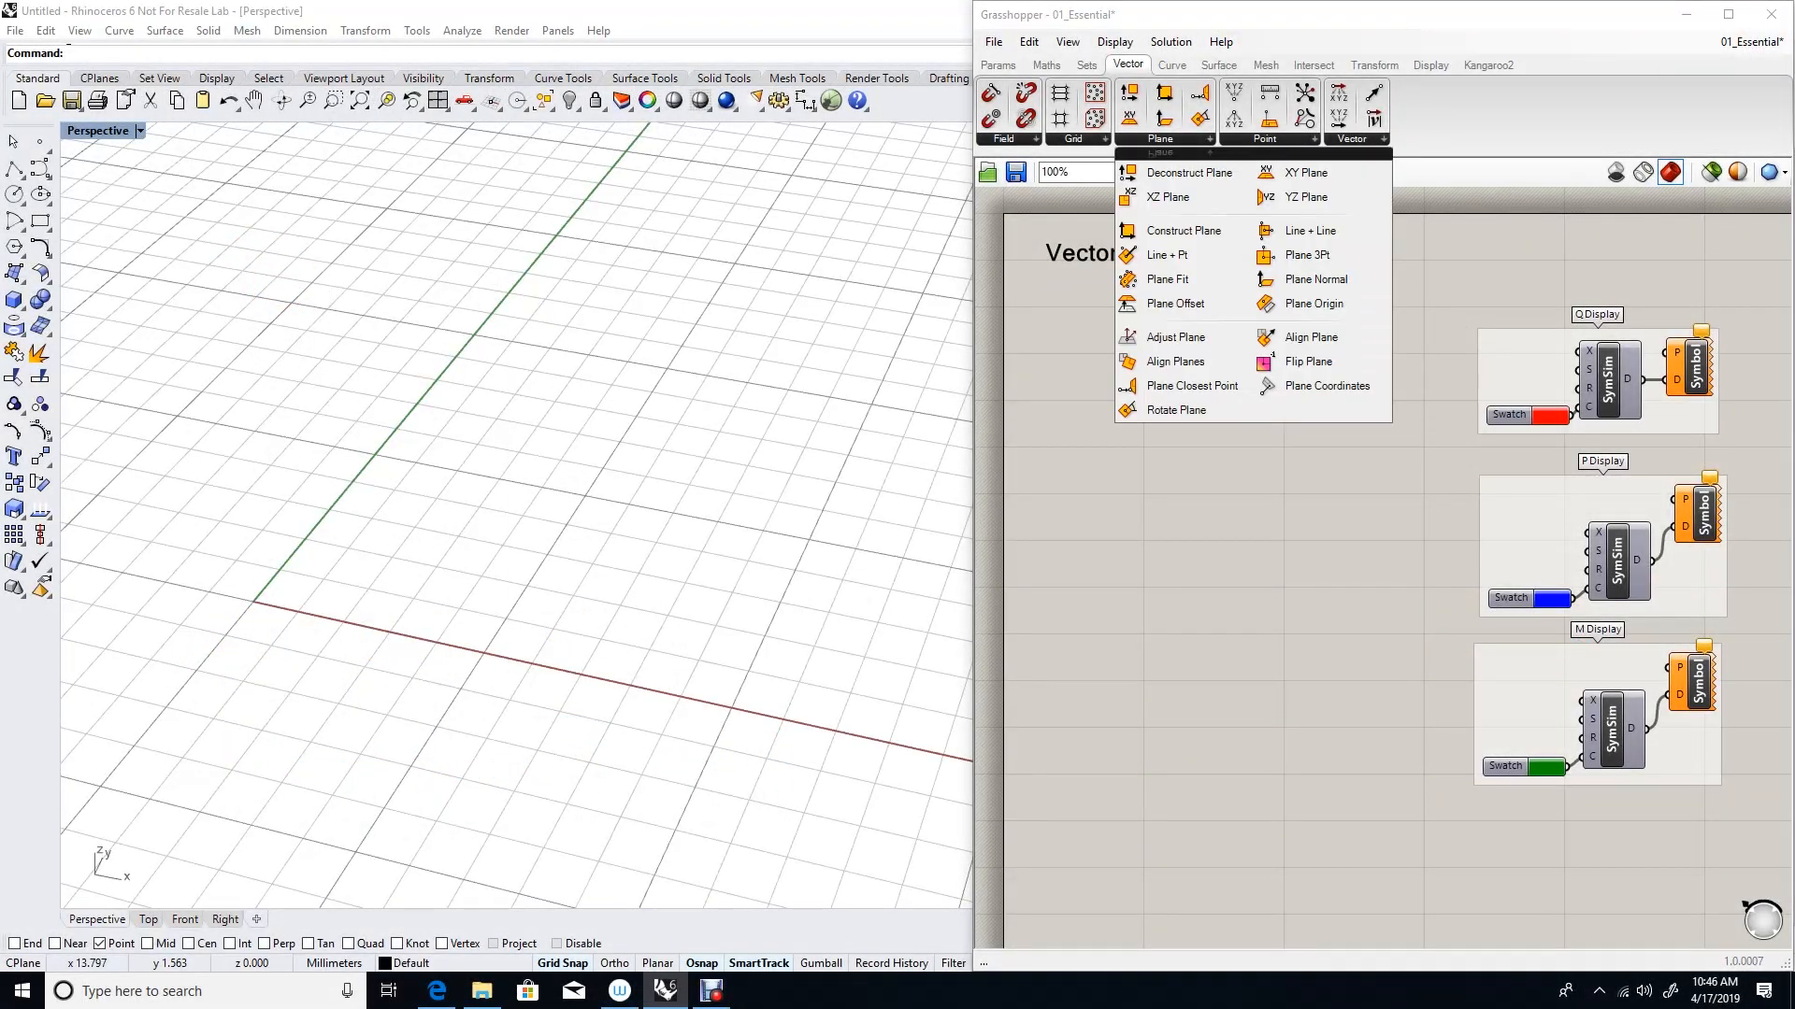
mouse_move(1315, 279)
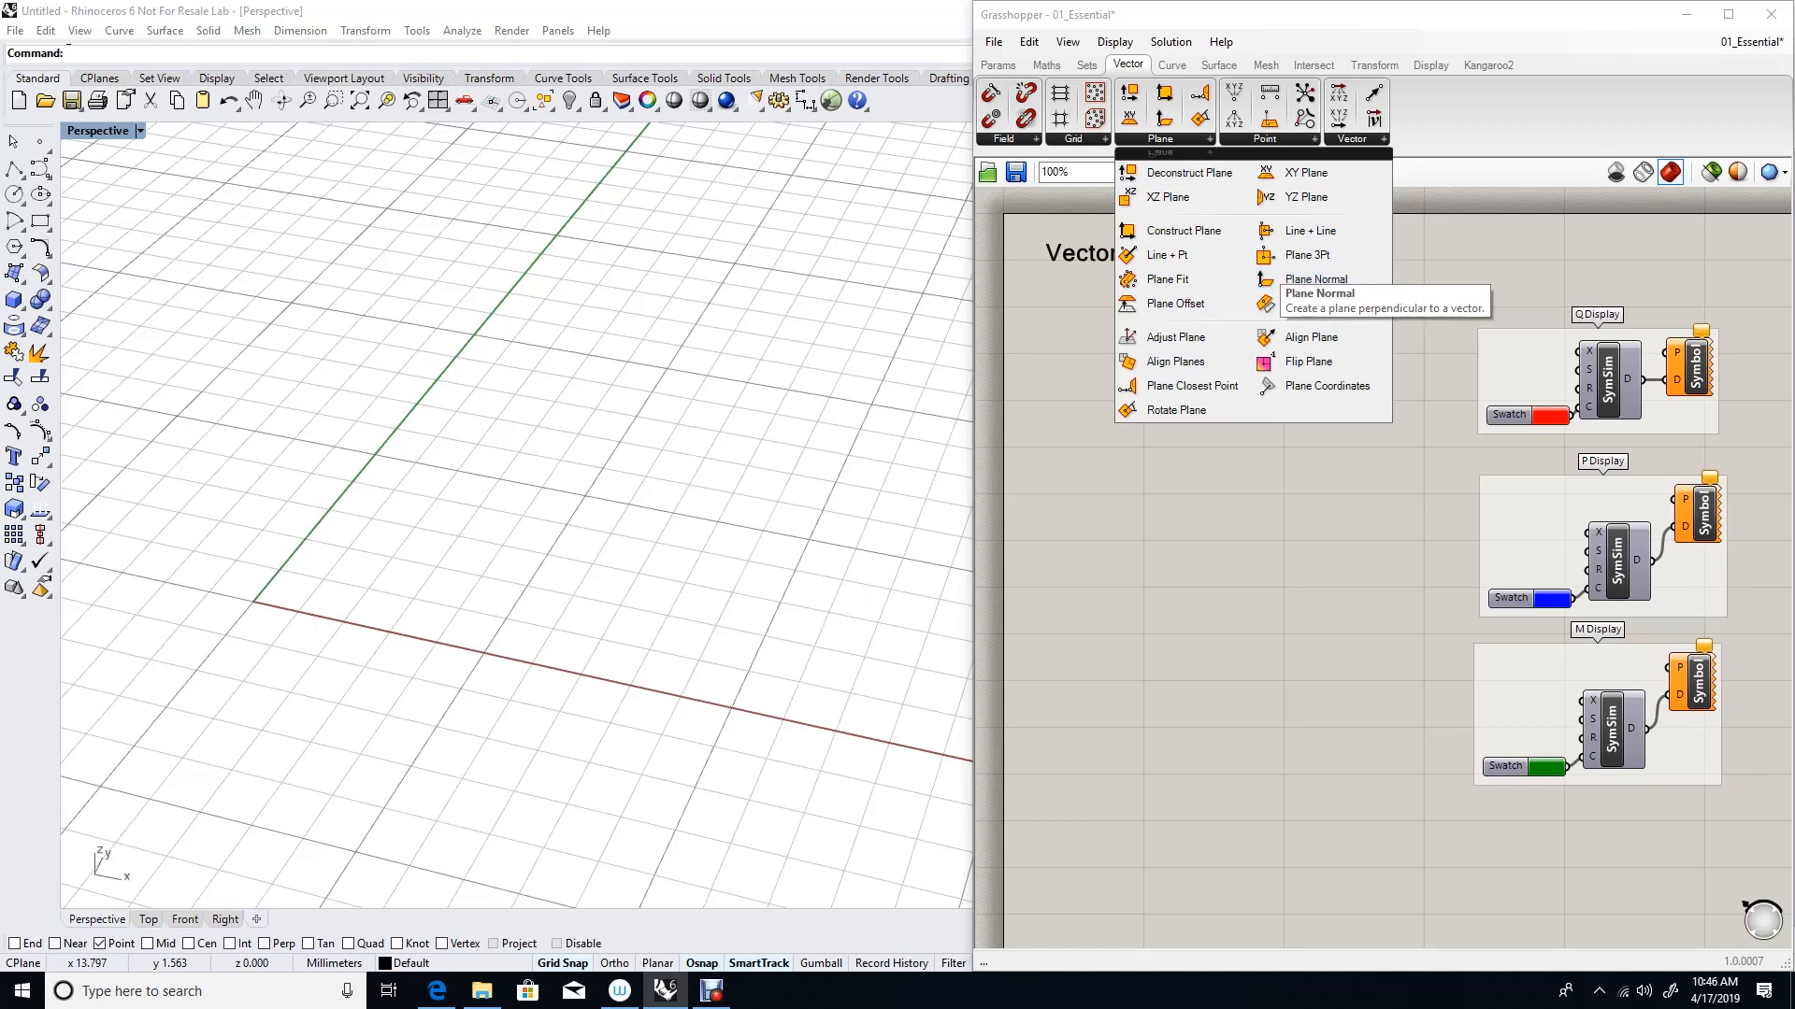
left_click(1315, 279)
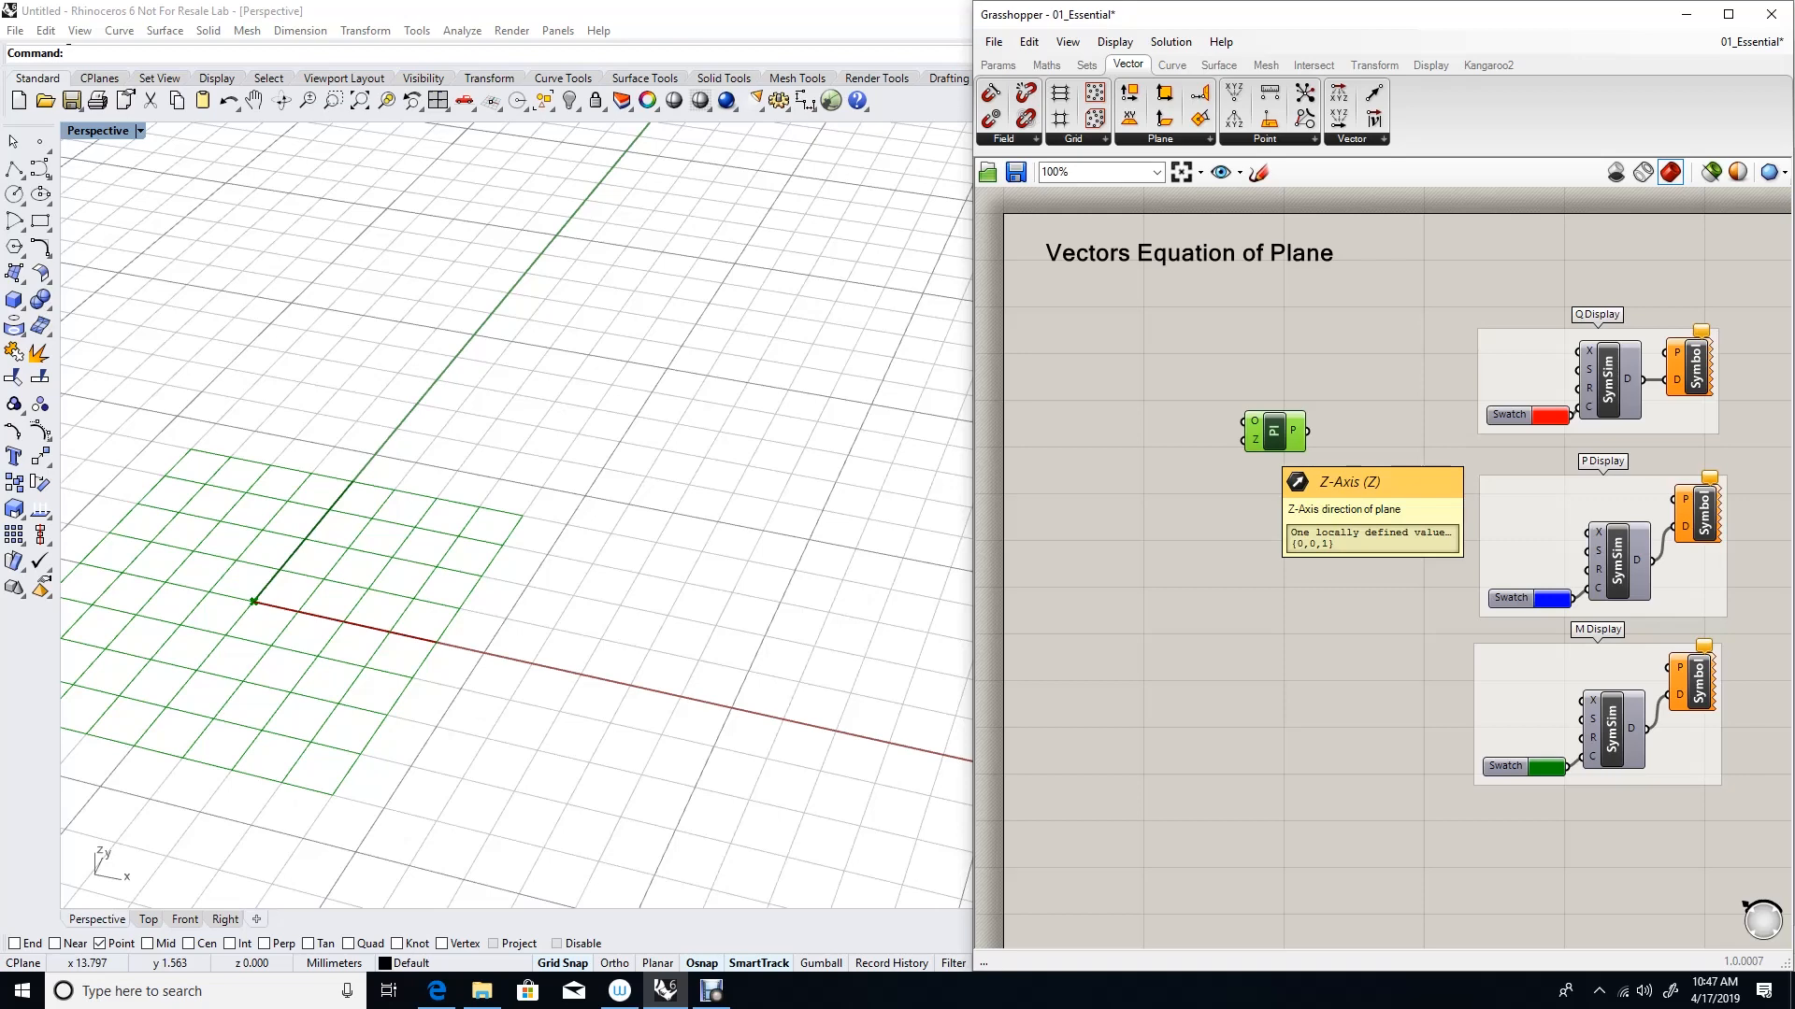
mouse_move(1272, 431)
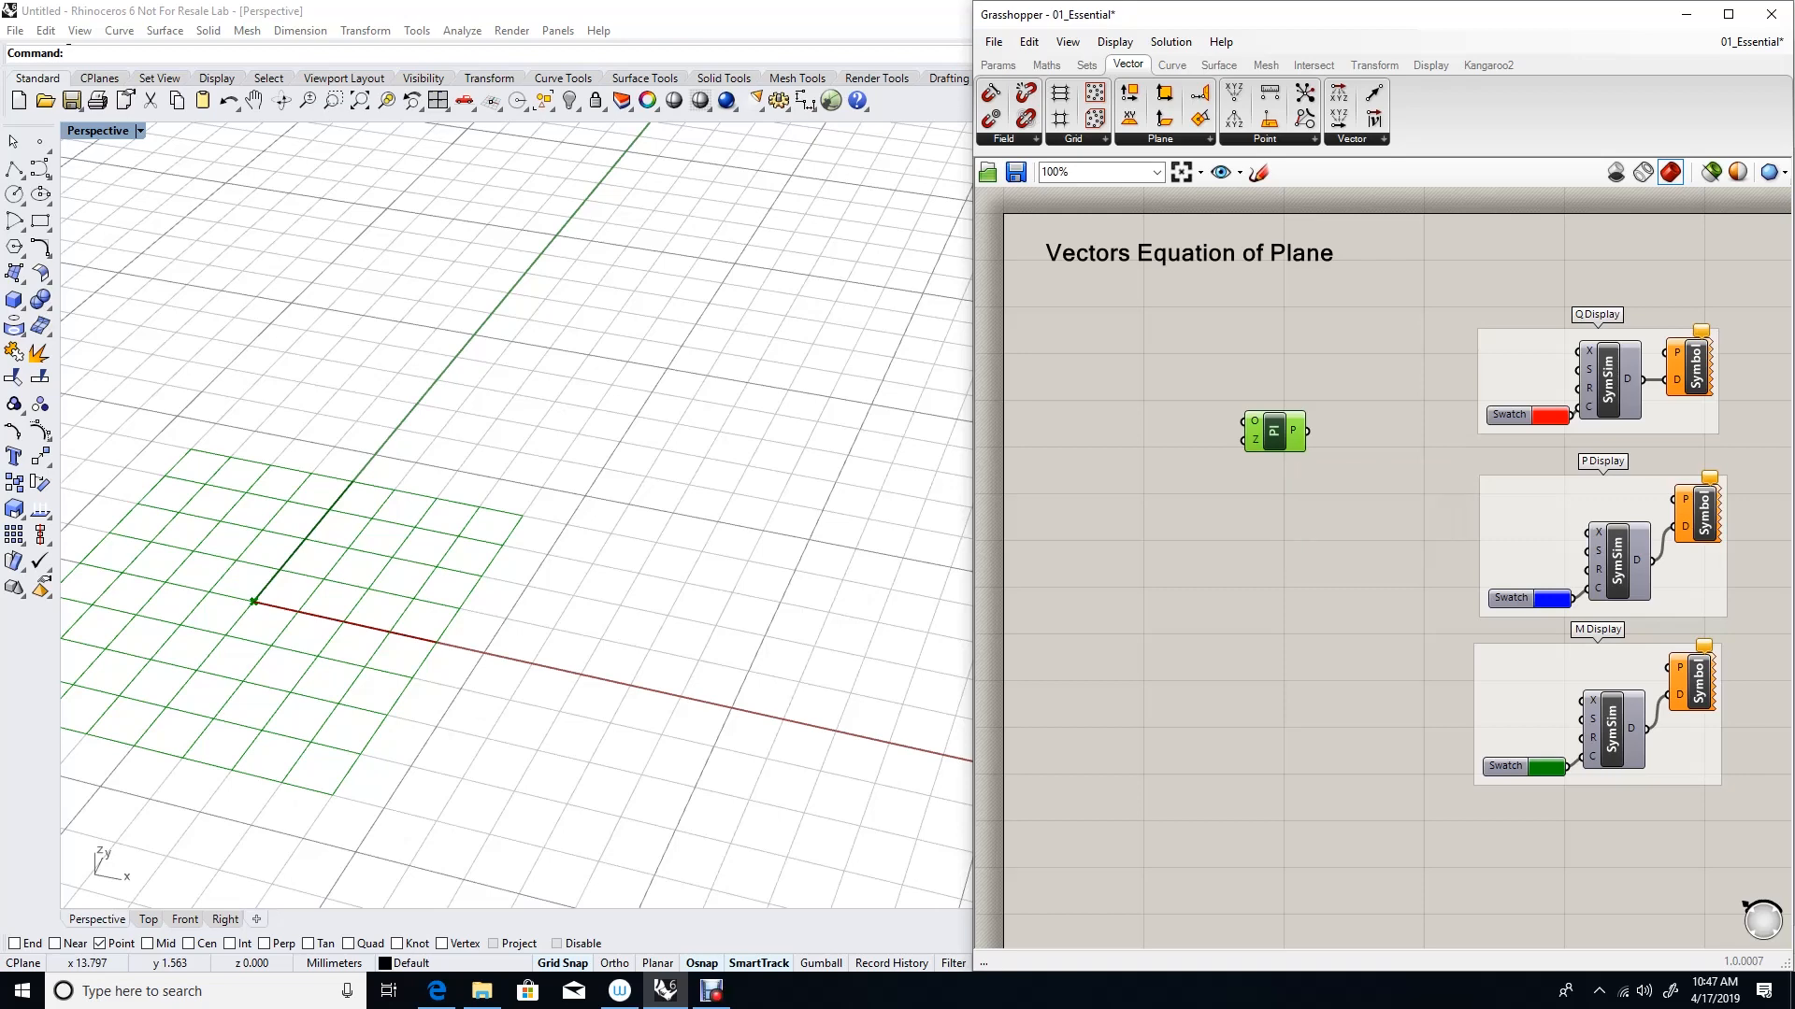
left_click_drag(1274, 433, 1331, 475)
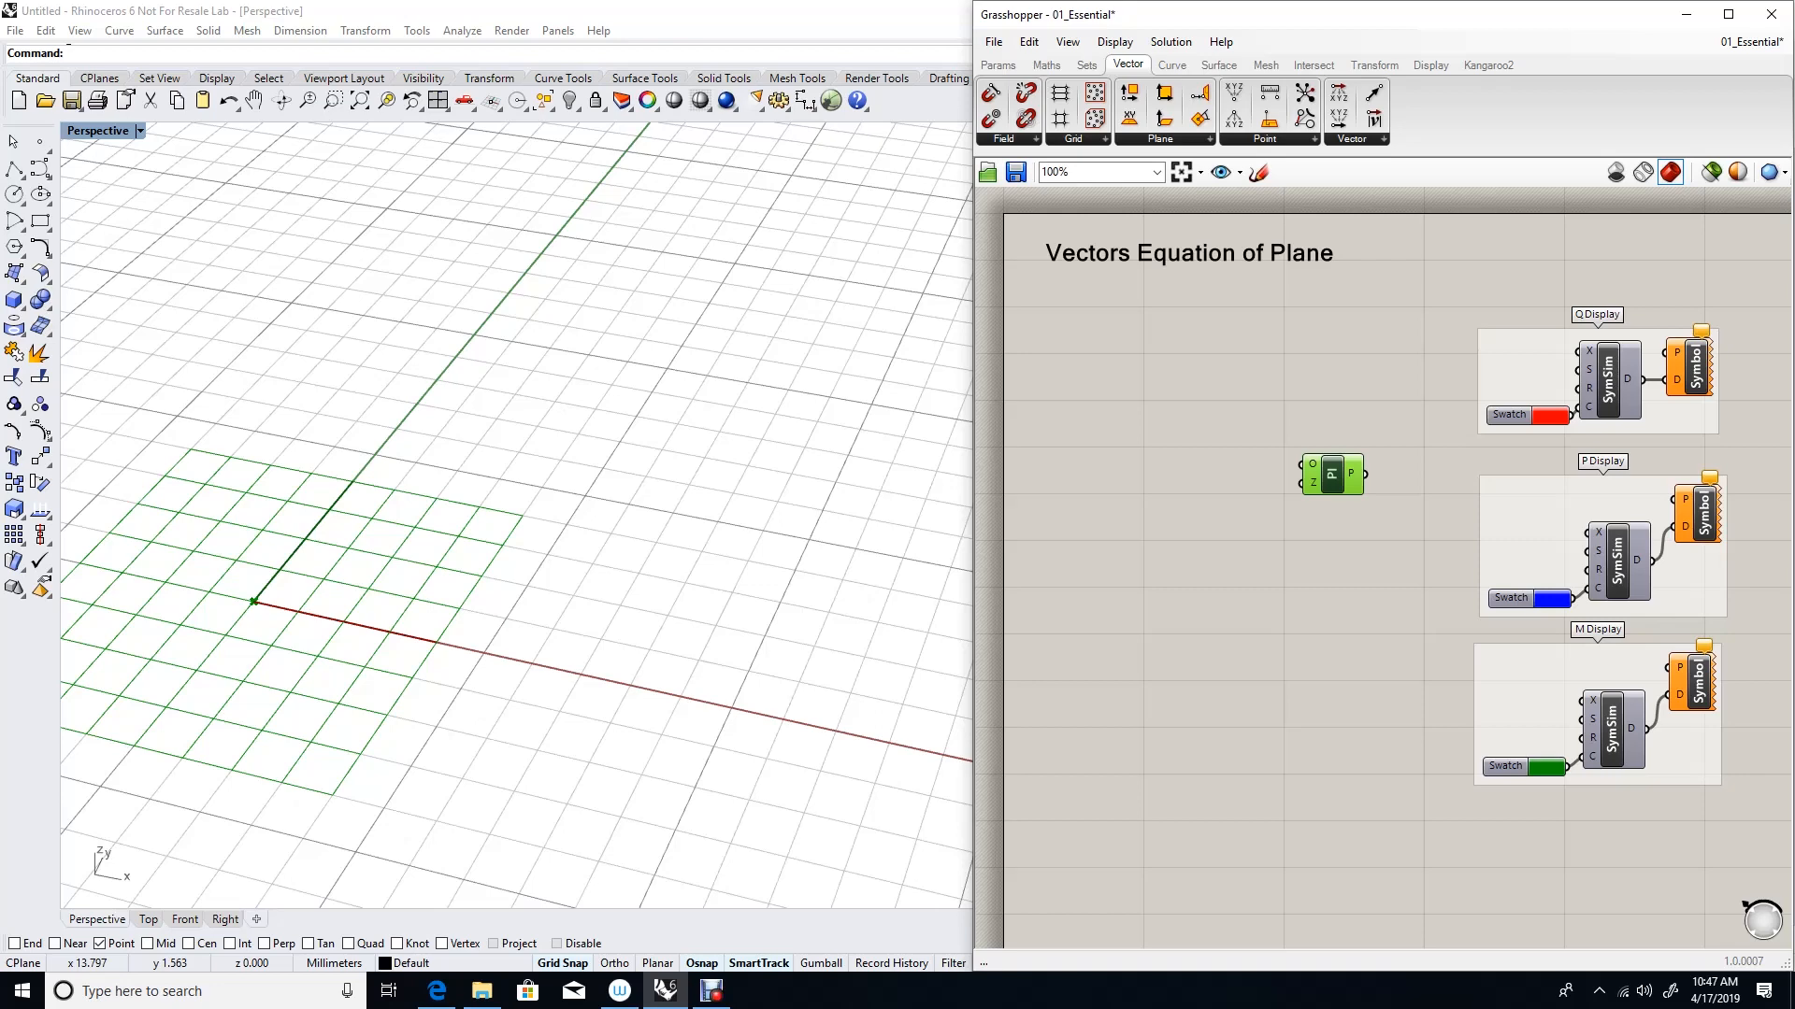
left_click(1290, 138)
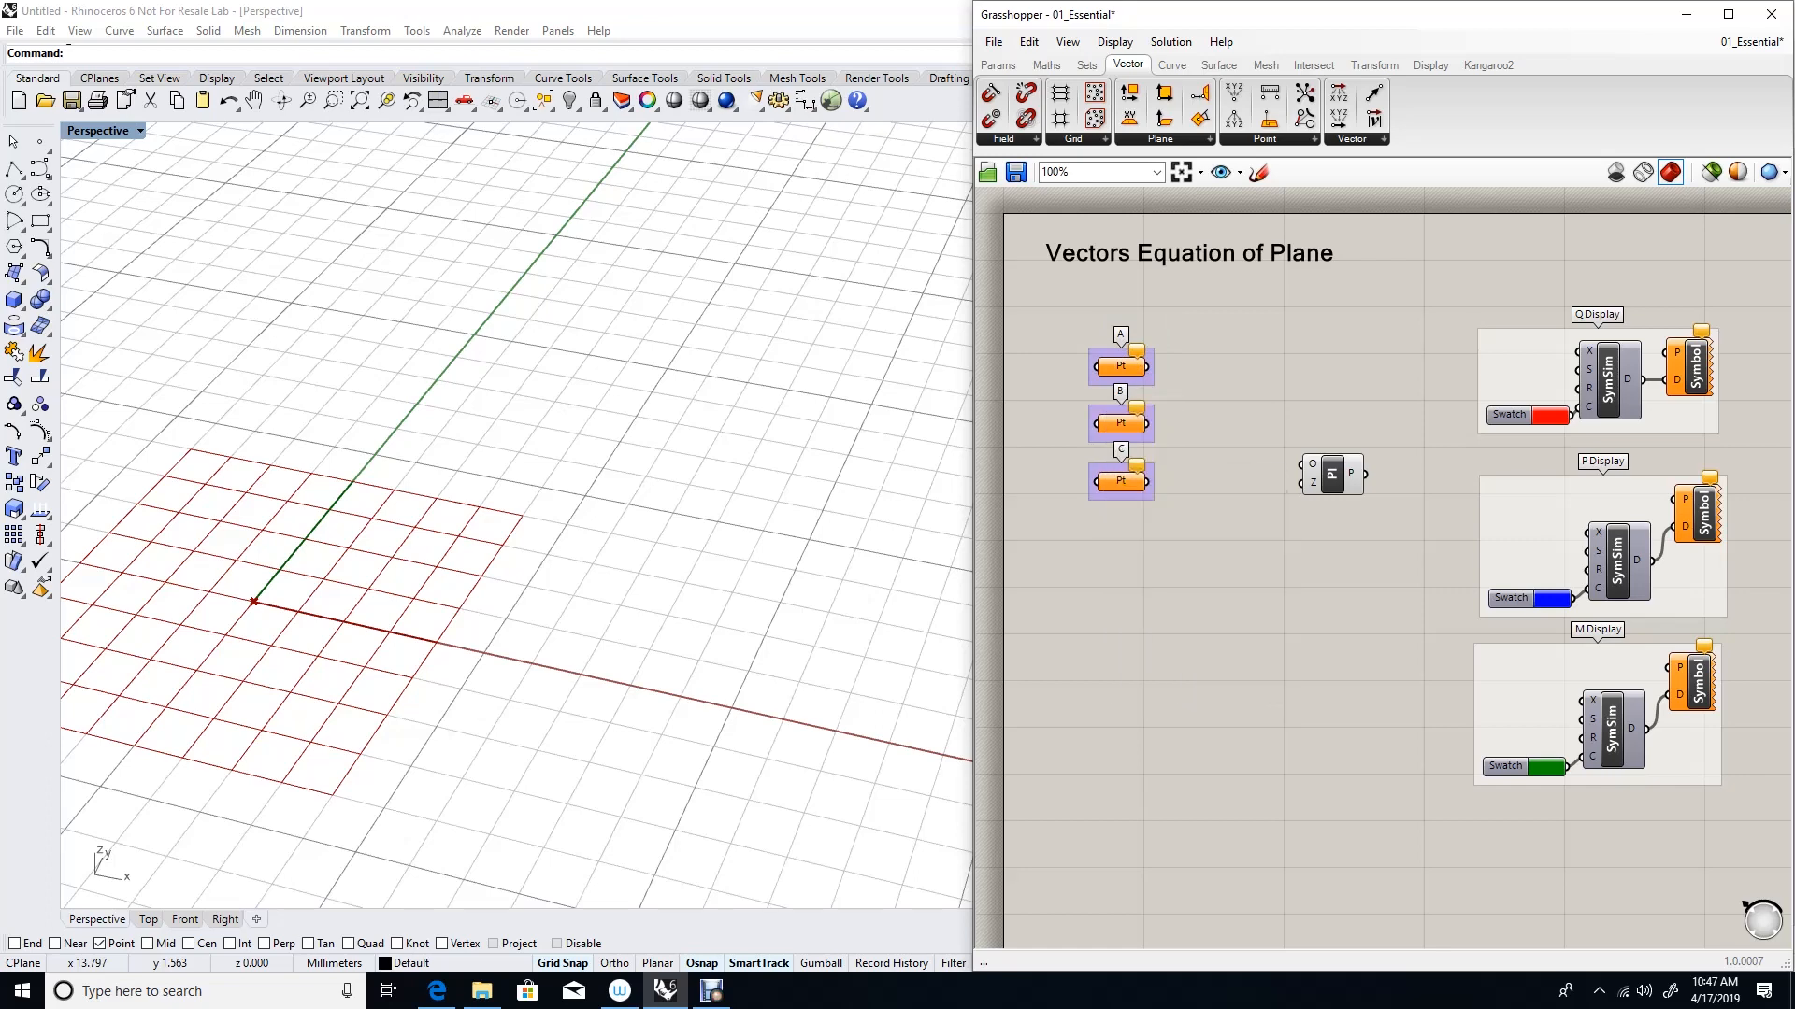
- Set point A with Set one Point by picking locations in the Rhino viewport
right_click(1119, 366)
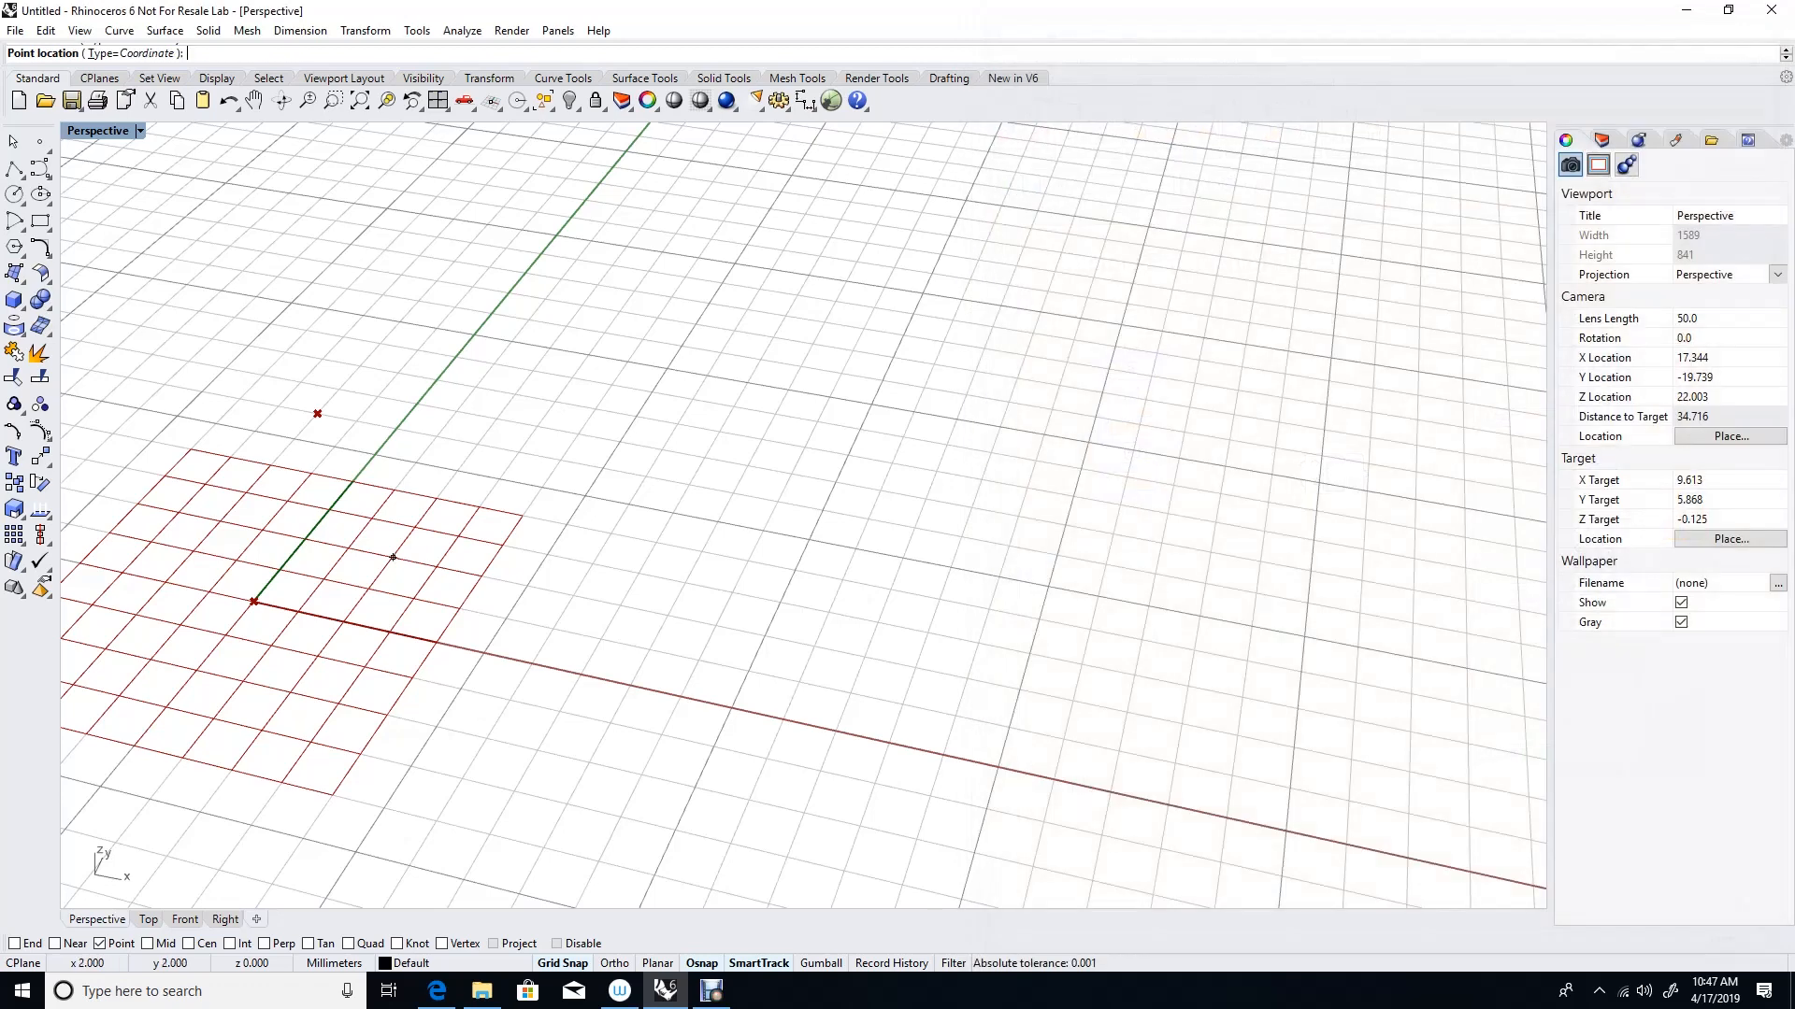
left_click(665, 992)
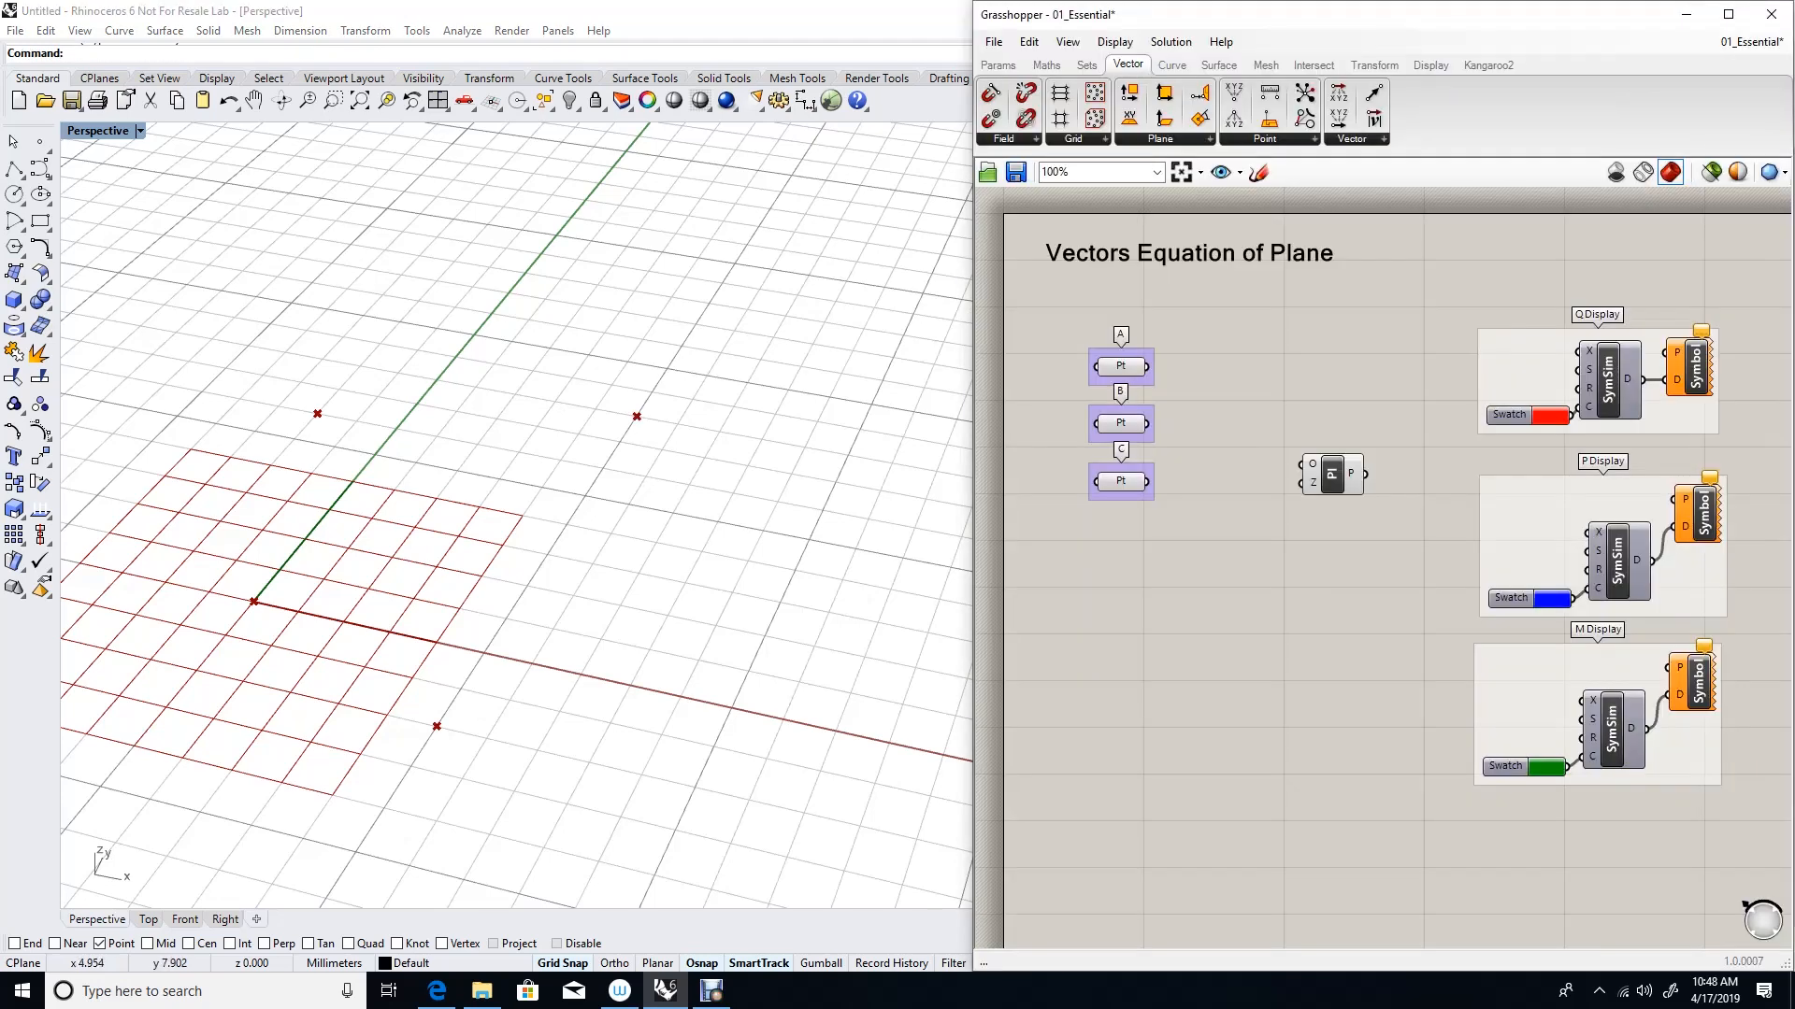
left_click(1121, 481)
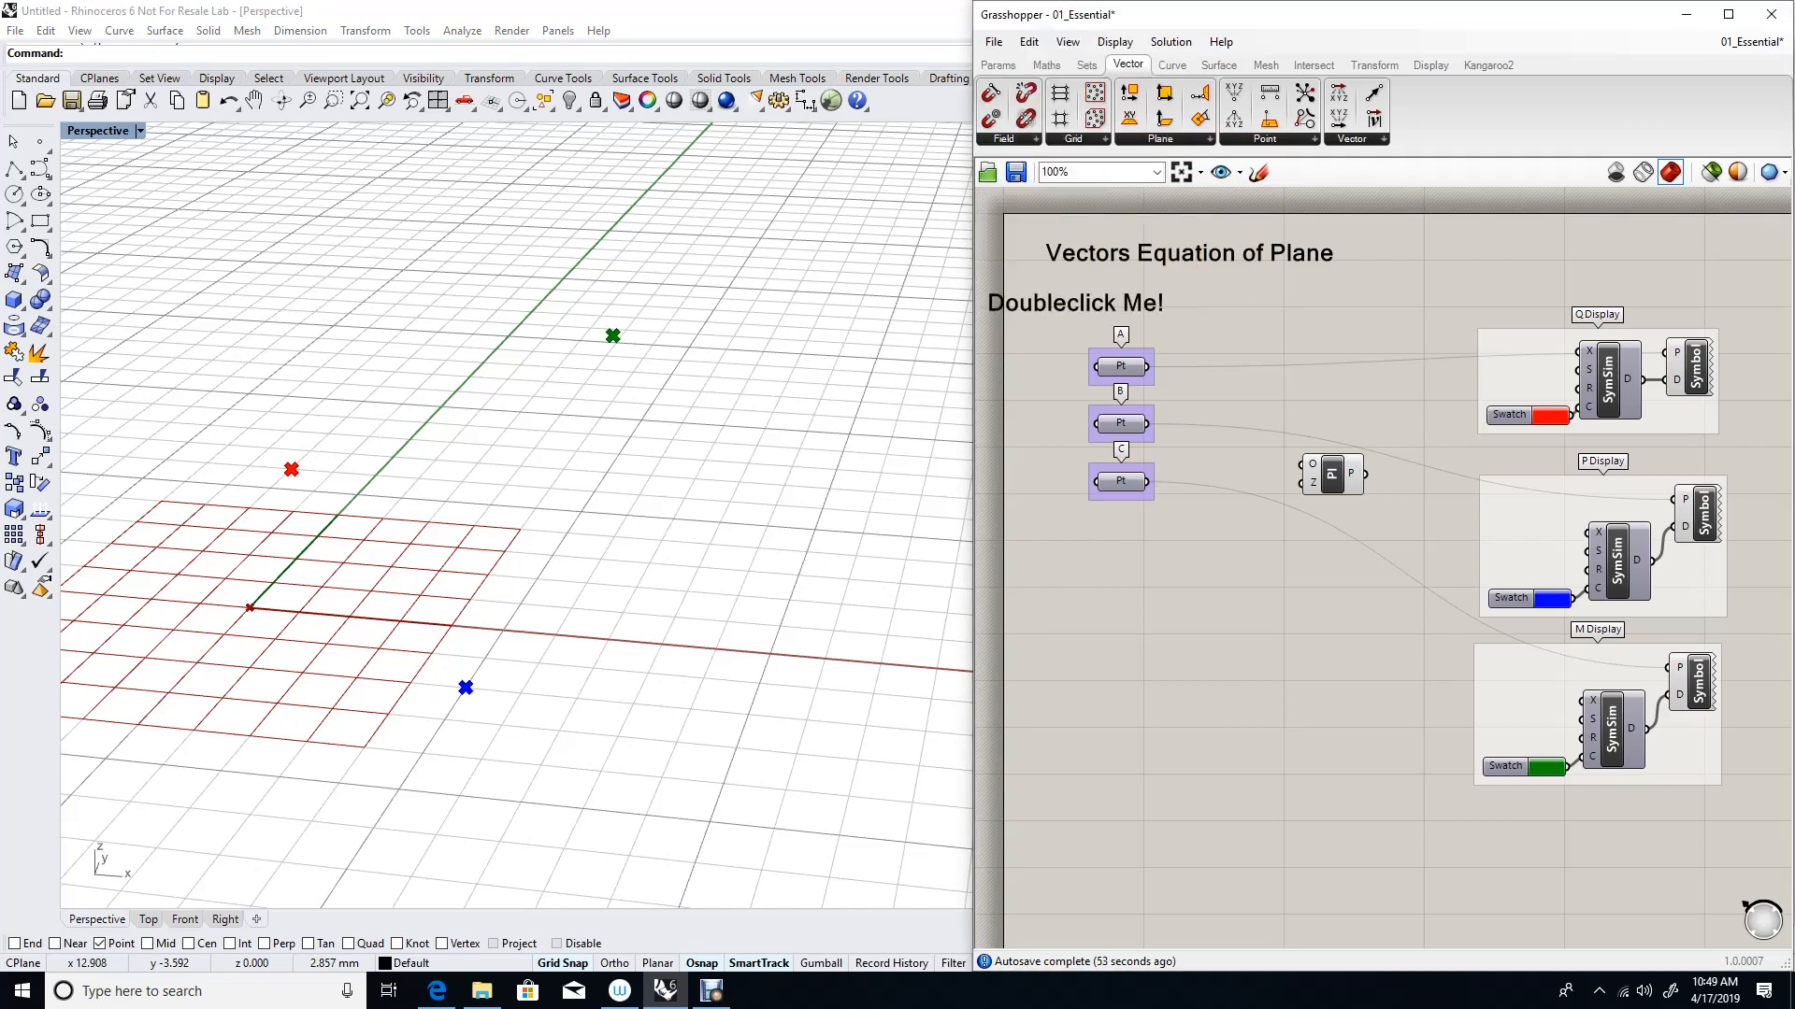
- Change the Scribble note text to 'v = (B-A)x(C-A)' and confirm
double_click(1074, 302)
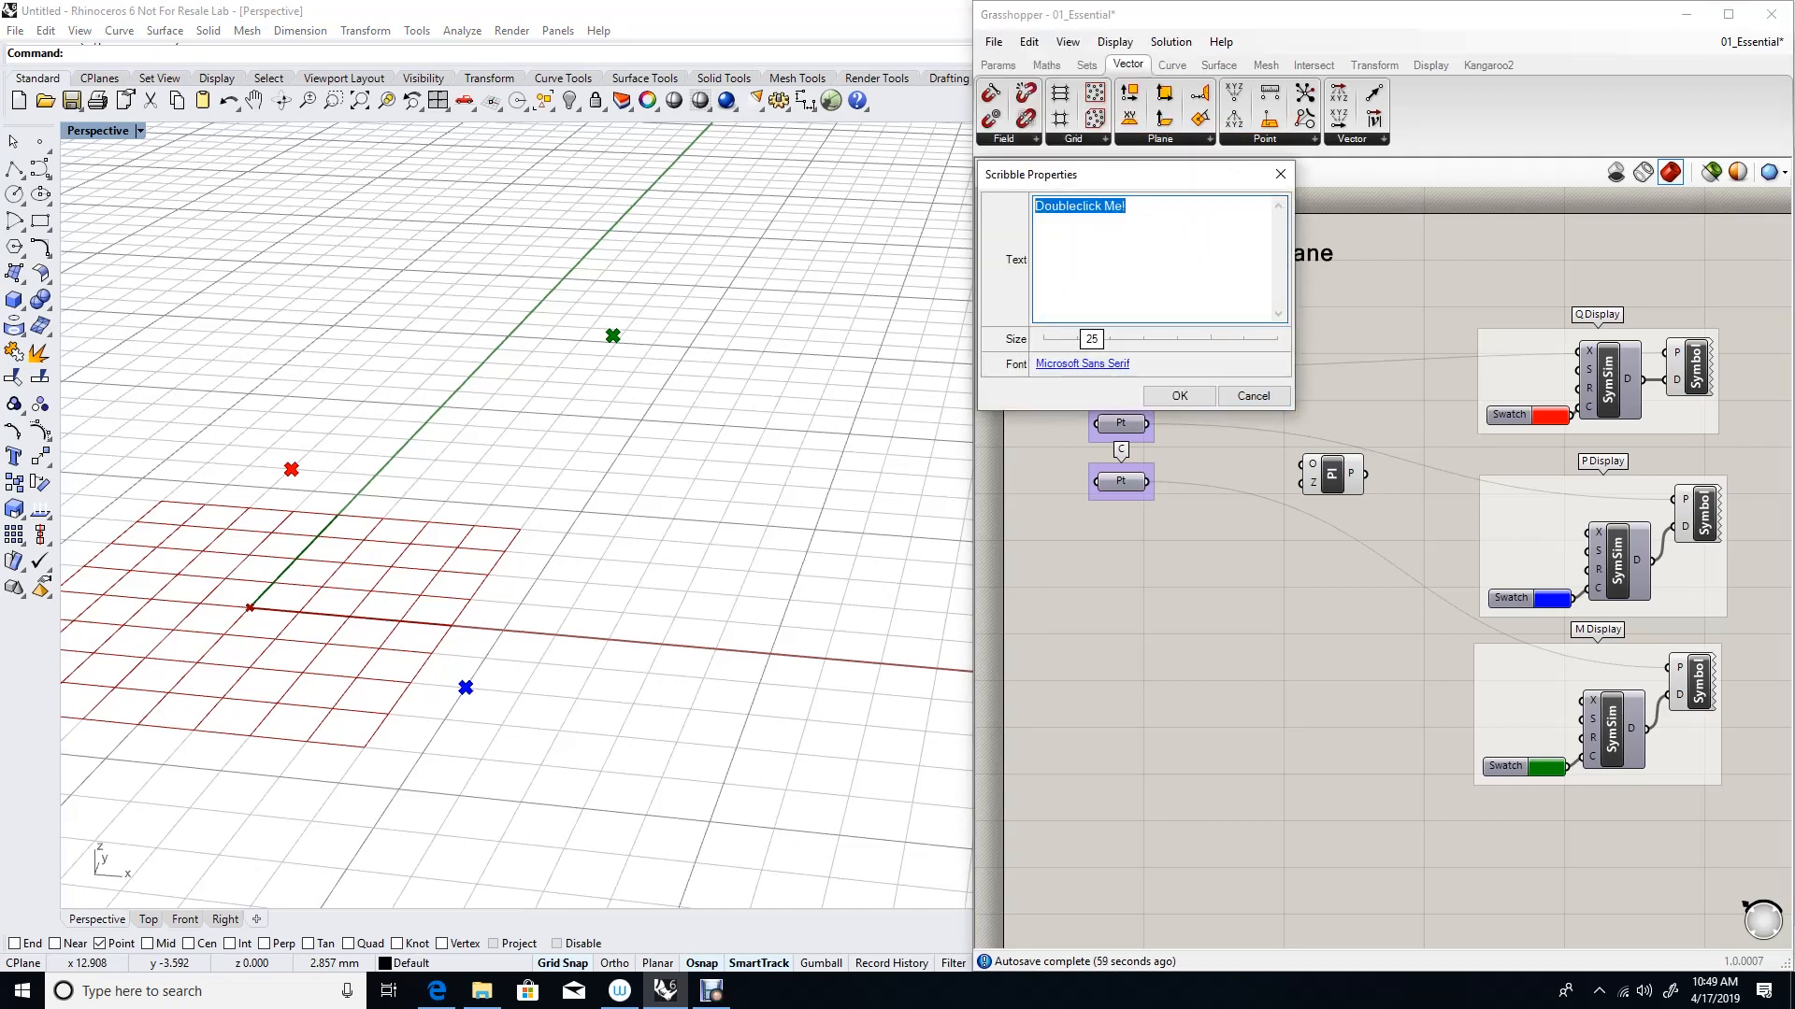
type("v =")
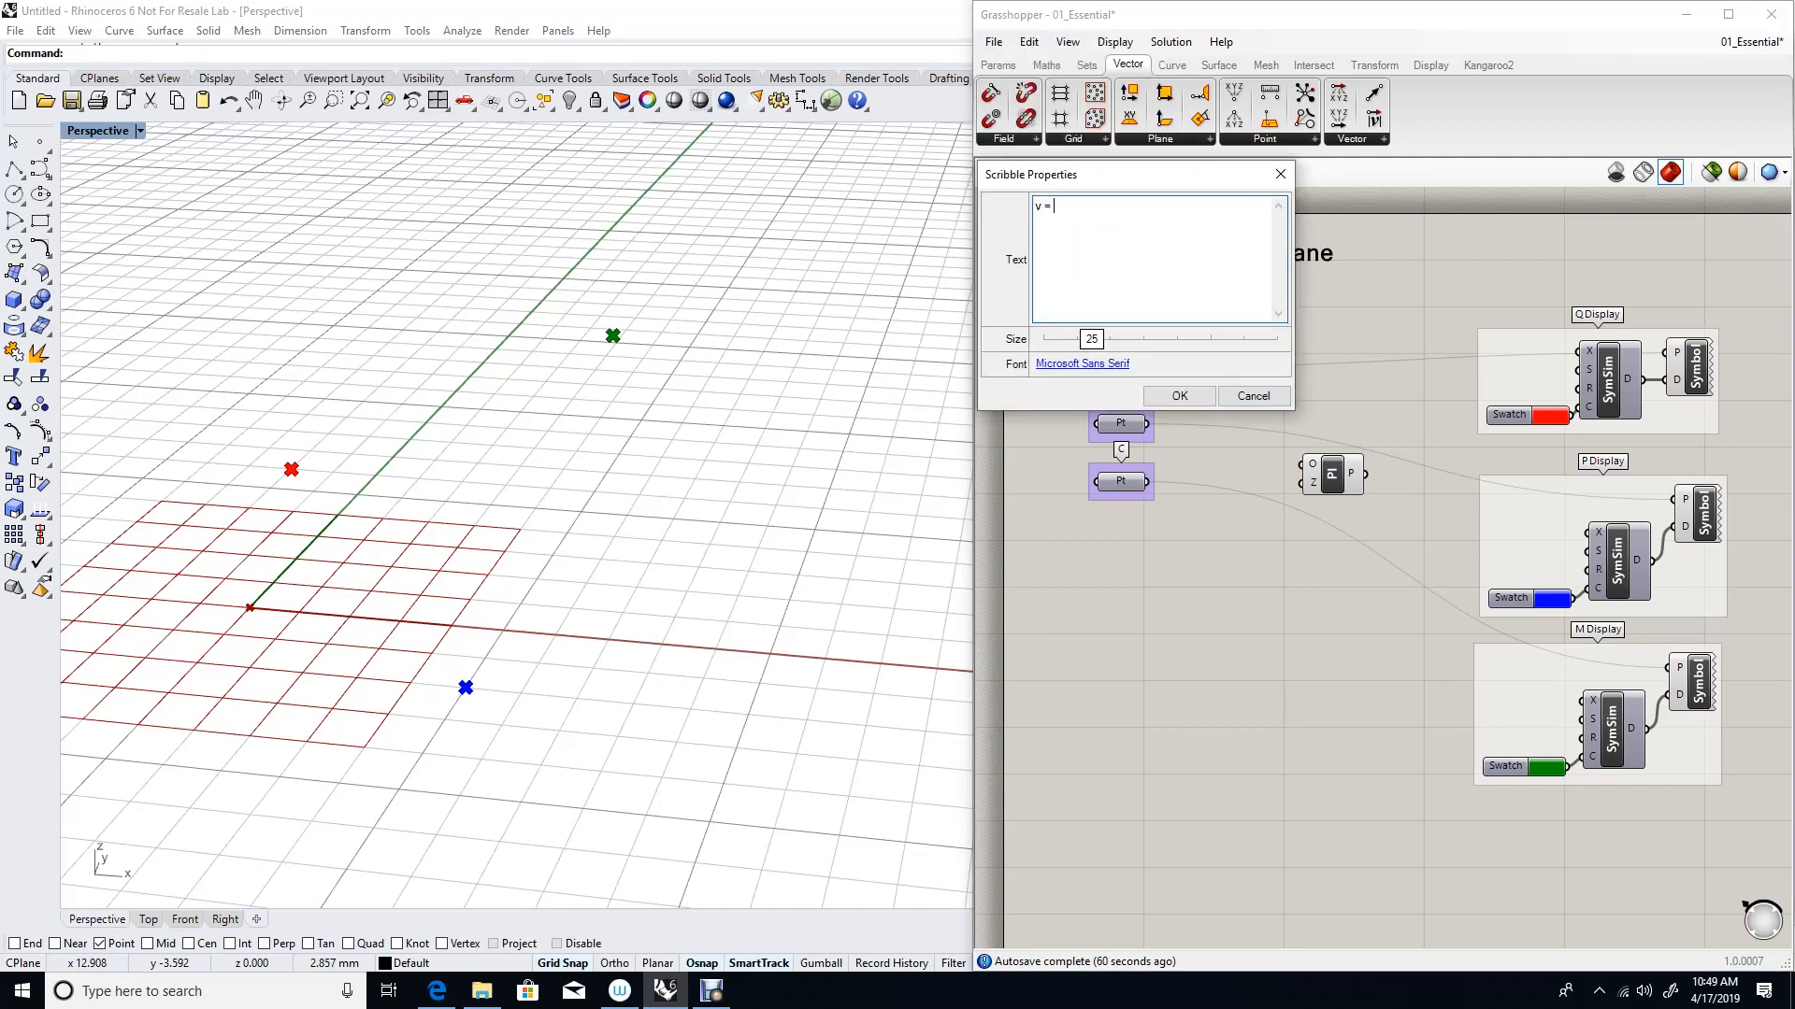
type("(B-A)")
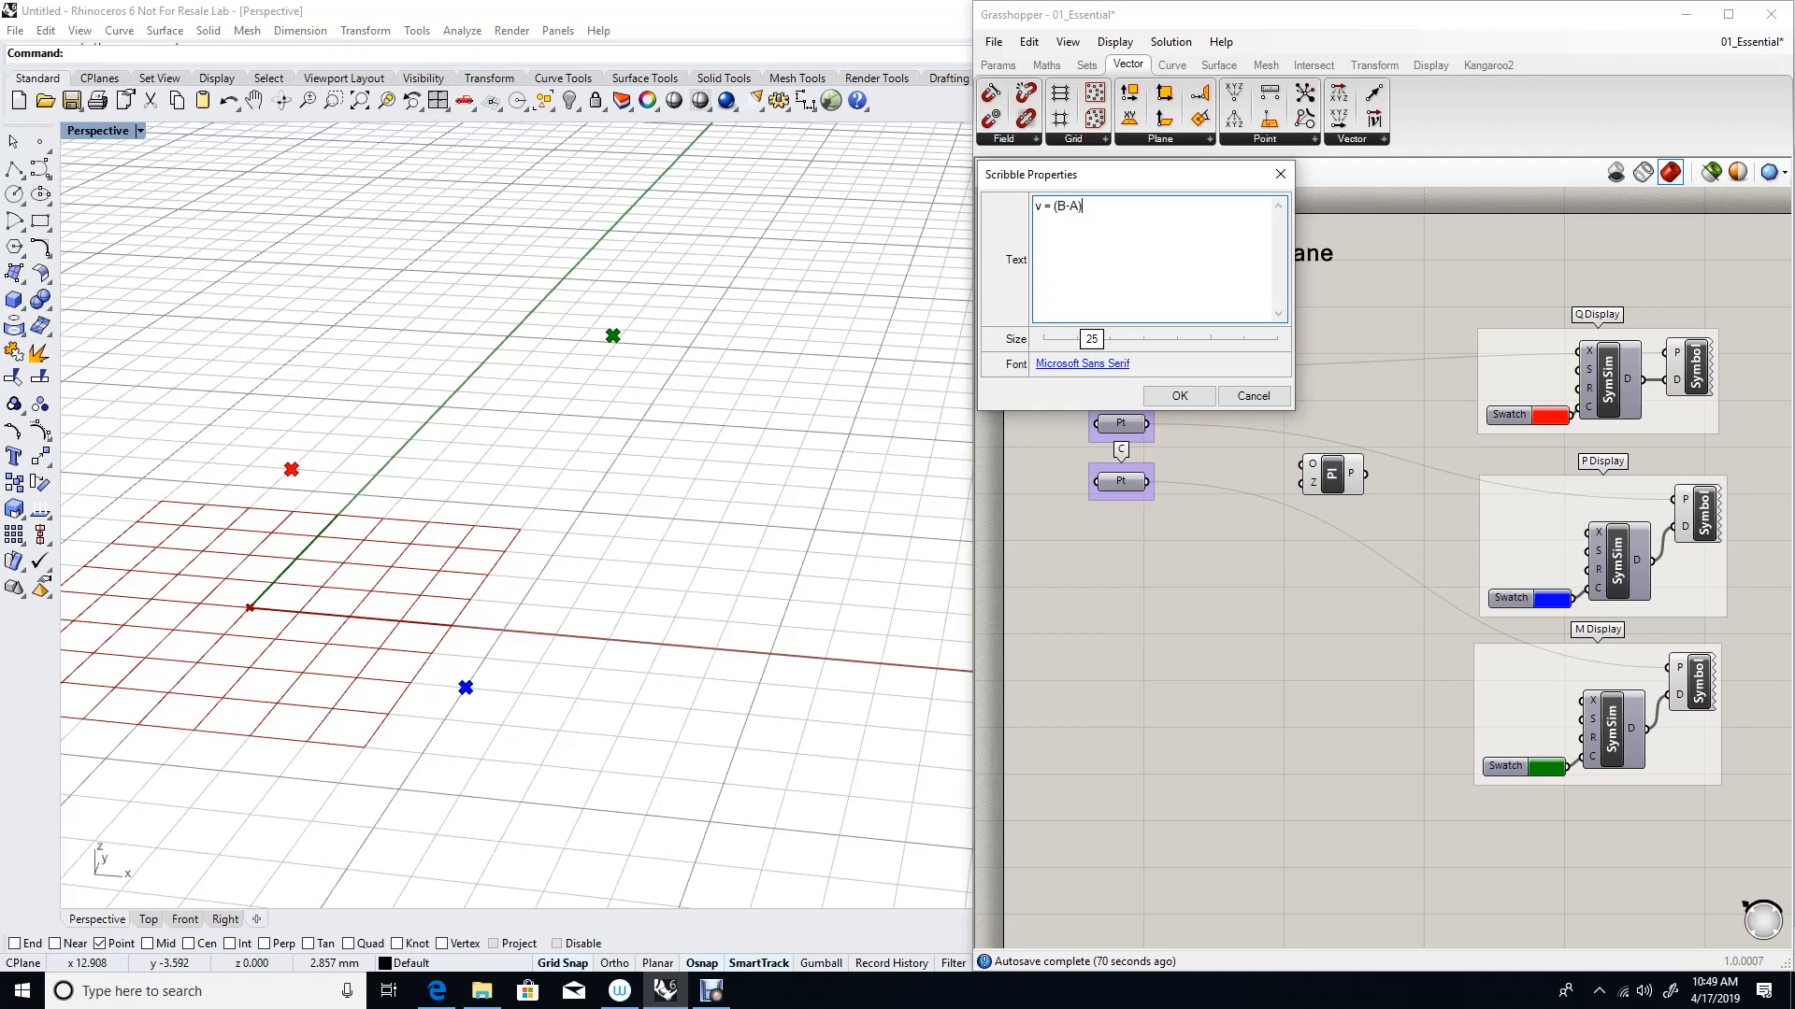
type("x(C")
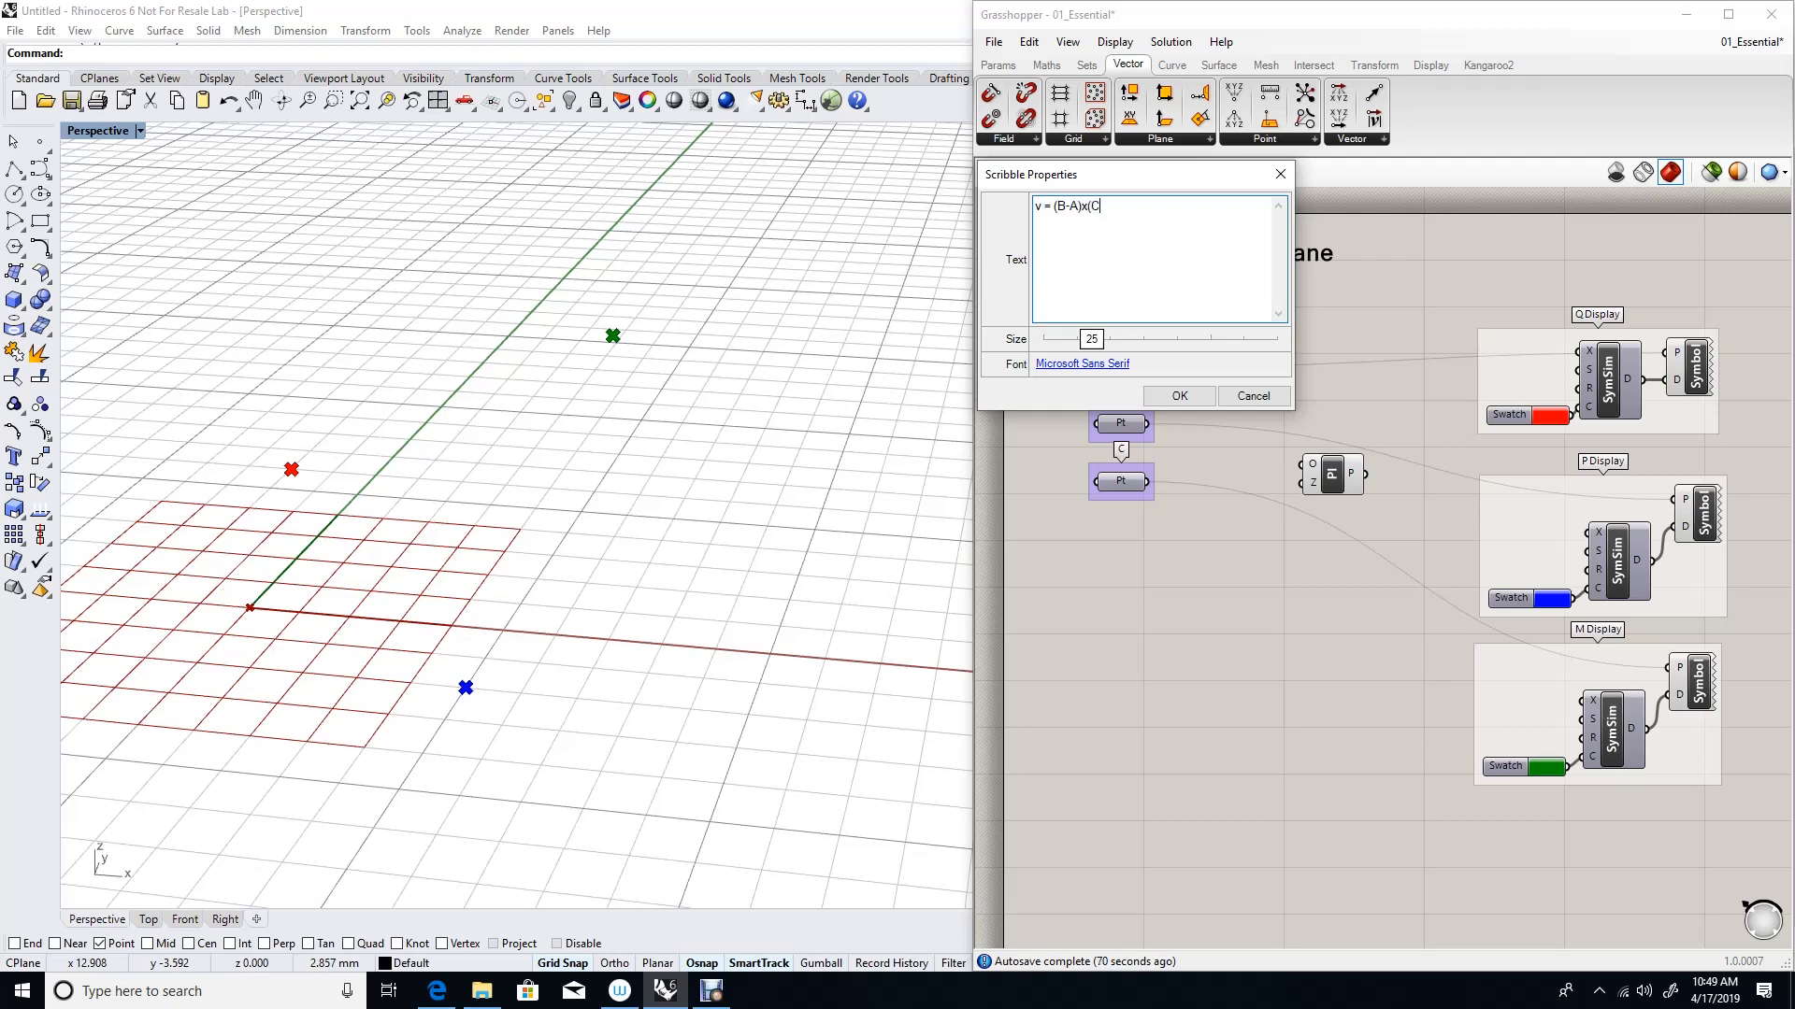
left_click(1179, 396)
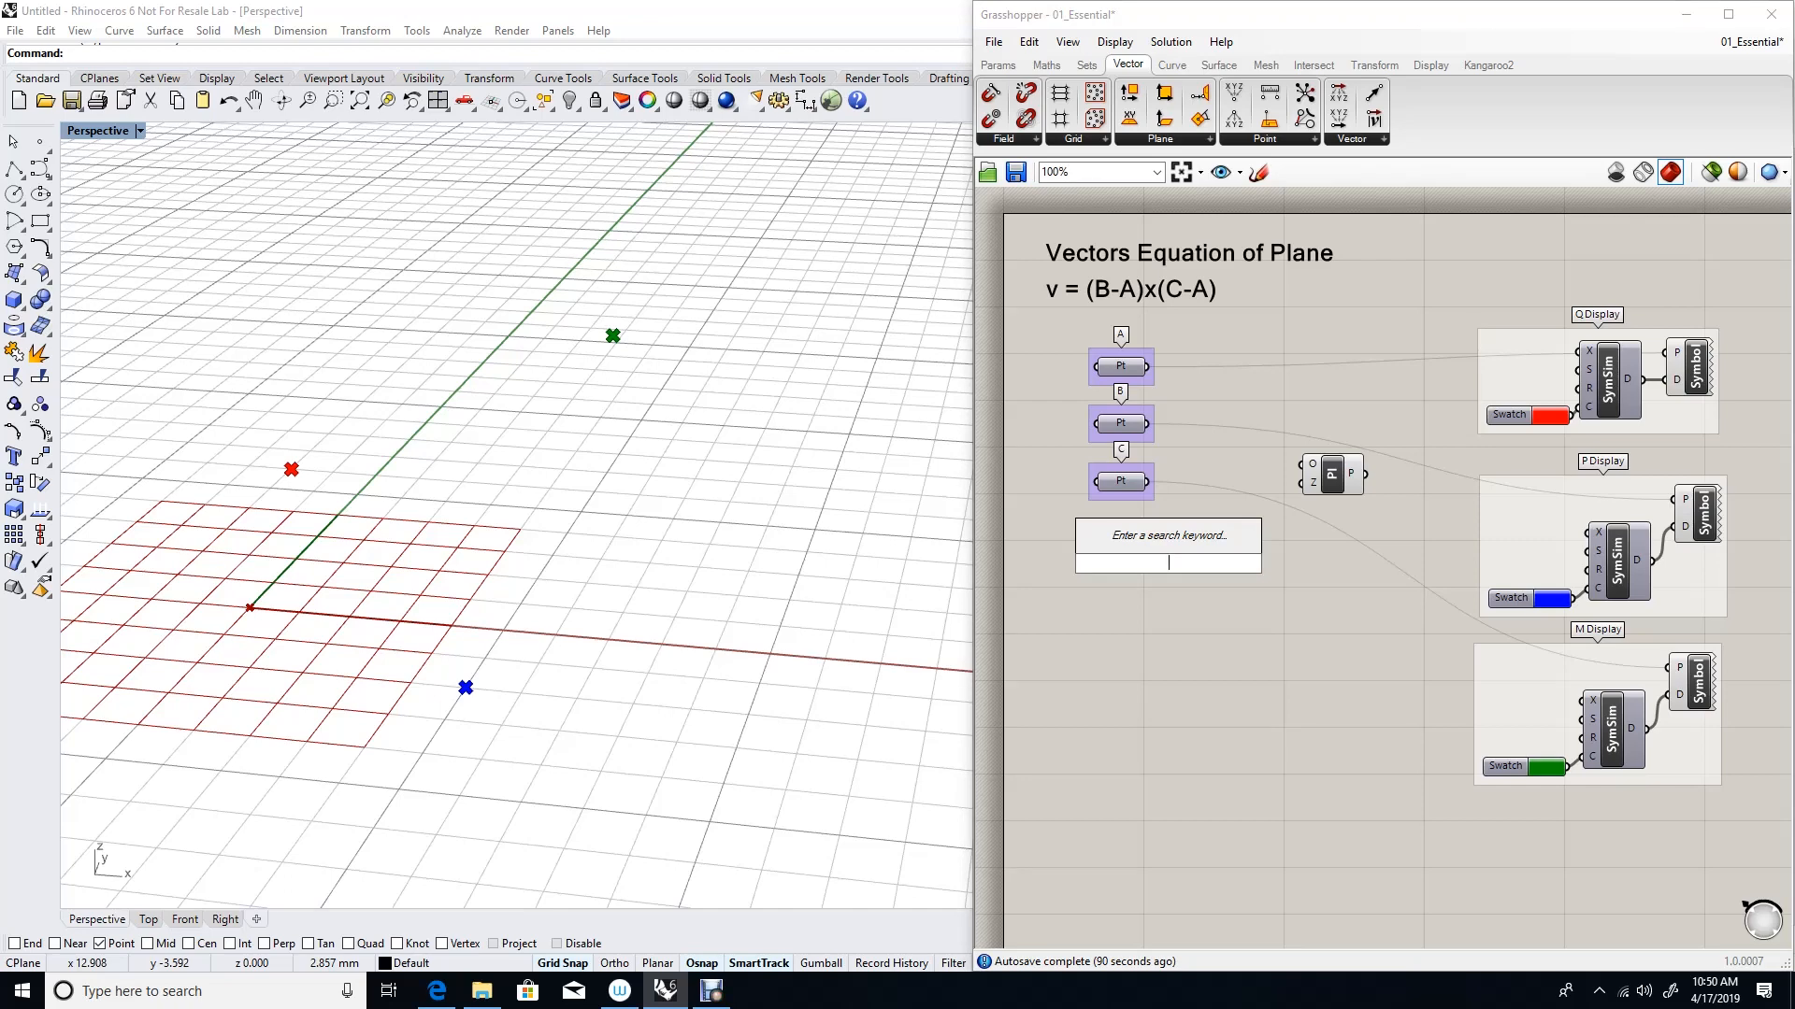
- Add two Subtraction components computing B−A and C−A, and a Vector Display from point A
type("sub")
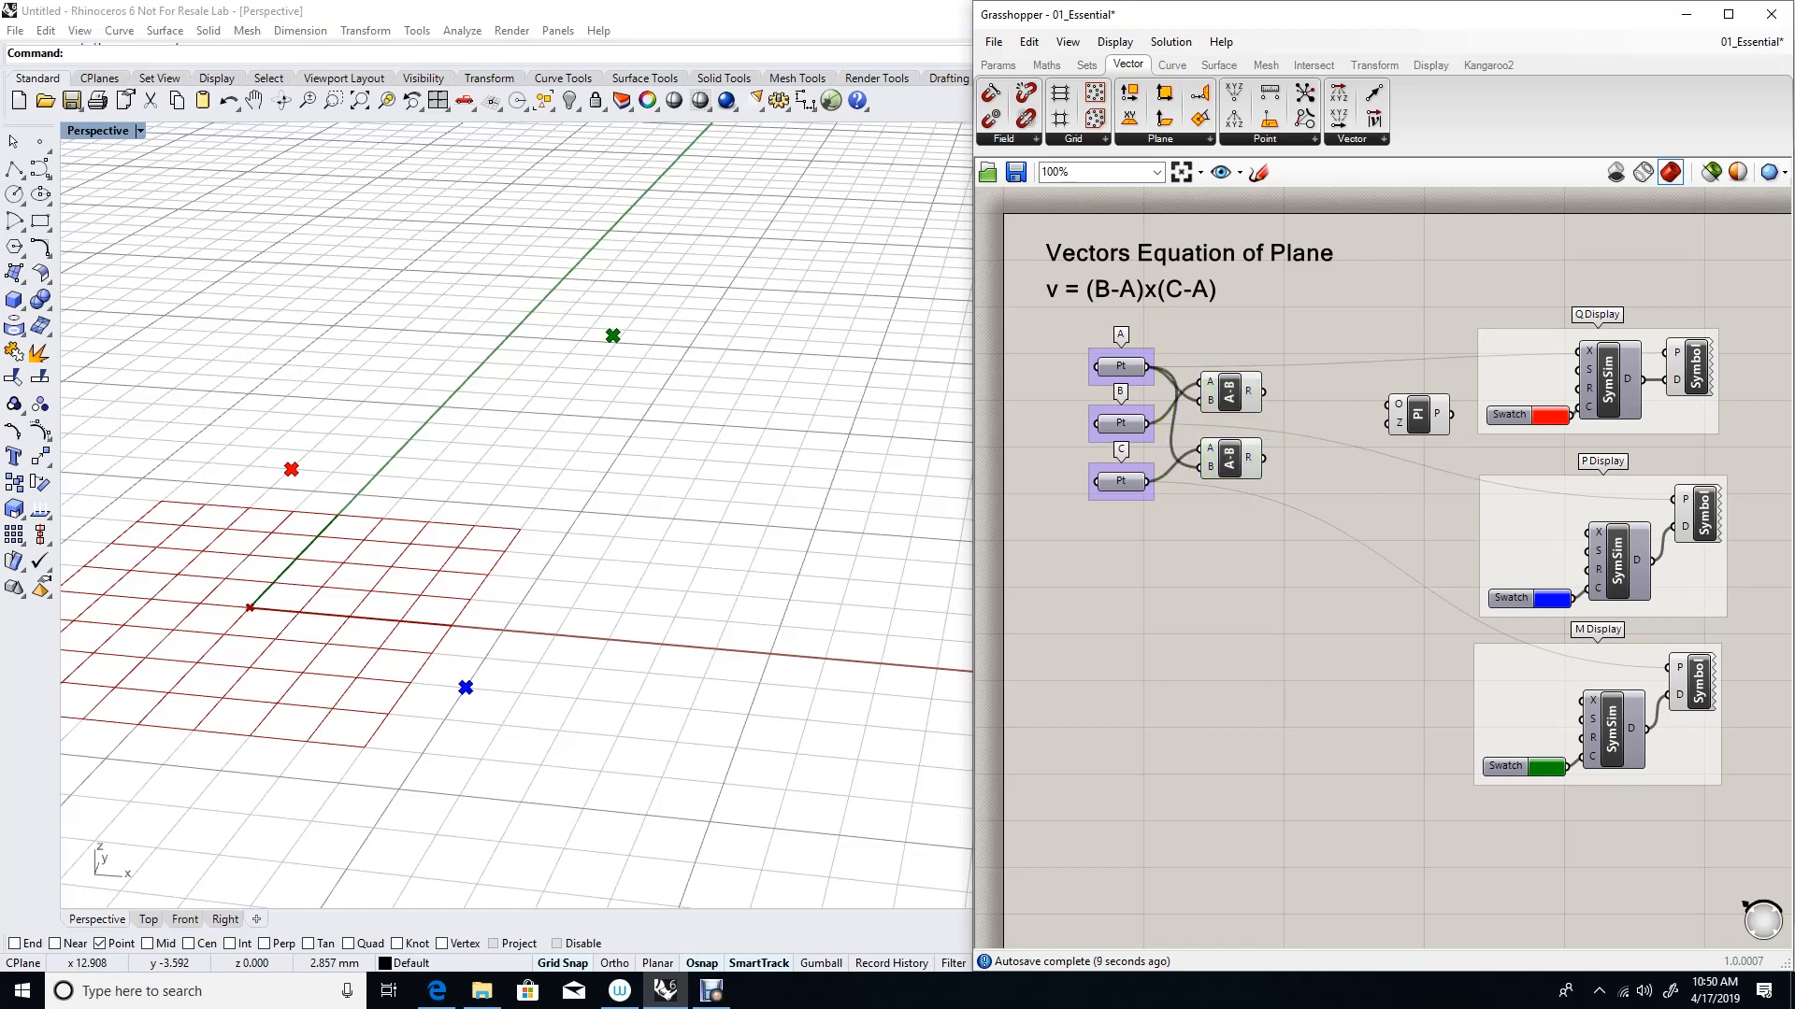
left_click(1430, 64)
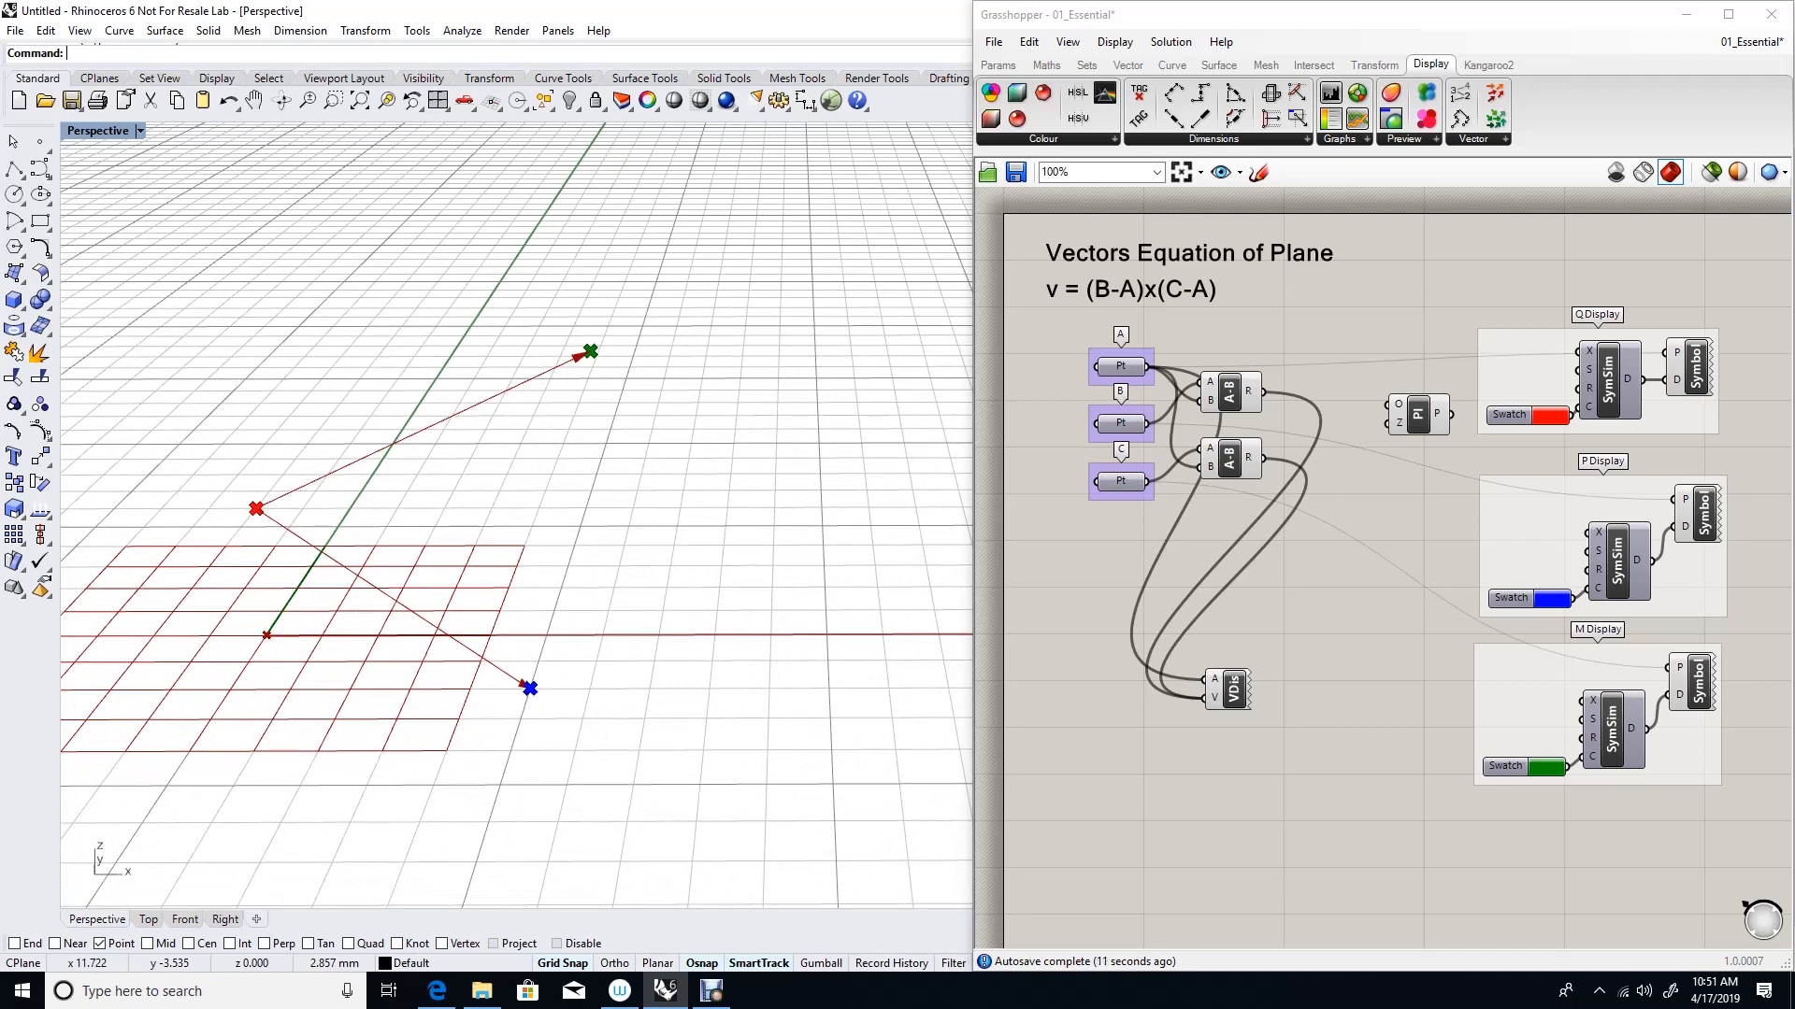
- Group the Vector Display component and label the group 'Vectors display'
right_click(1222, 710)
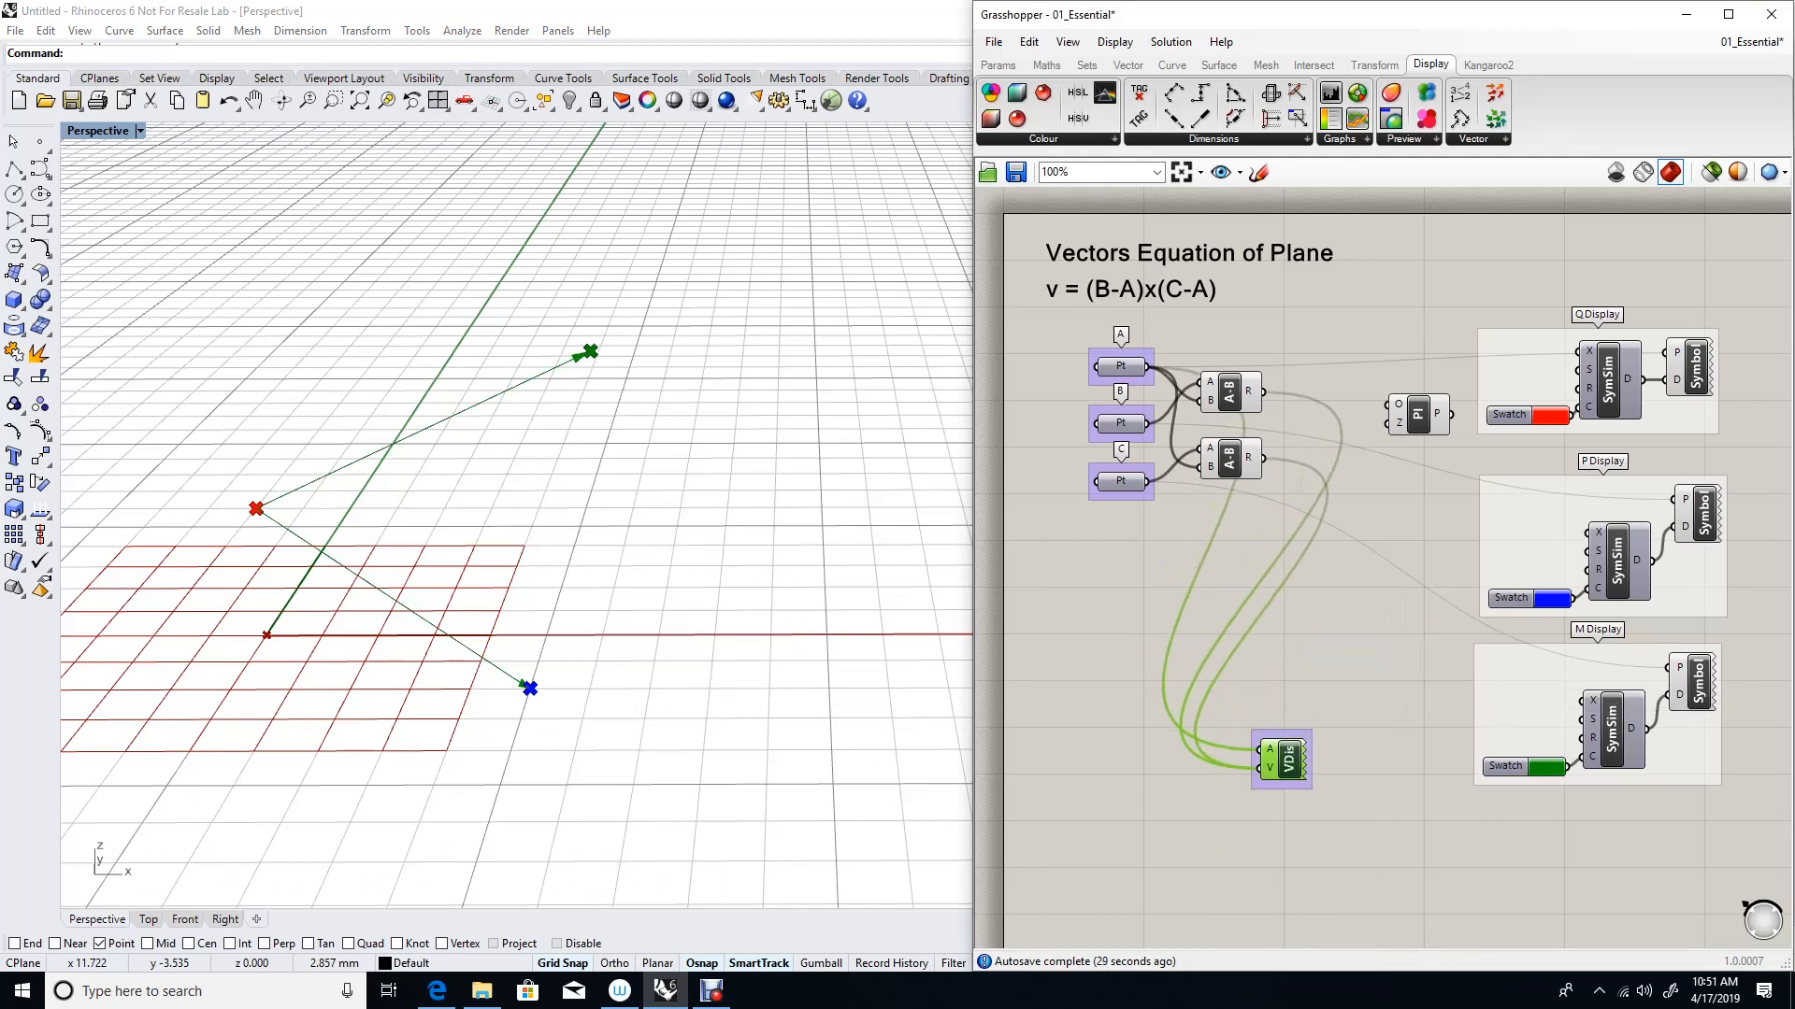
right_click(1282, 759)
type("Vectors display")
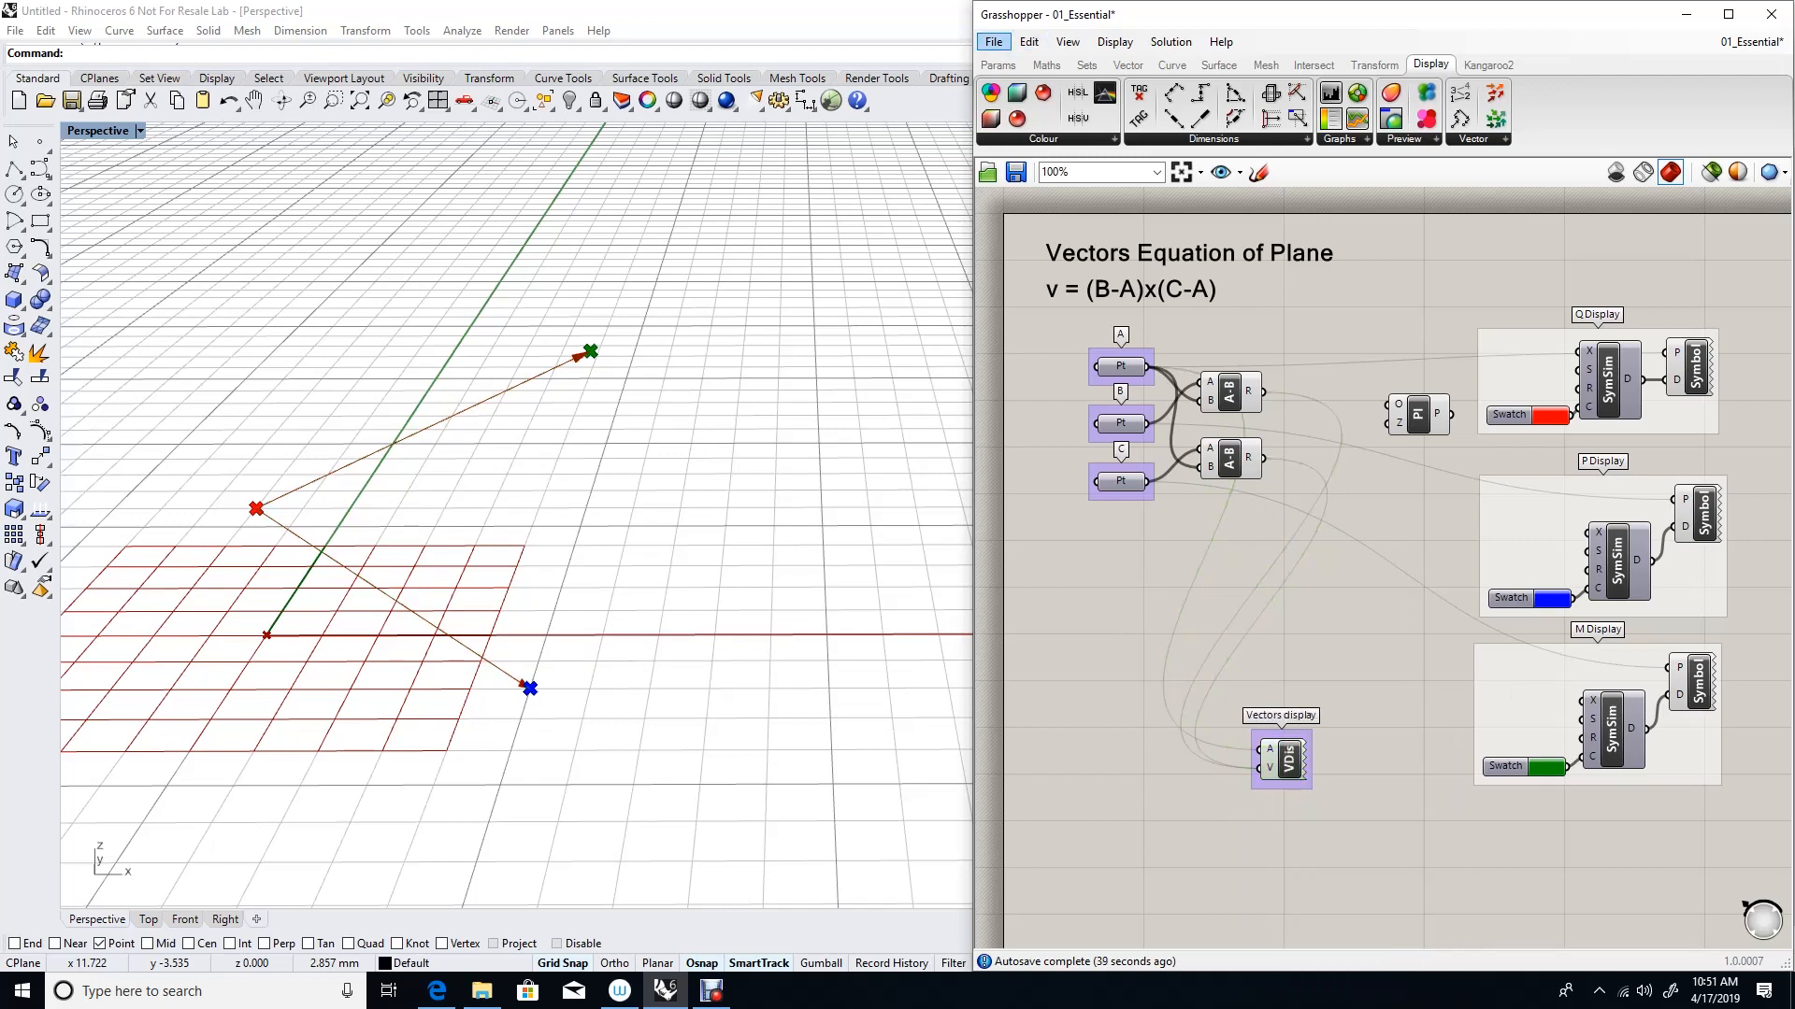
left_click(1127, 65)
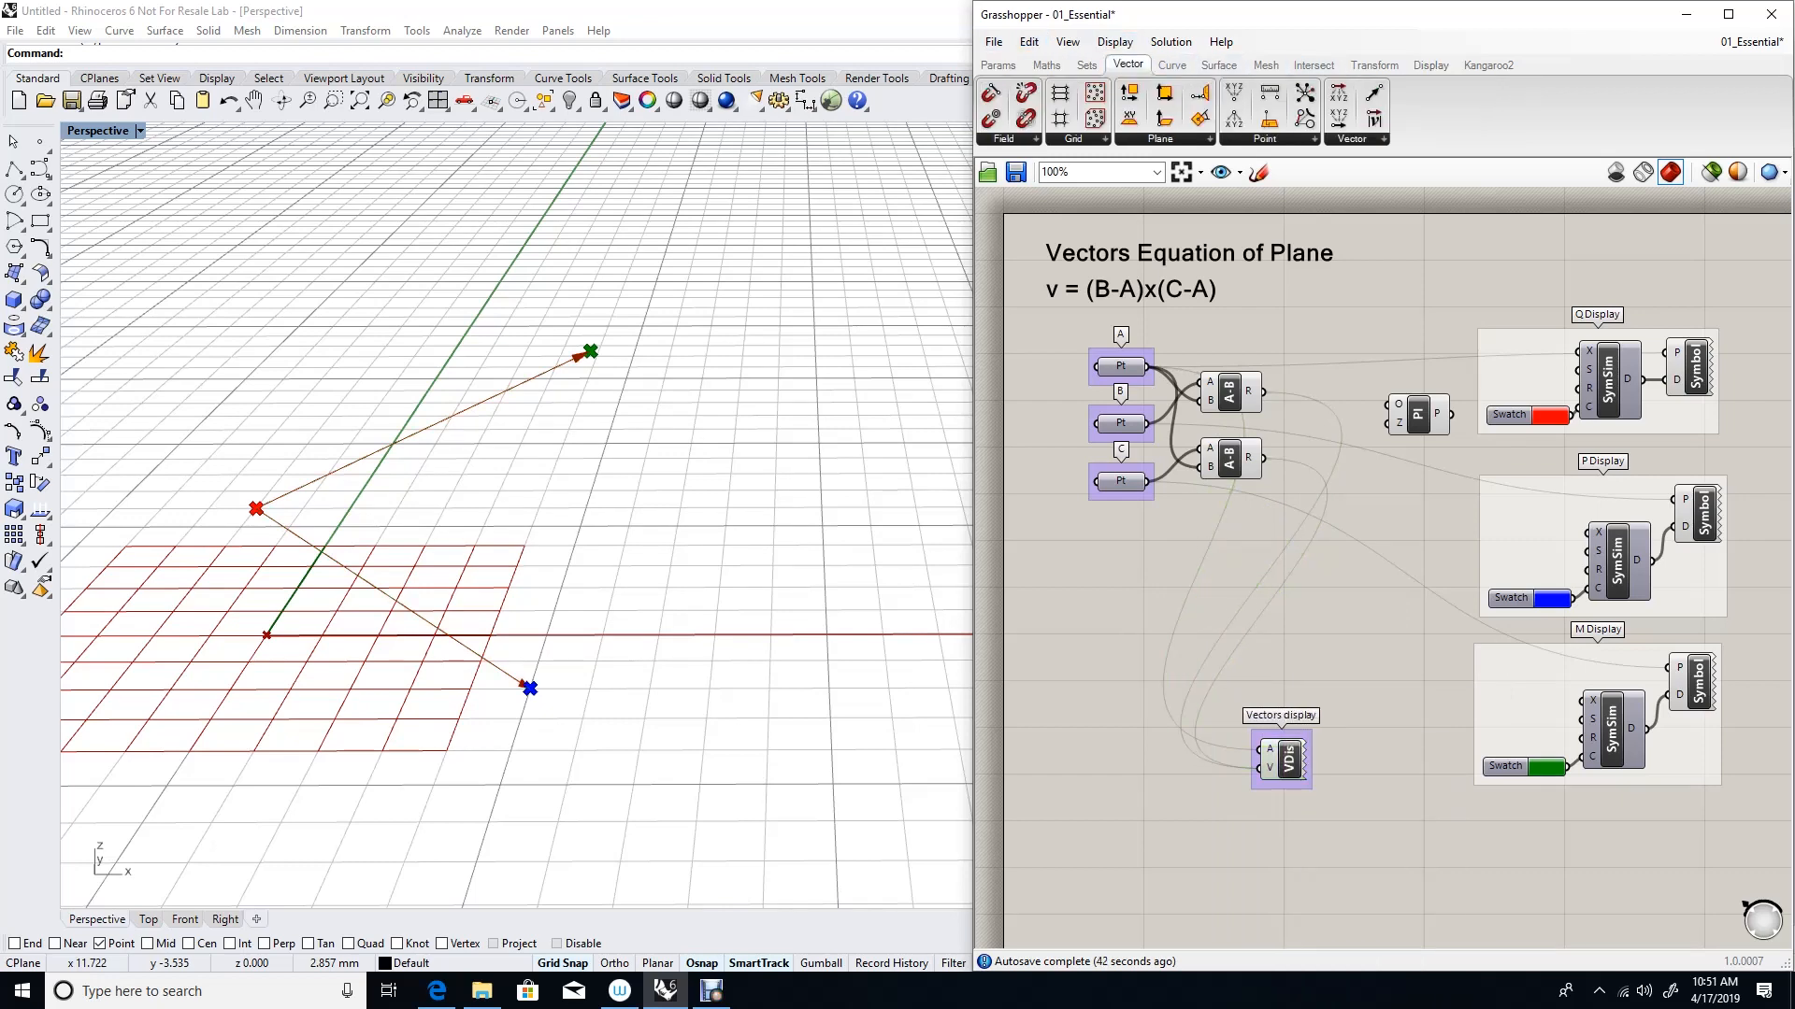
left_click(1376, 138)
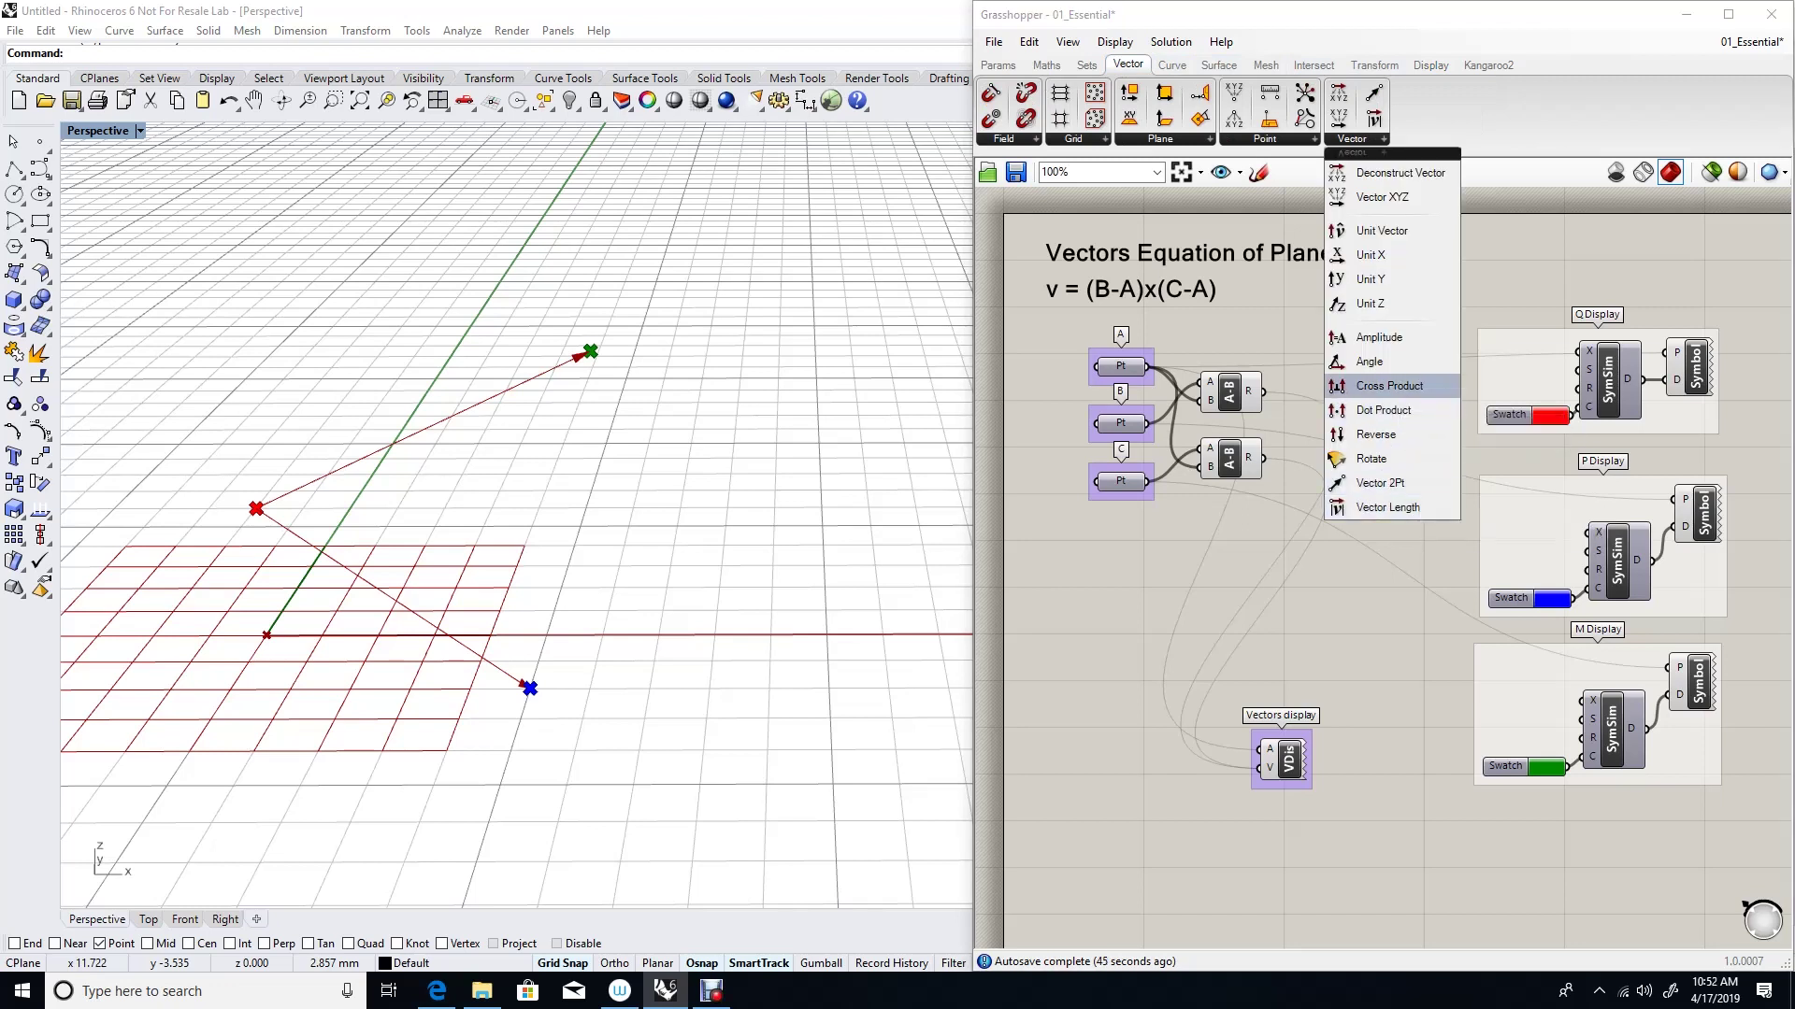
- Feed both difference vectors into a Cross Product and its output into Plane Normal
left_click(1388, 385)
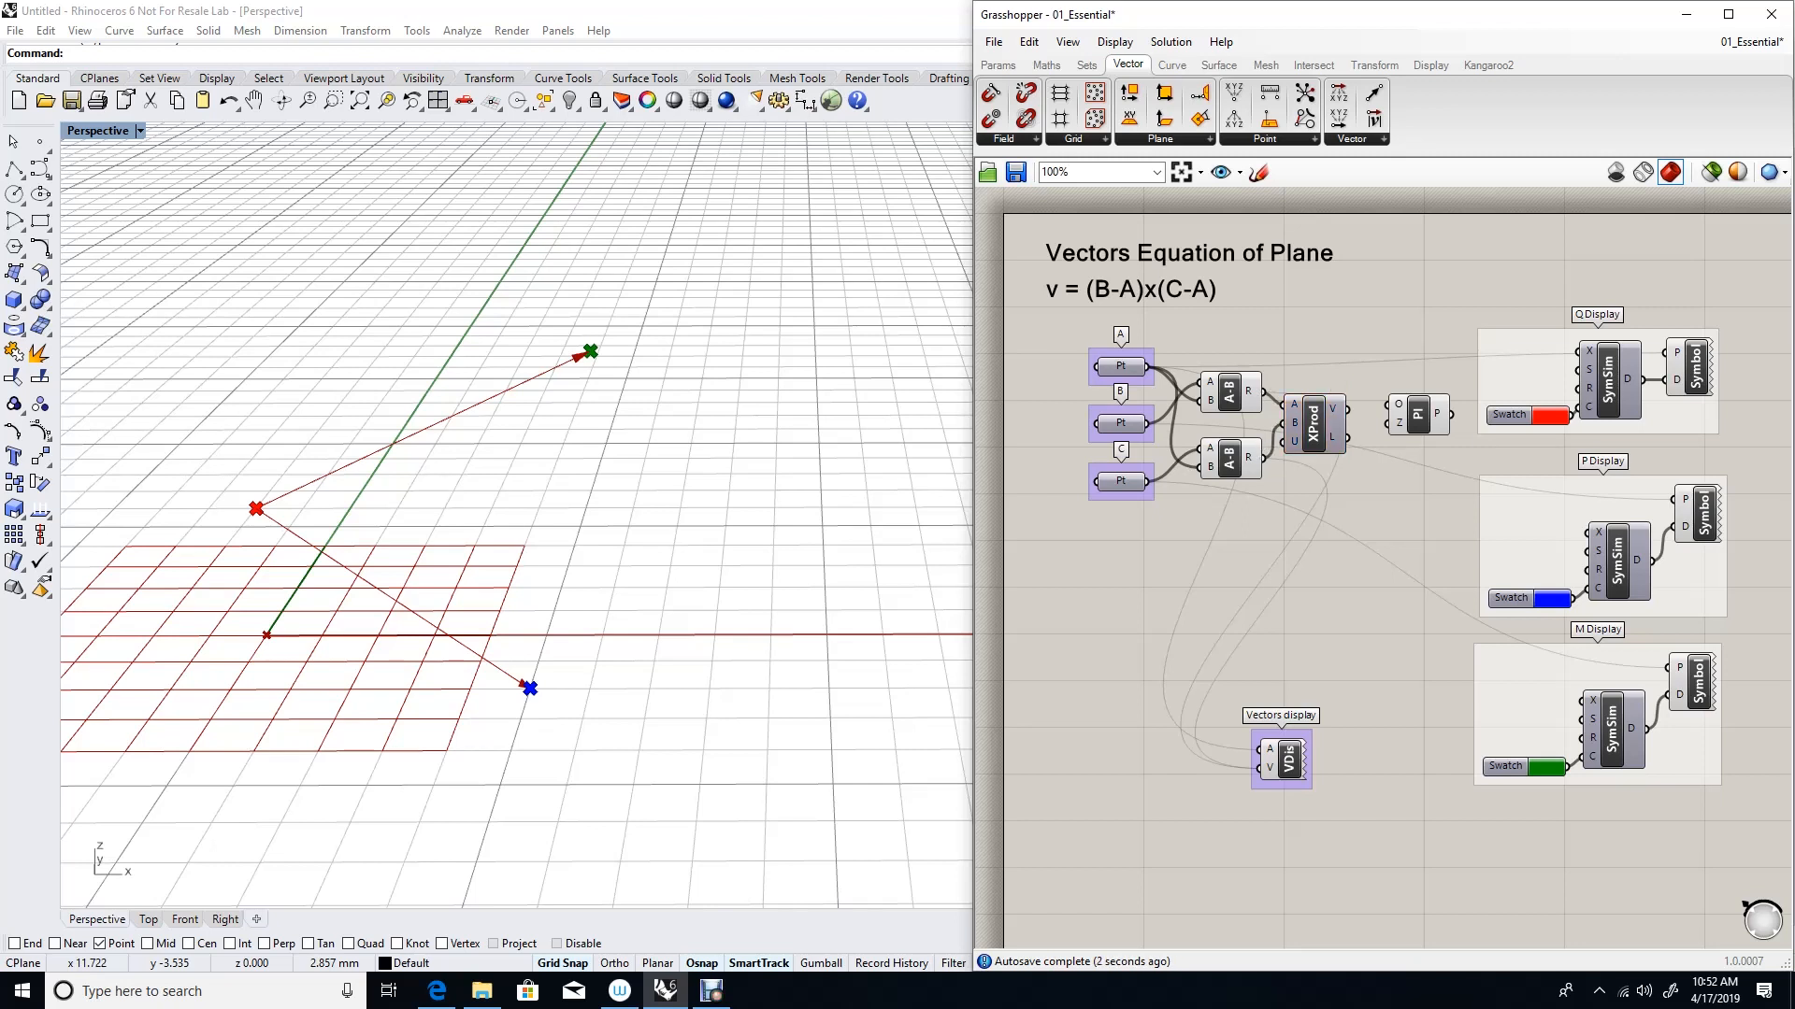
right_click(1342, 423)
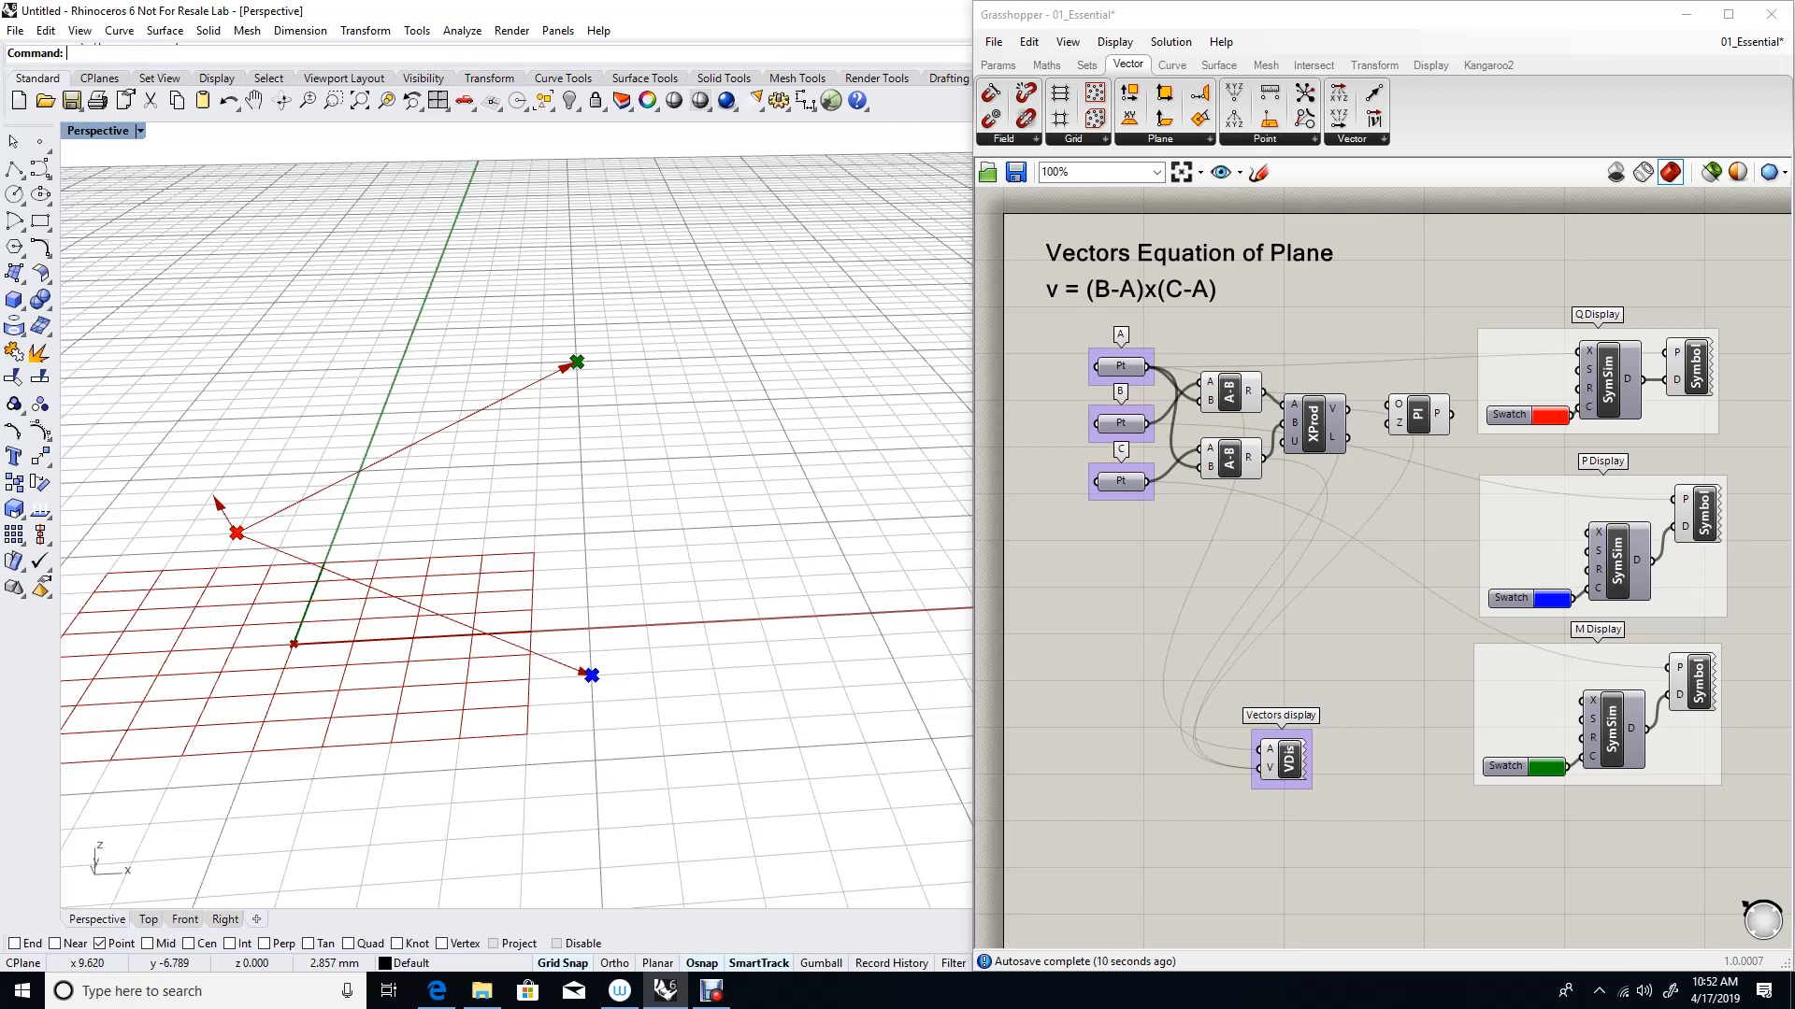
left_click(1315, 424)
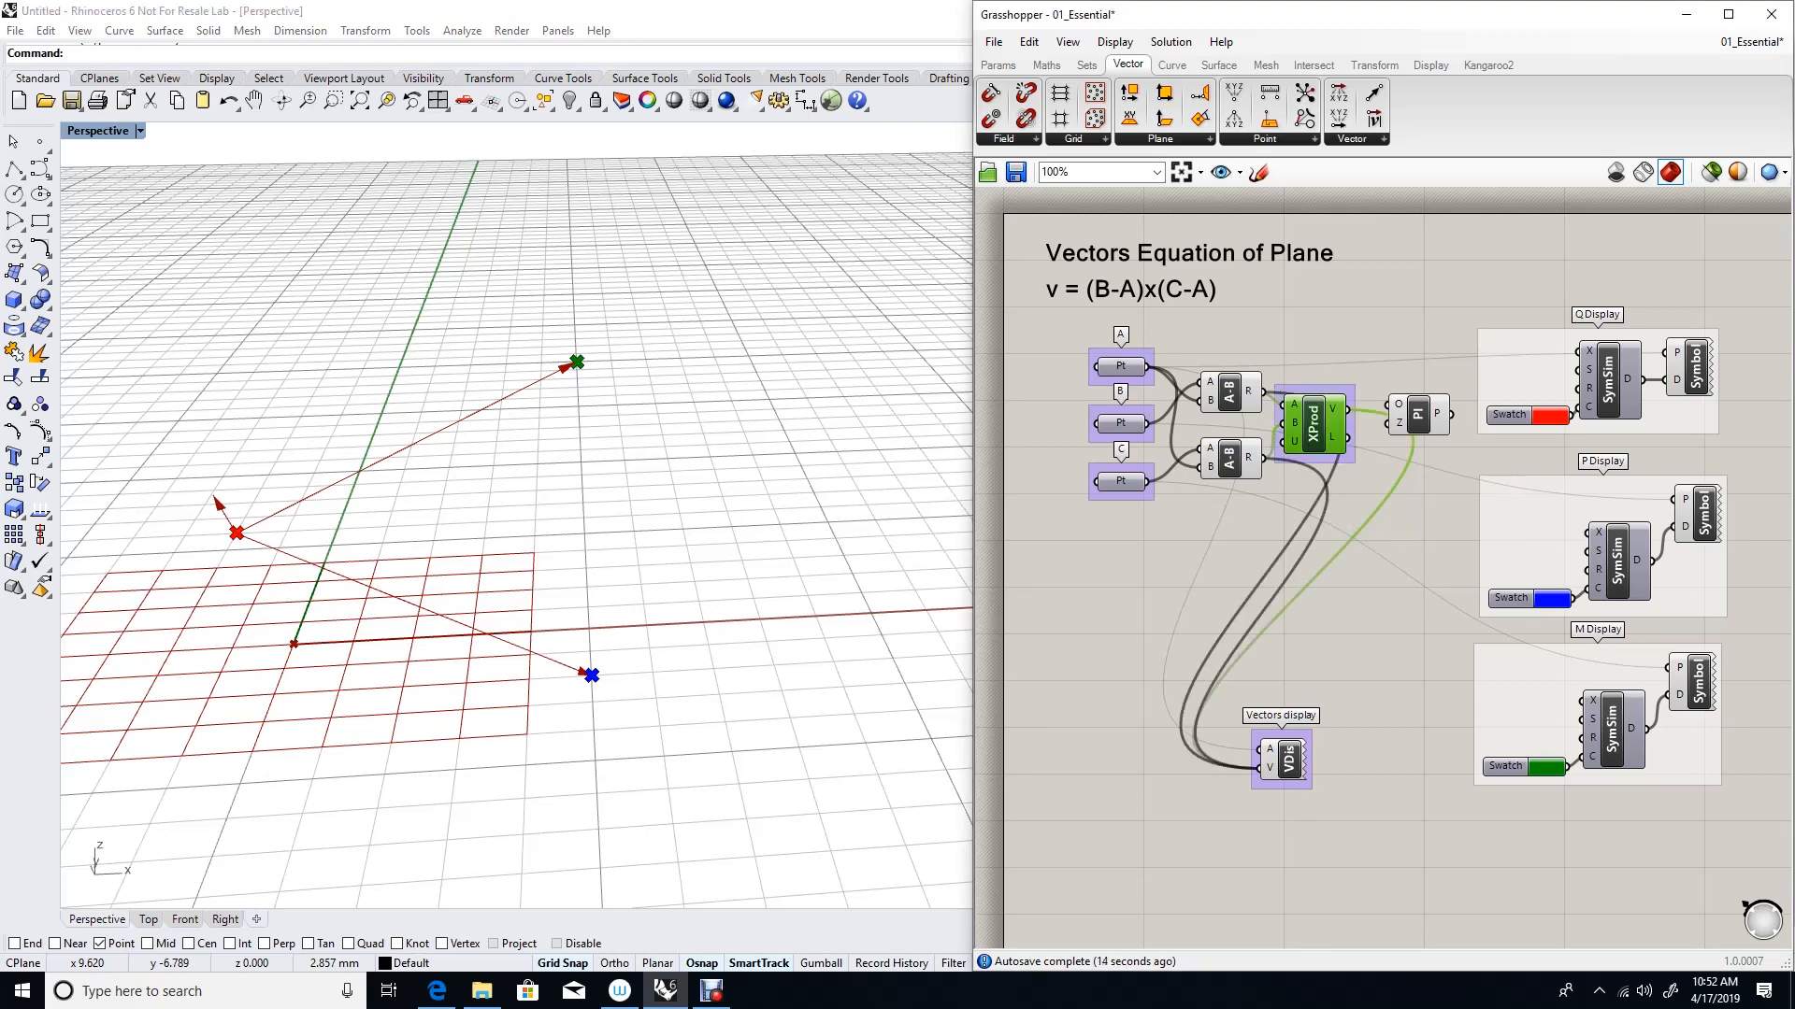